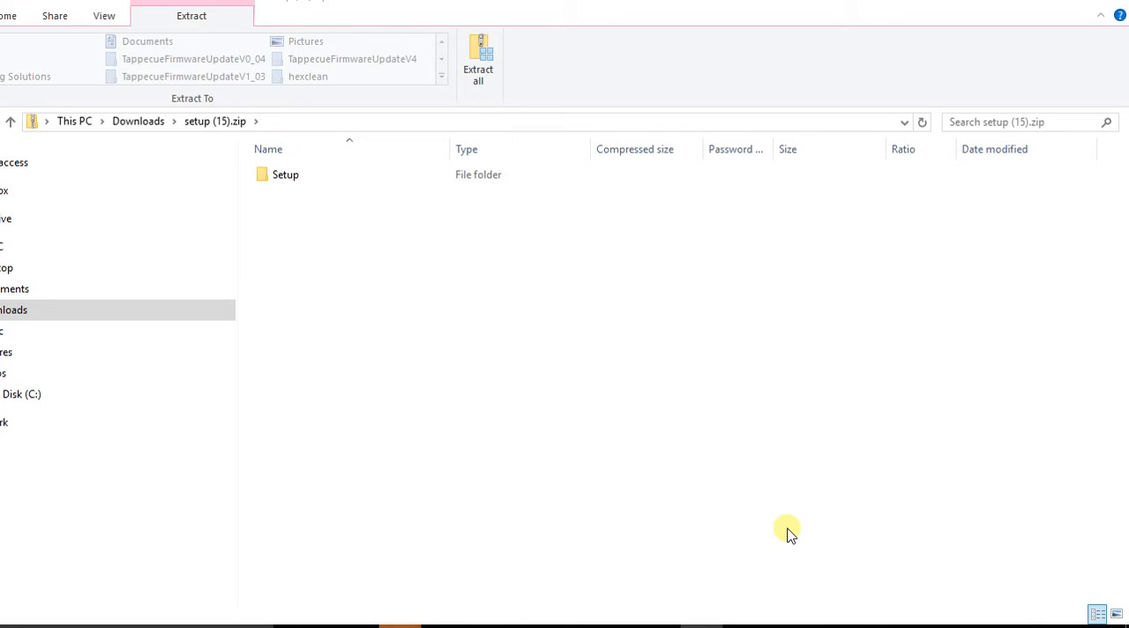
{"action": "mouse_move", "coordinate": [850, 491]}
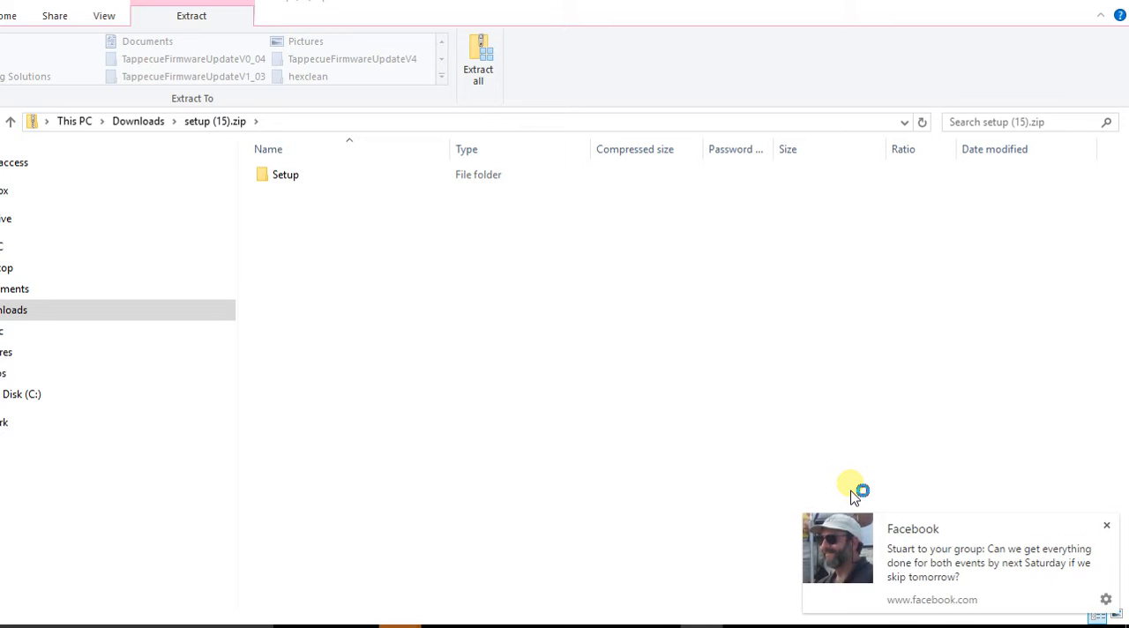
{"action": "mouse_move", "coordinate": [853, 490]}
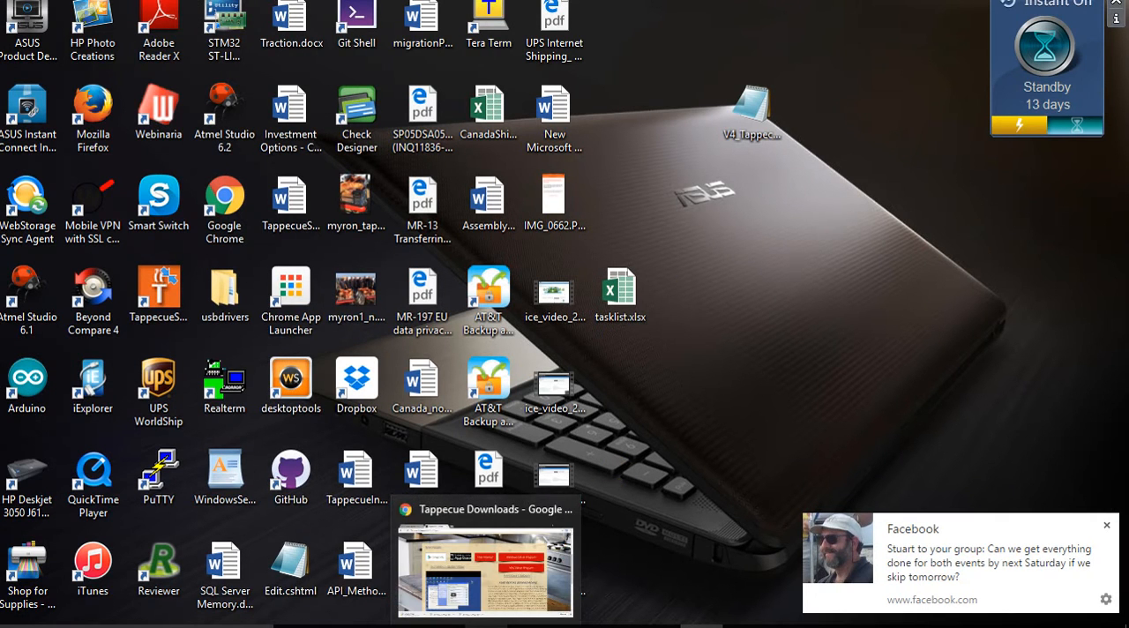
Return to the Tappecue Freshdesk support home and scroll to the Downloads section with Firmware Updates.
{"action": "left_click", "coordinate": [485, 564]}
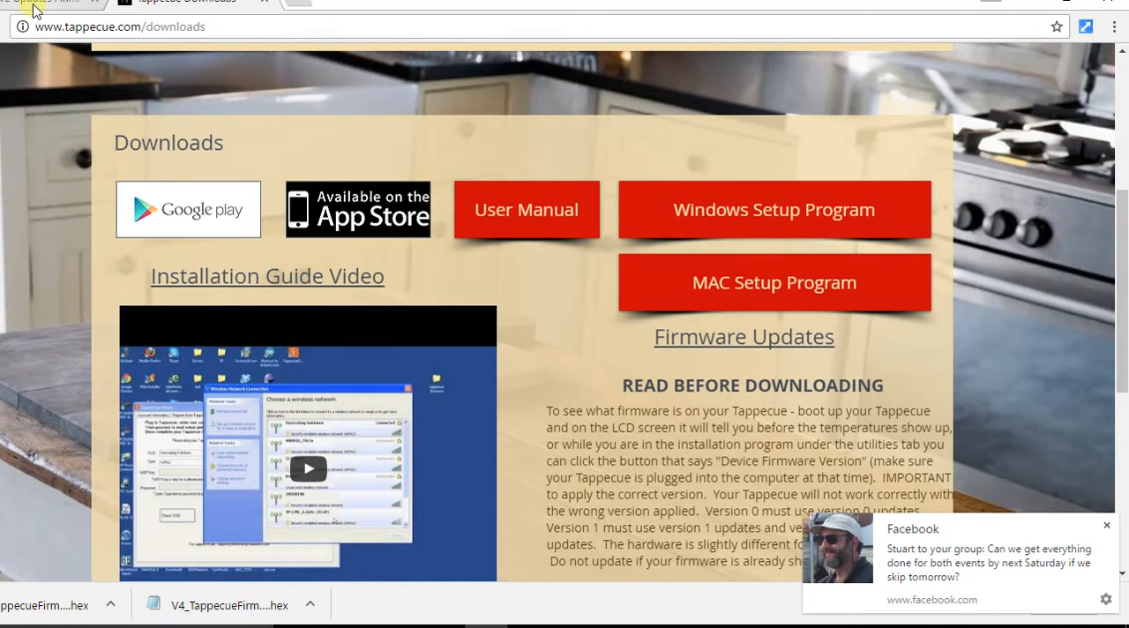
{"action": "left_click", "coordinate": [744, 335]}
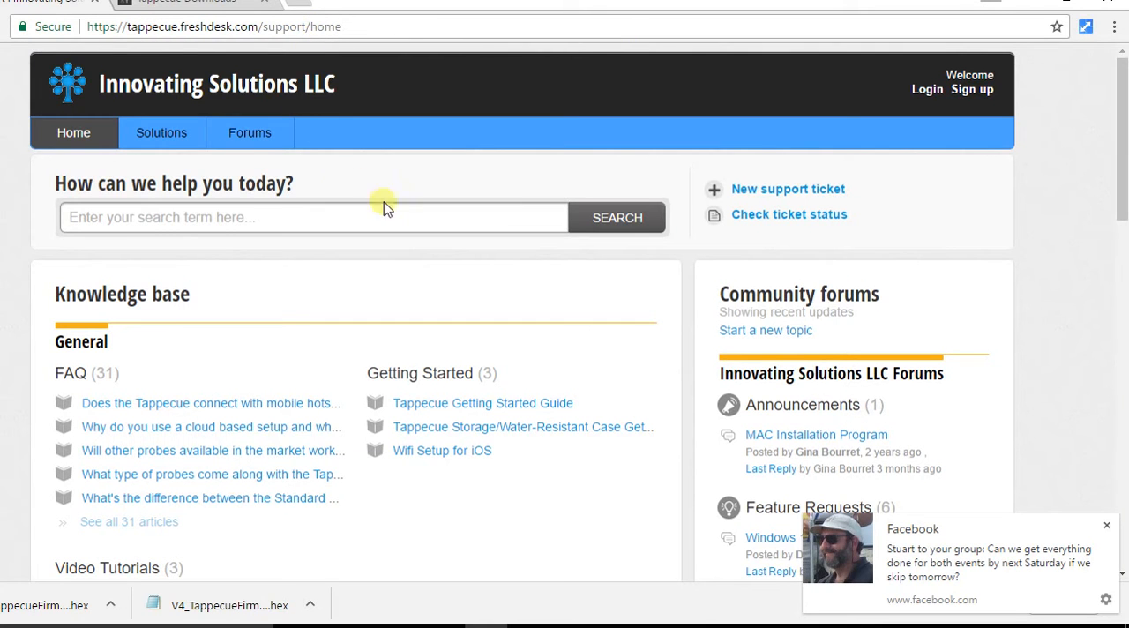
{"action": "scroll", "scroll_direction": "down", "scroll_amount": 3}
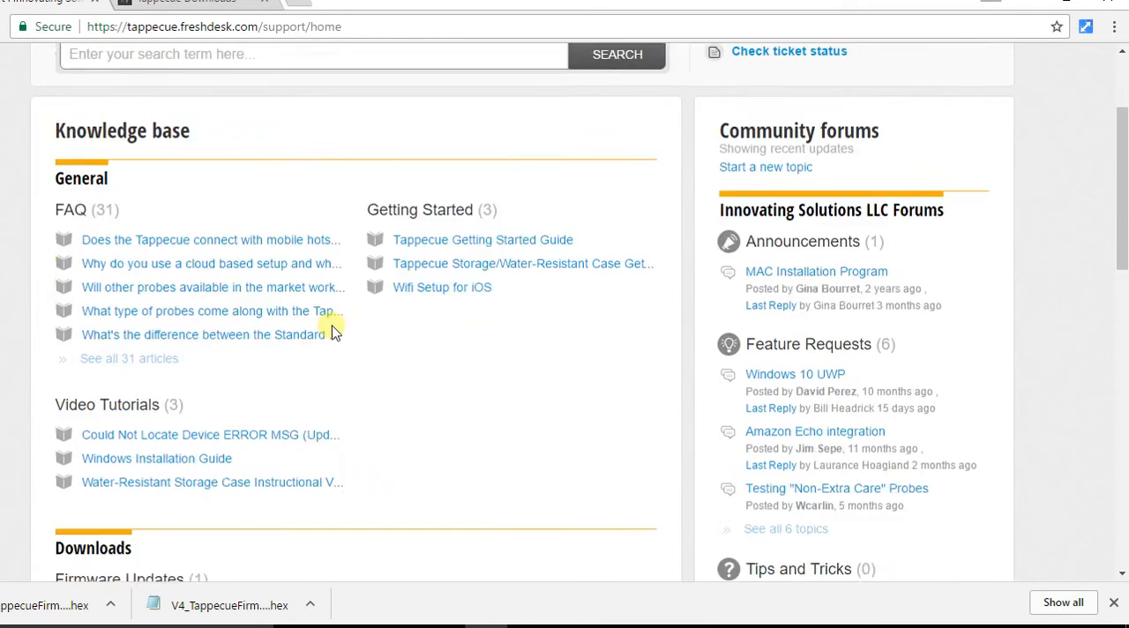
{"action": "scroll", "scroll_direction": "down", "scroll_amount": 3}
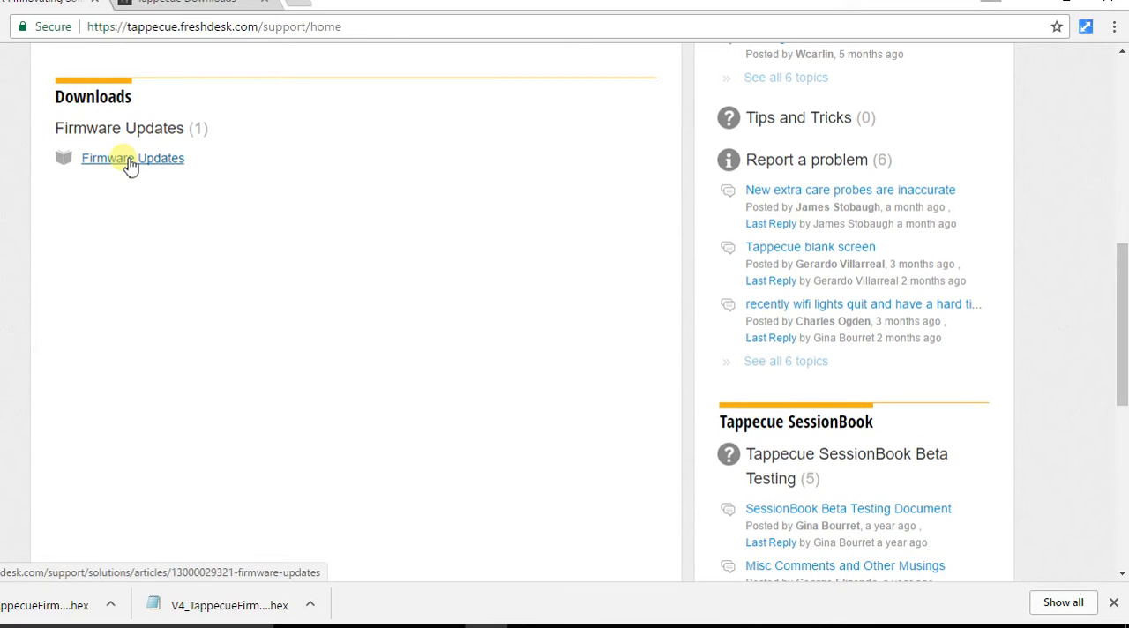
Read the Firmware Updates article, highlighting 'Offline Mode', down to the setup program instructions.
{"action": "left_click", "coordinate": [130, 157]}
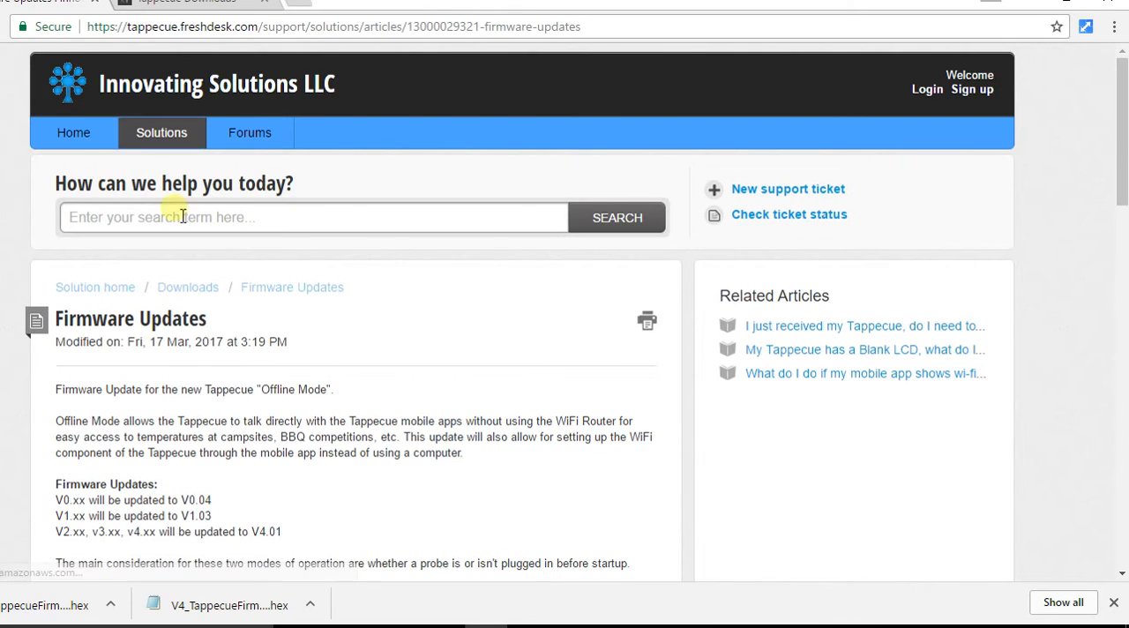
{"action": "scroll", "scroll_direction": "down", "scroll_amount": 3}
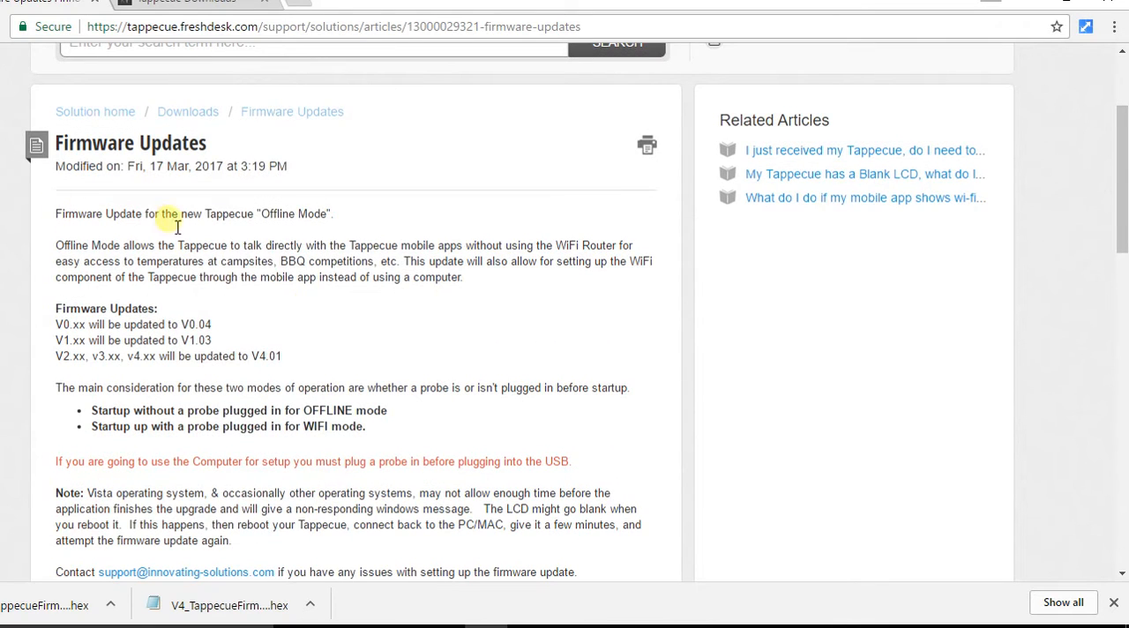
{"action": "mouse_move", "coordinate": [284, 291]}
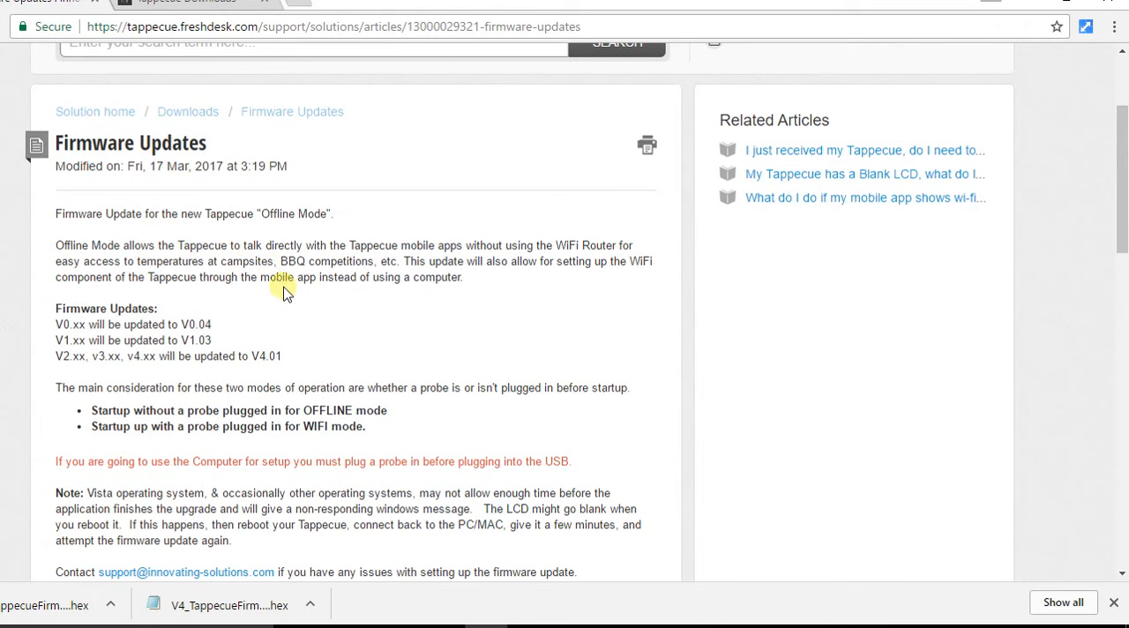
{"action": "scroll", "scroll_direction": "down", "scroll_amount": 3}
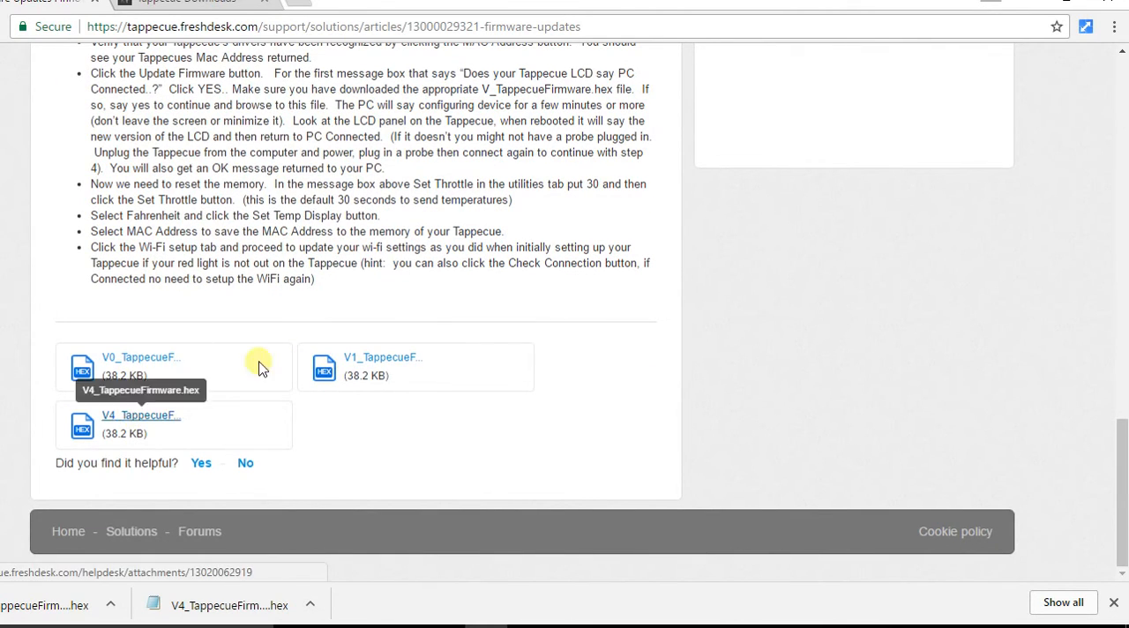
{"action": "scroll", "scroll_direction": "up", "scroll_amount": 3}
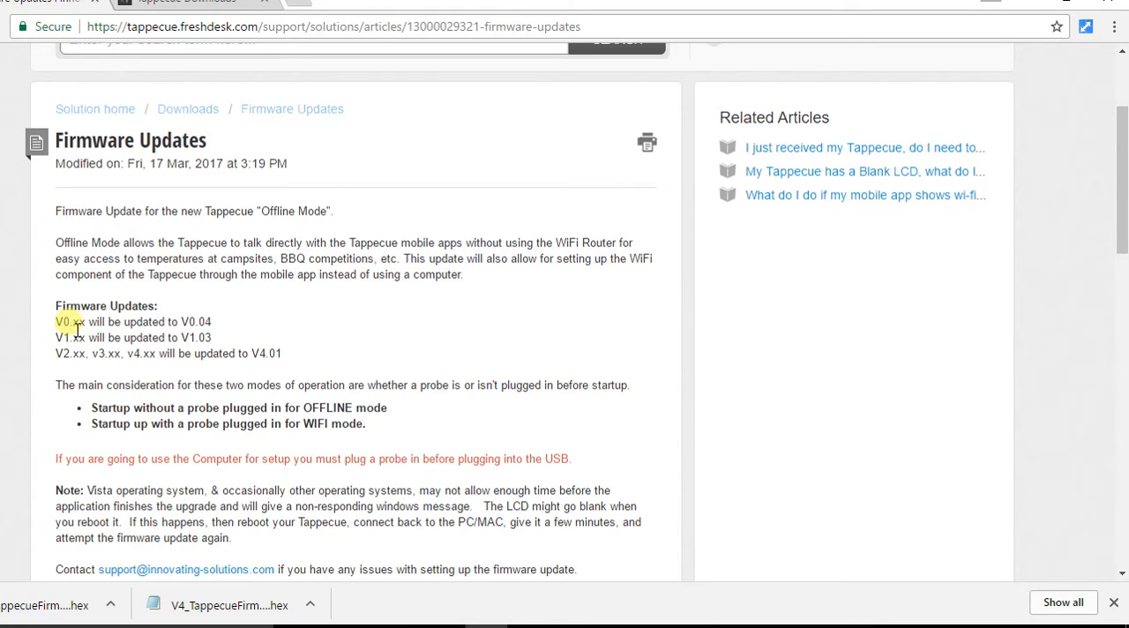
{"action": "mouse_move", "coordinate": [225, 328]}
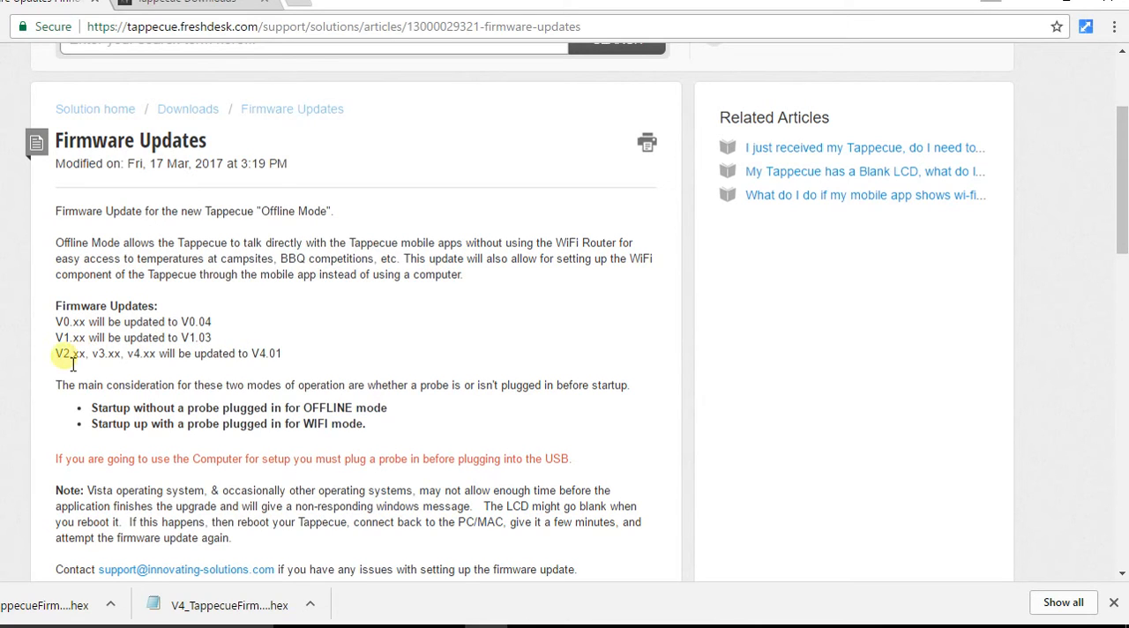
{"action": "mouse_move", "coordinate": [245, 359]}
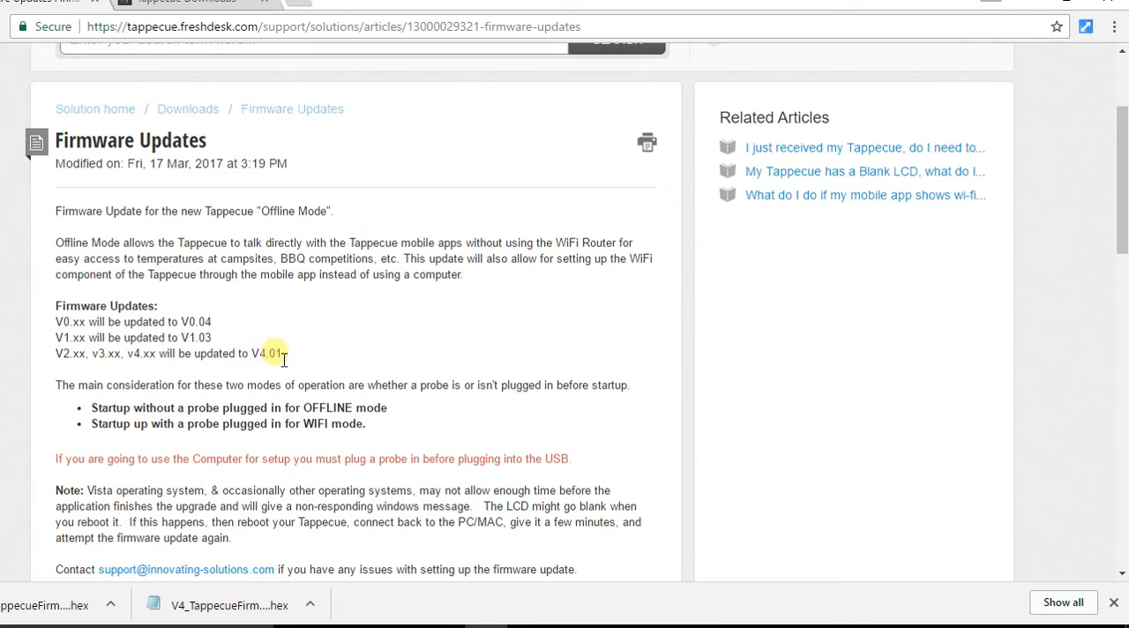
{"action": "mouse_move", "coordinate": [412, 397]}
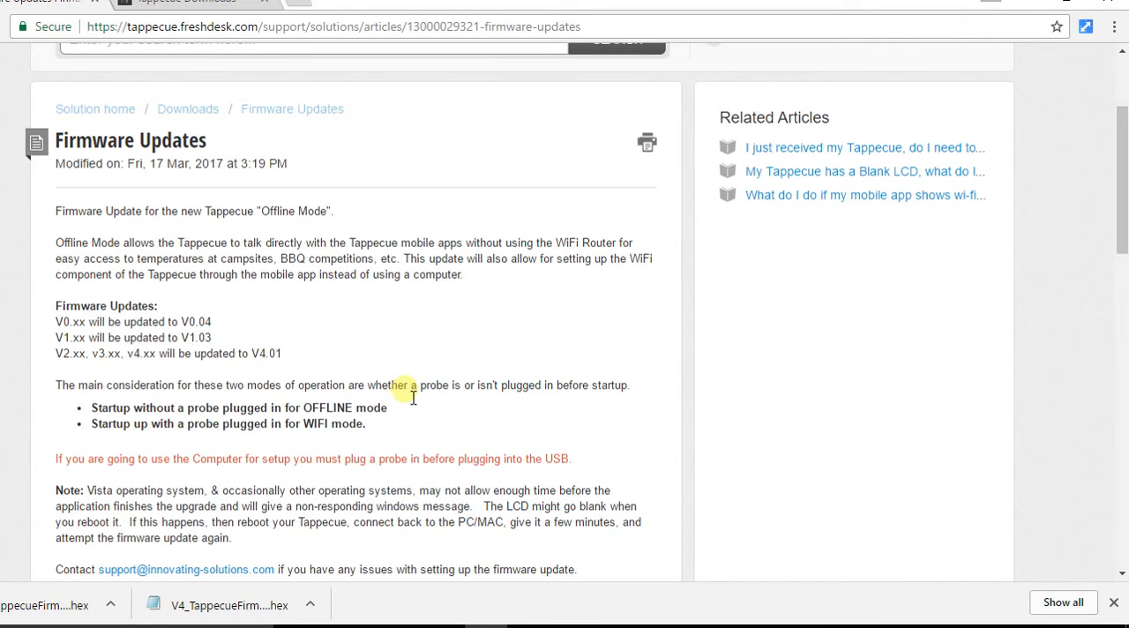
{"action": "mouse_move", "coordinate": [256, 219]}
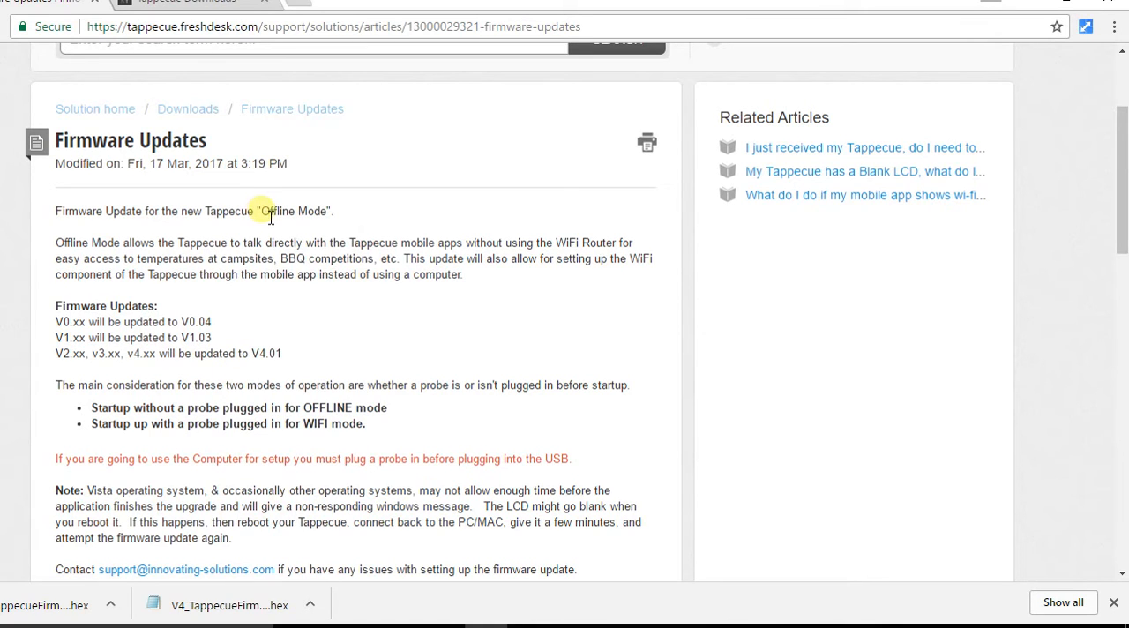
{"action": "double_click", "coordinate": [291, 211]}
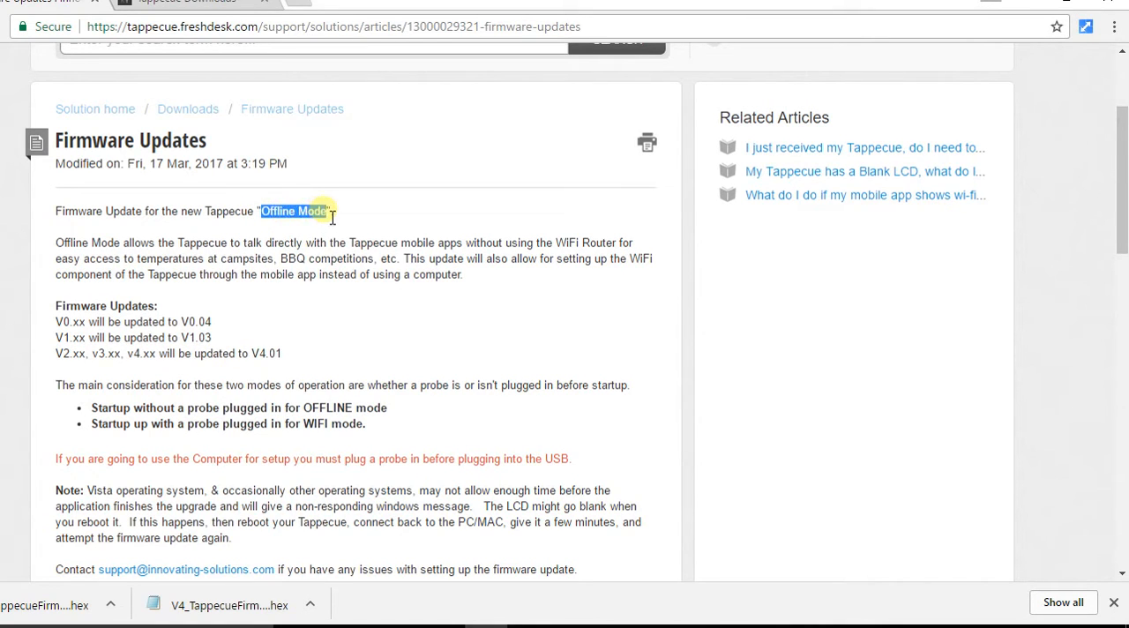
{"action": "mouse_move", "coordinate": [284, 243]}
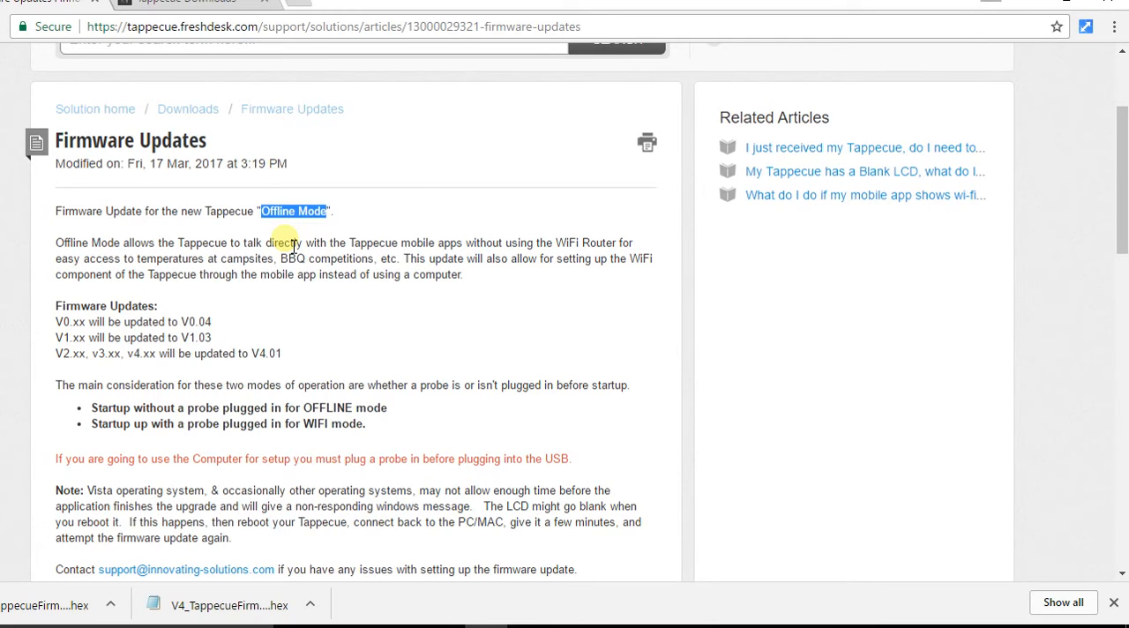
{"action": "mouse_move", "coordinate": [261, 264]}
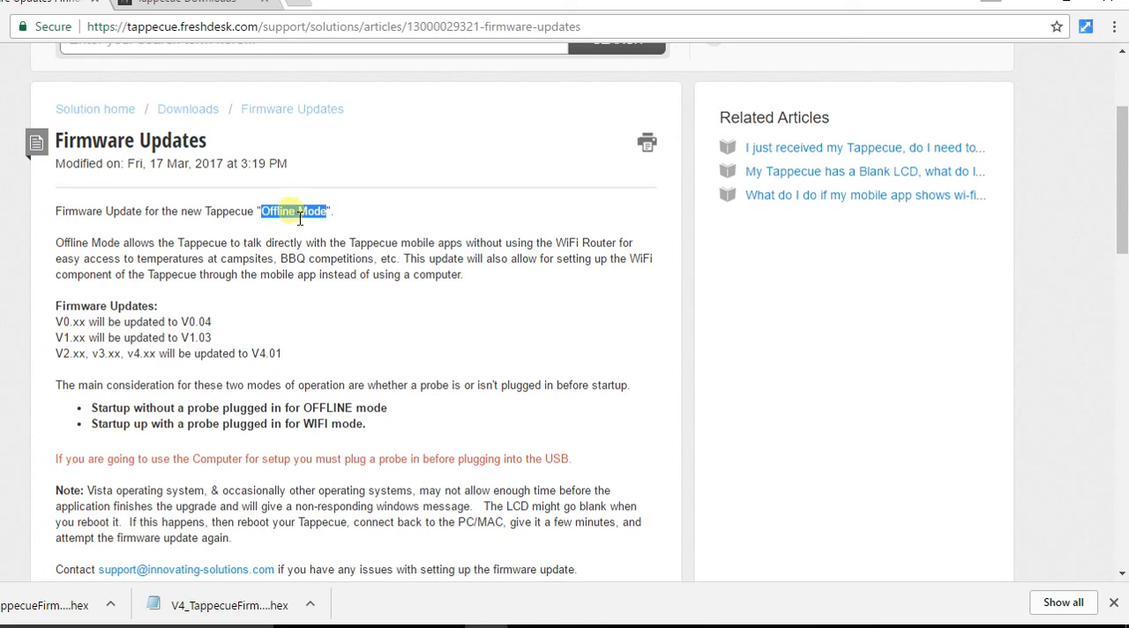
{"action": "mouse_move", "coordinate": [314, 427]}
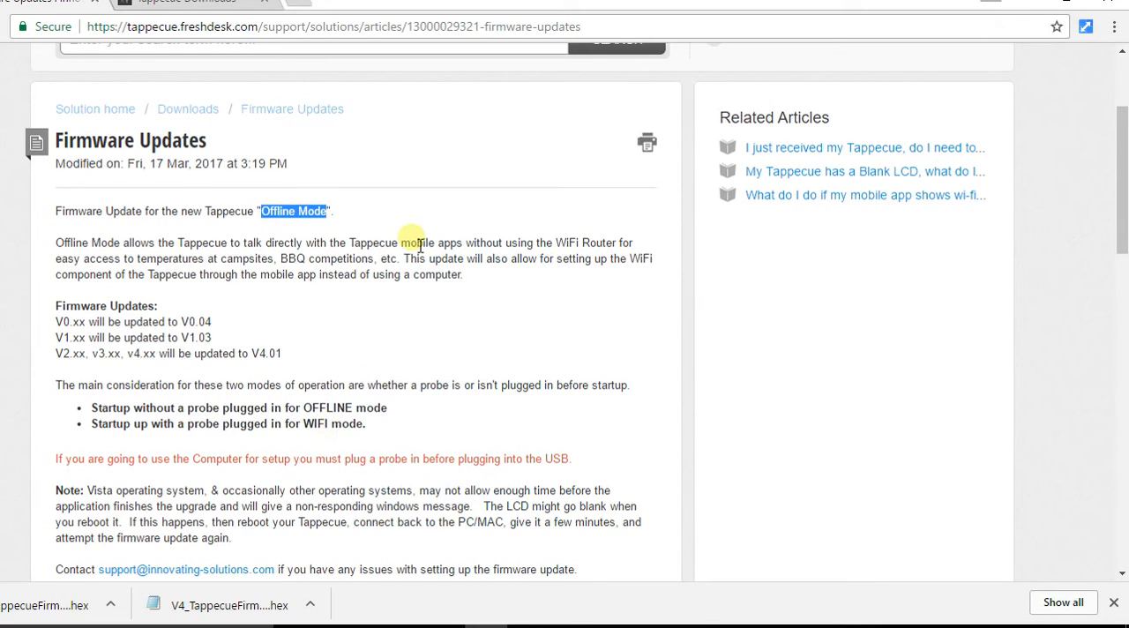
{"action": "mouse_move", "coordinate": [374, 244]}
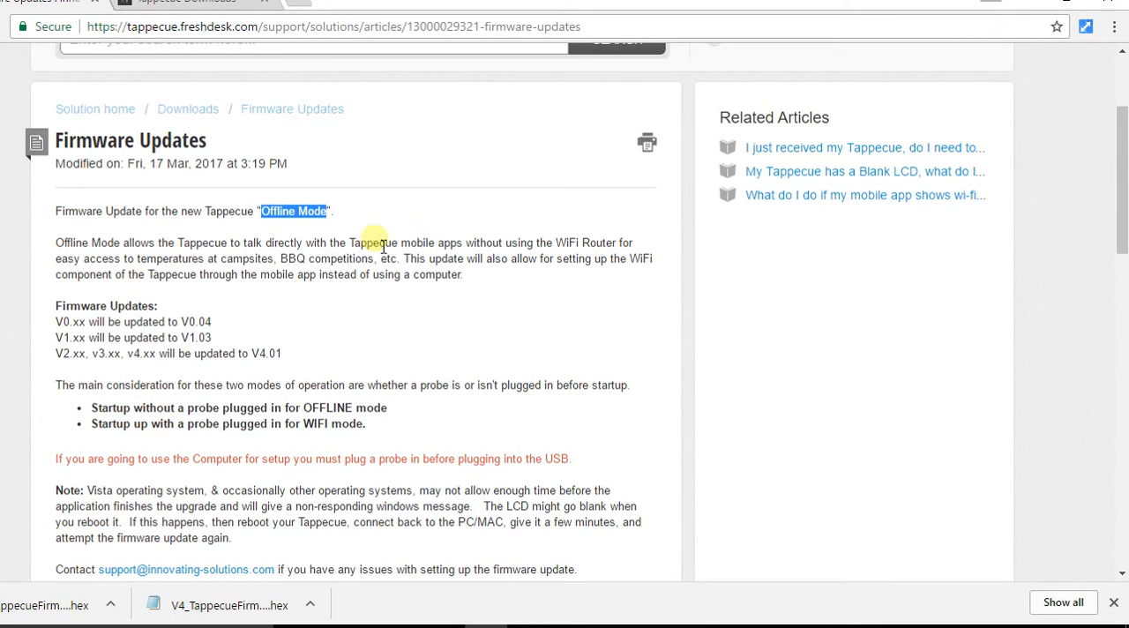
{"action": "mouse_move", "coordinate": [296, 283]}
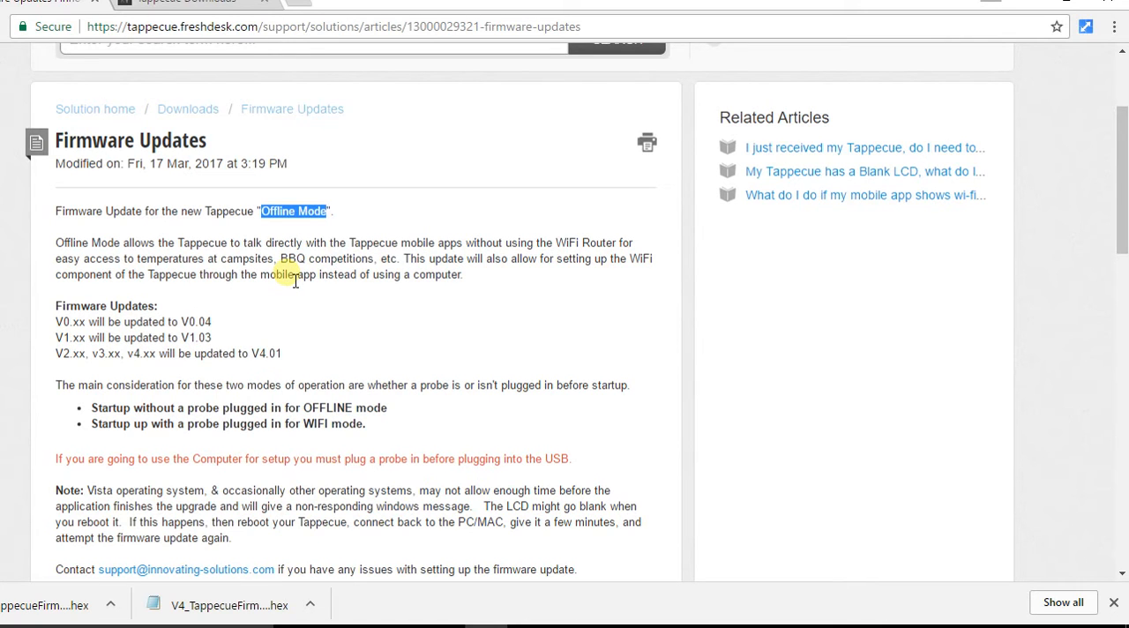
{"action": "scroll", "scroll_direction": "down", "scroll_amount": 3}
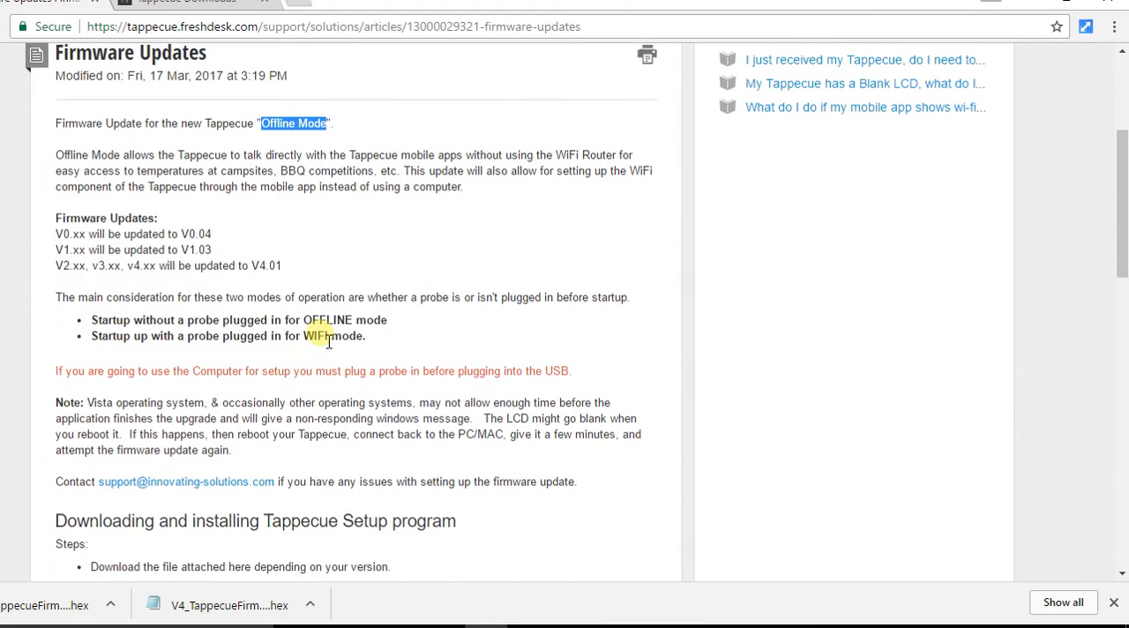
{"action": "scroll", "scroll_direction": "down", "scroll_amount": 3}
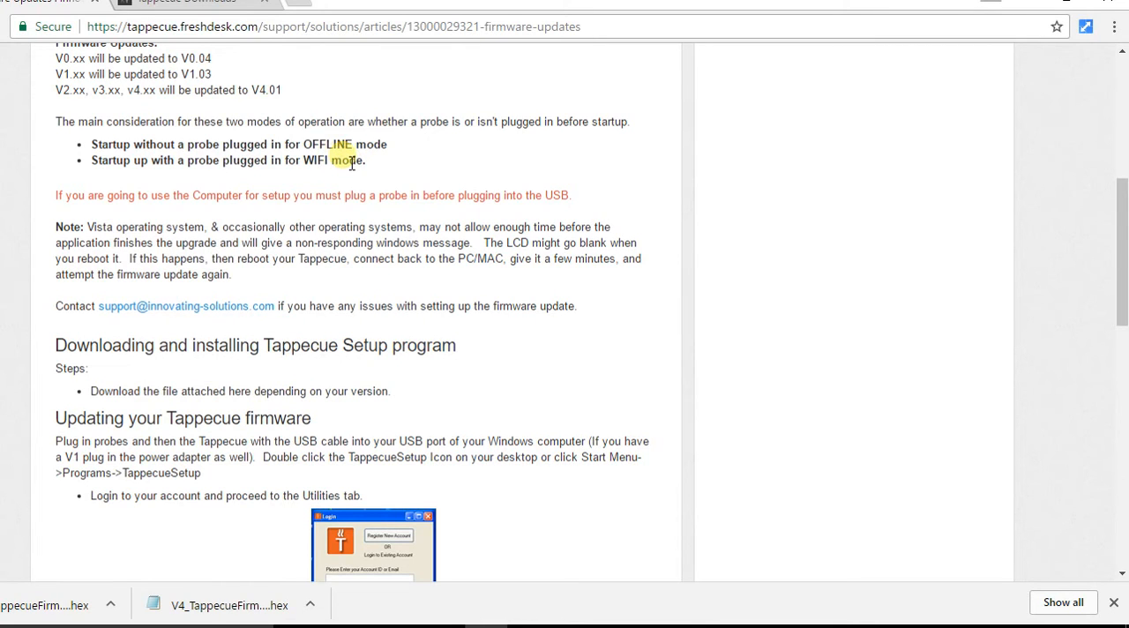
{"action": "mouse_move", "coordinate": [473, 357]}
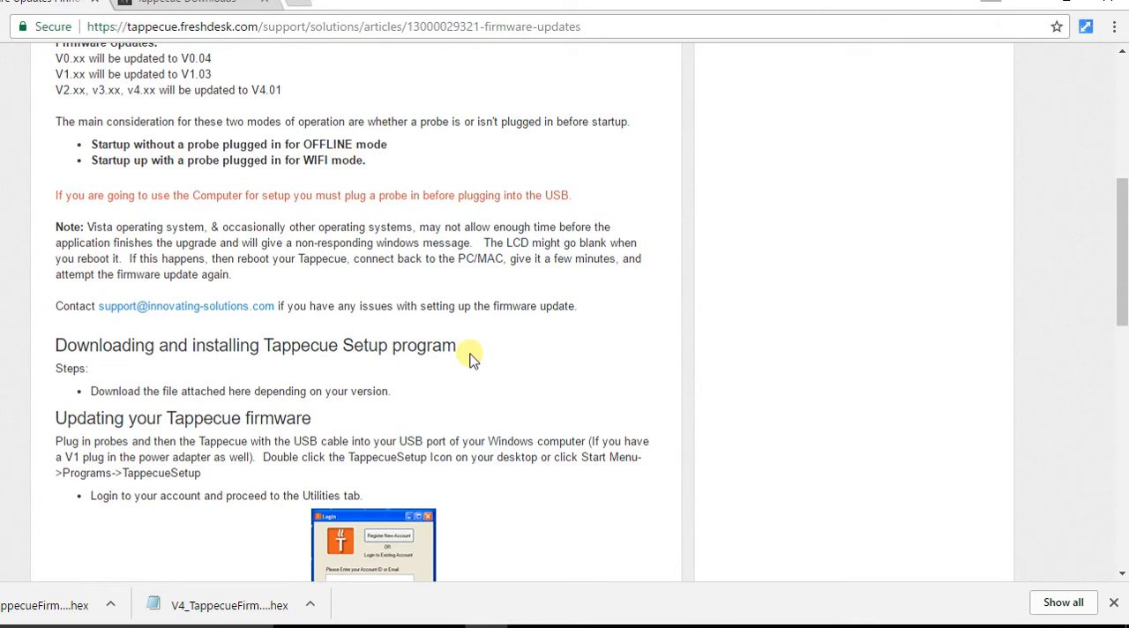
Download V4_TappecueFirmware.hex from the article attachments and show it in its folder.
{"action": "scroll", "scroll_direction": "down", "scroll_amount": 3}
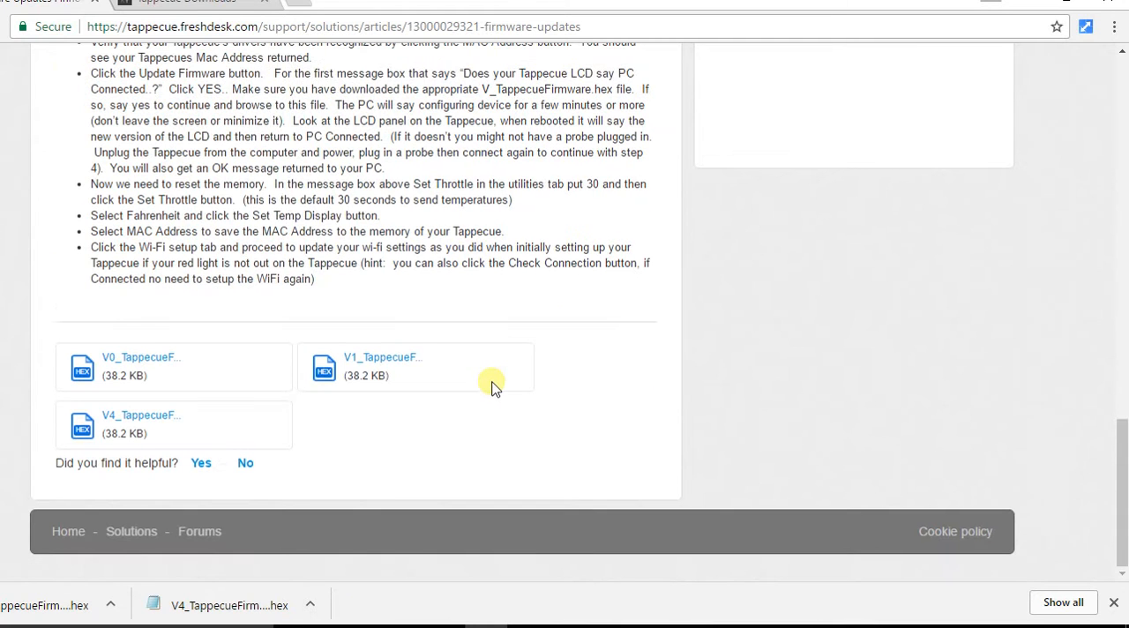
{"action": "mouse_move", "coordinate": [137, 416]}
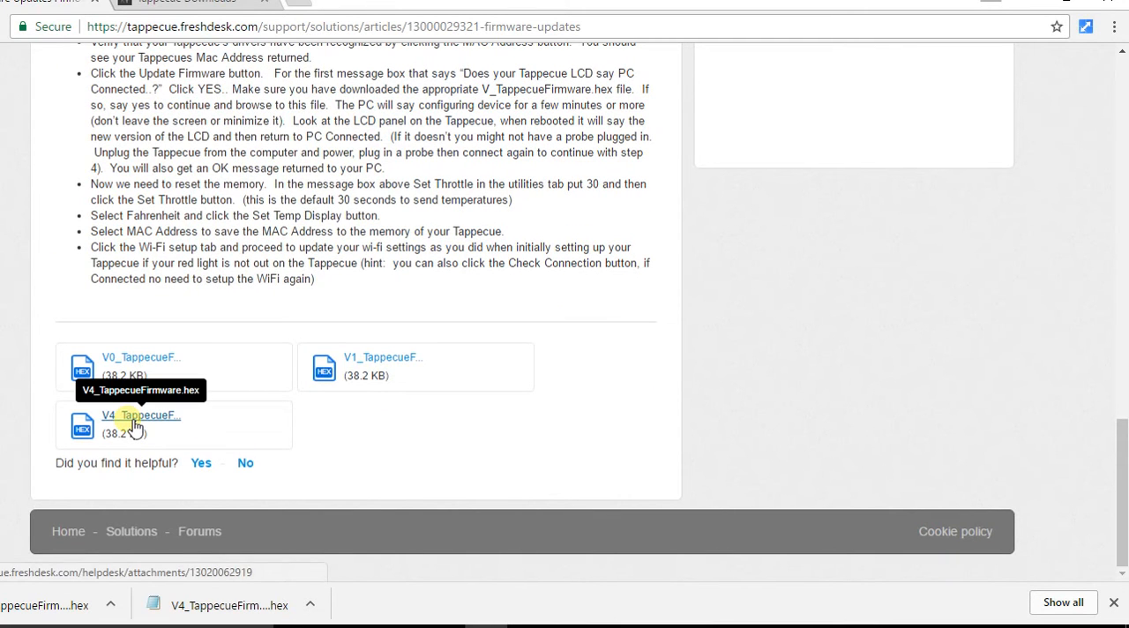
{"action": "left_click", "coordinate": [141, 414]}
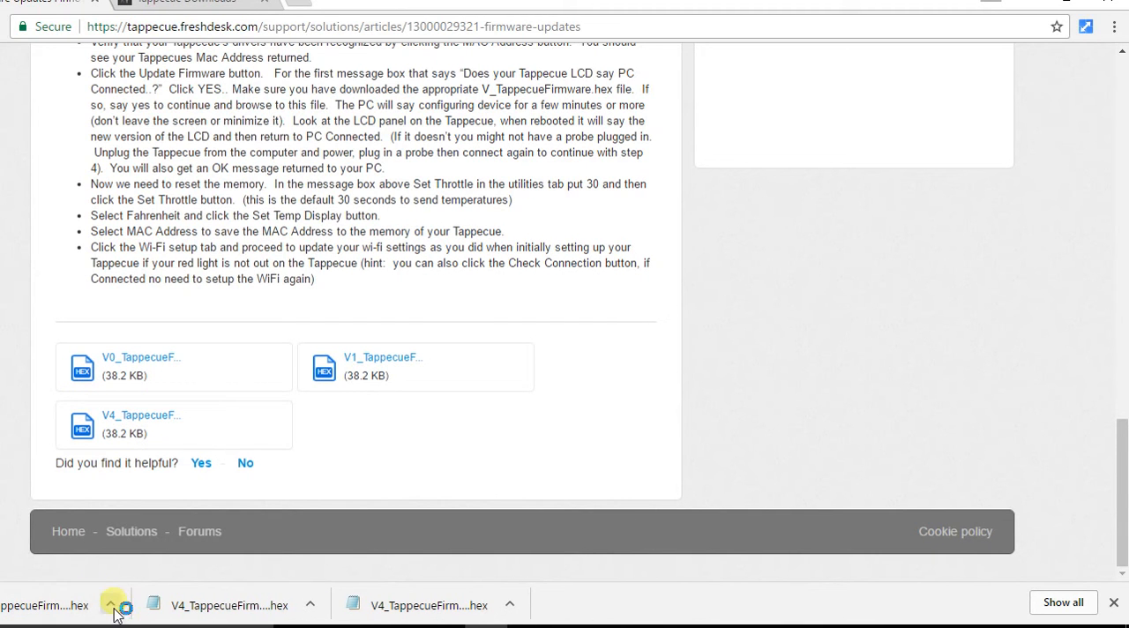
{"action": "left_click", "coordinate": [113, 604]}
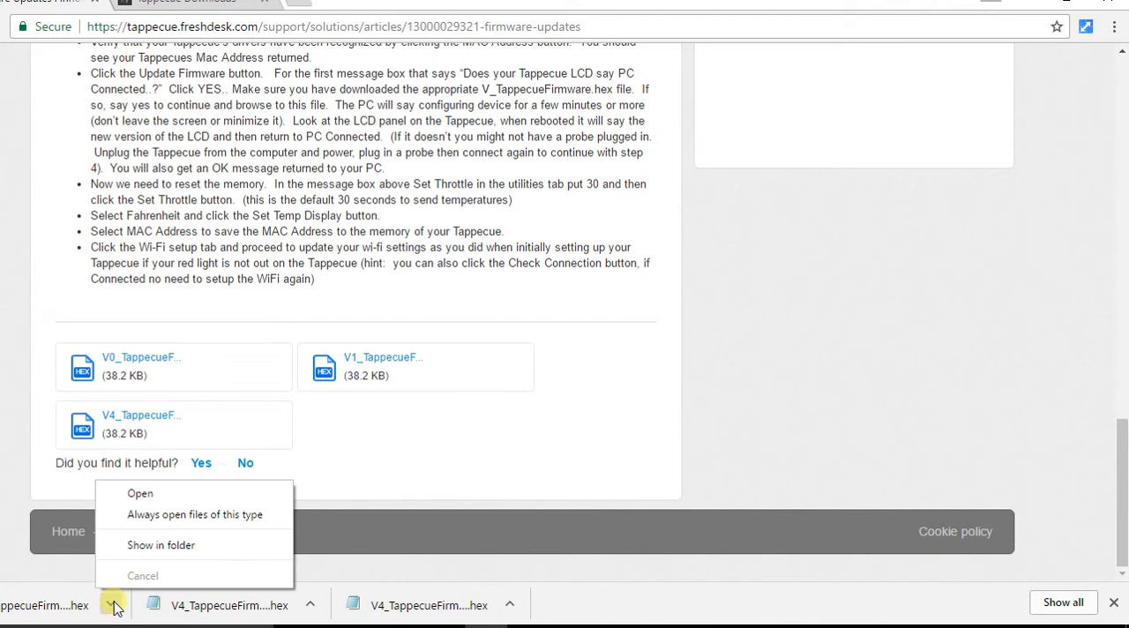
{"action": "left_click", "coordinate": [163, 543]}
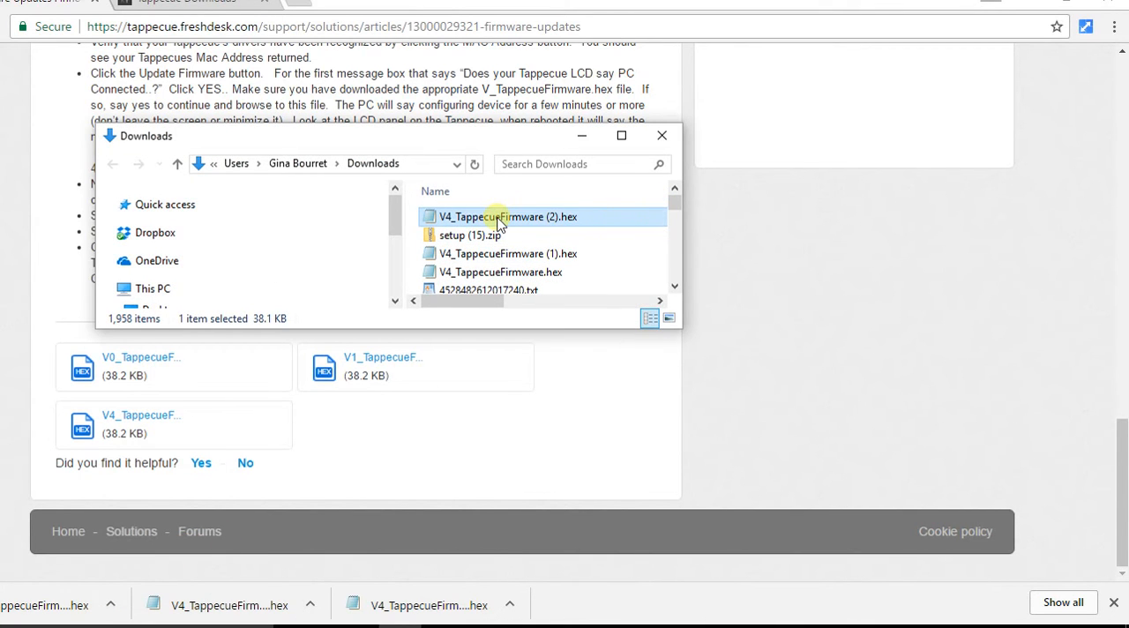
{"action": "mouse_move", "coordinate": [499, 272]}
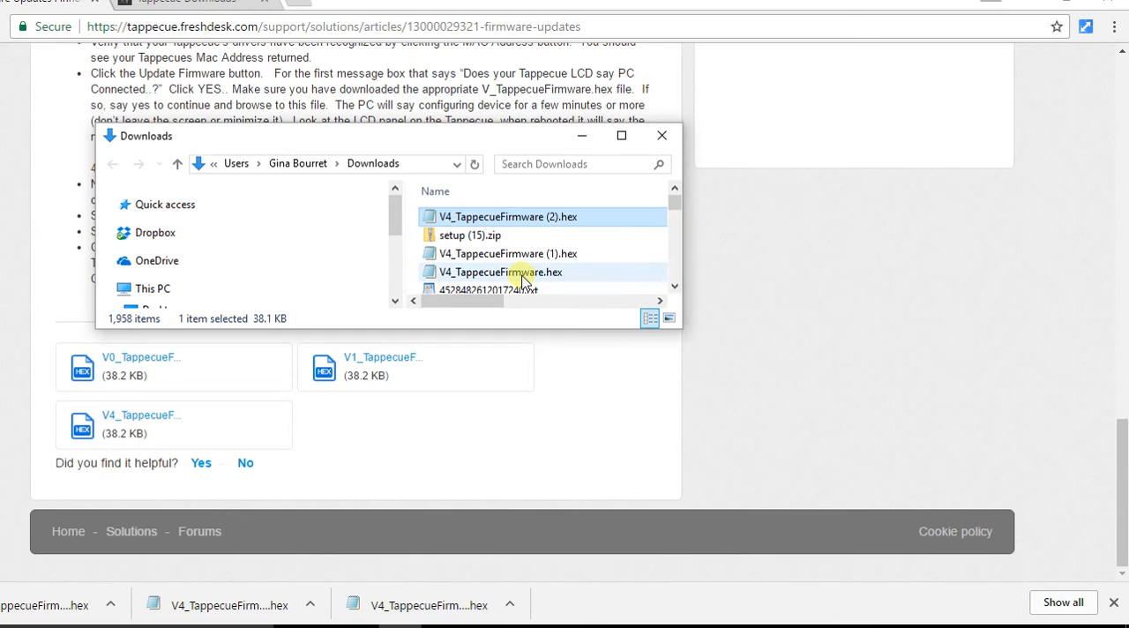
Select V4_TappecueFirmware.hex in Downloads, view its options, and minimize the window to the desktop.
{"action": "left_click", "coordinate": [498, 272]}
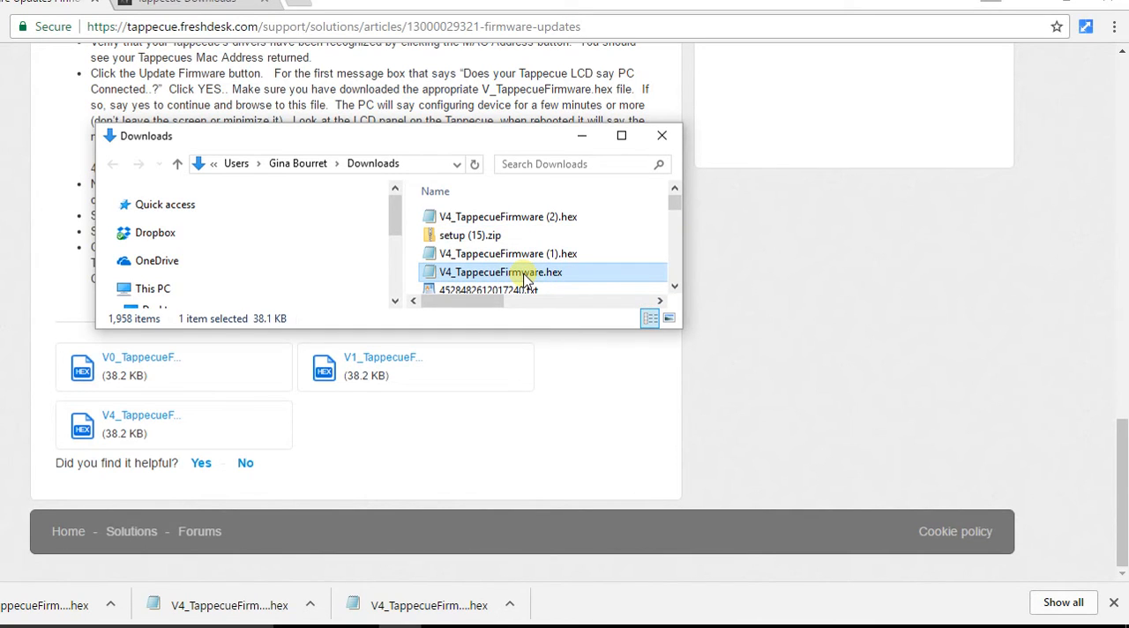
{"action": "right_click", "coordinate": [497, 272]}
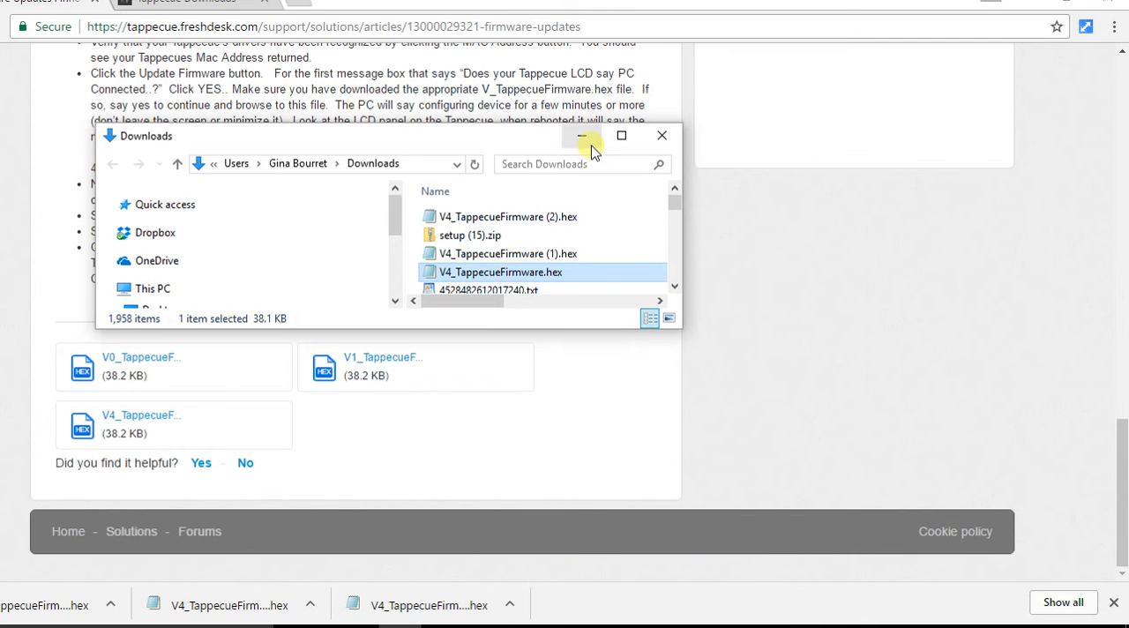
{"action": "left_click", "coordinate": [582, 136]}
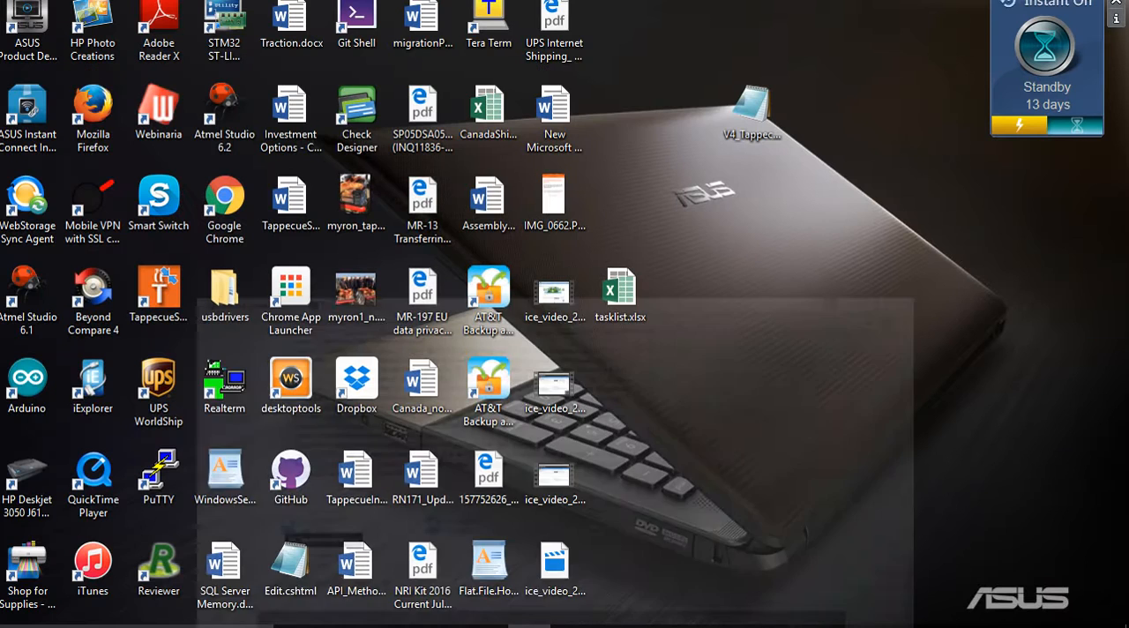
{"action": "right_click", "coordinate": [725, 201]}
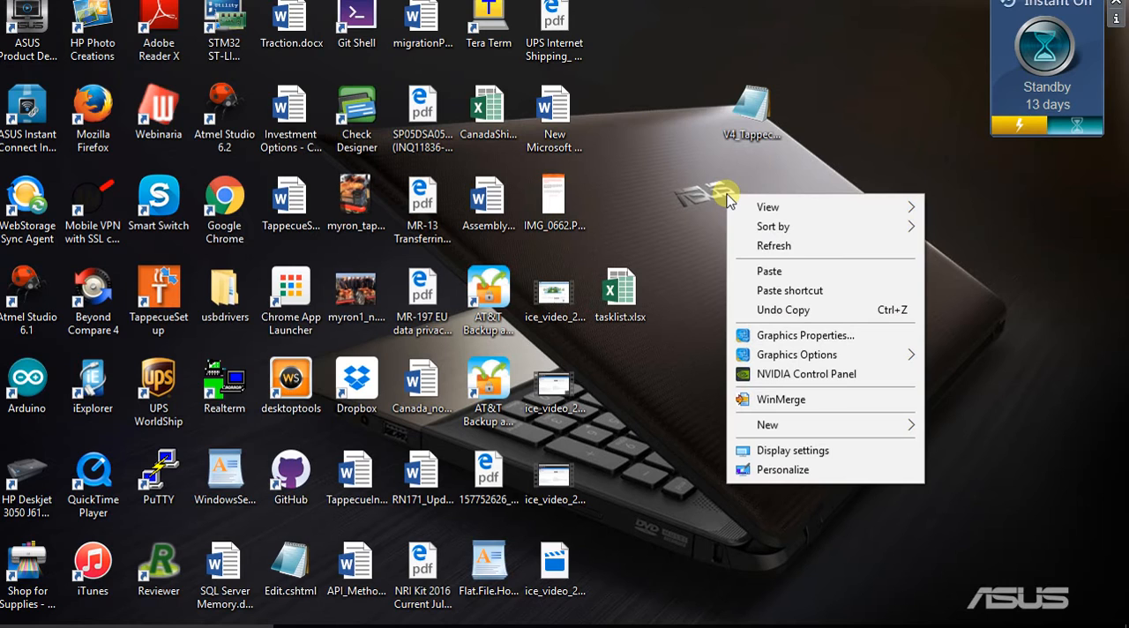
{"action": "left_click", "coordinate": [768, 271]}
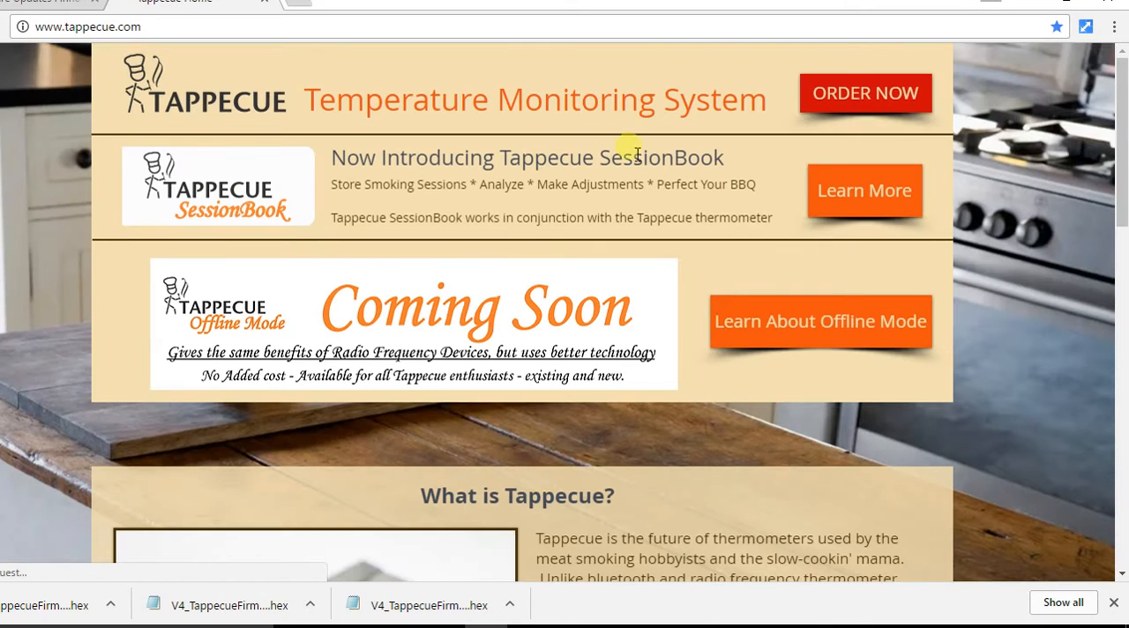
Navigate from tappecue.com to the Tappecue downloads page and scroll to the setup programs.
{"action": "scroll", "scroll_direction": "down", "scroll_amount": 3}
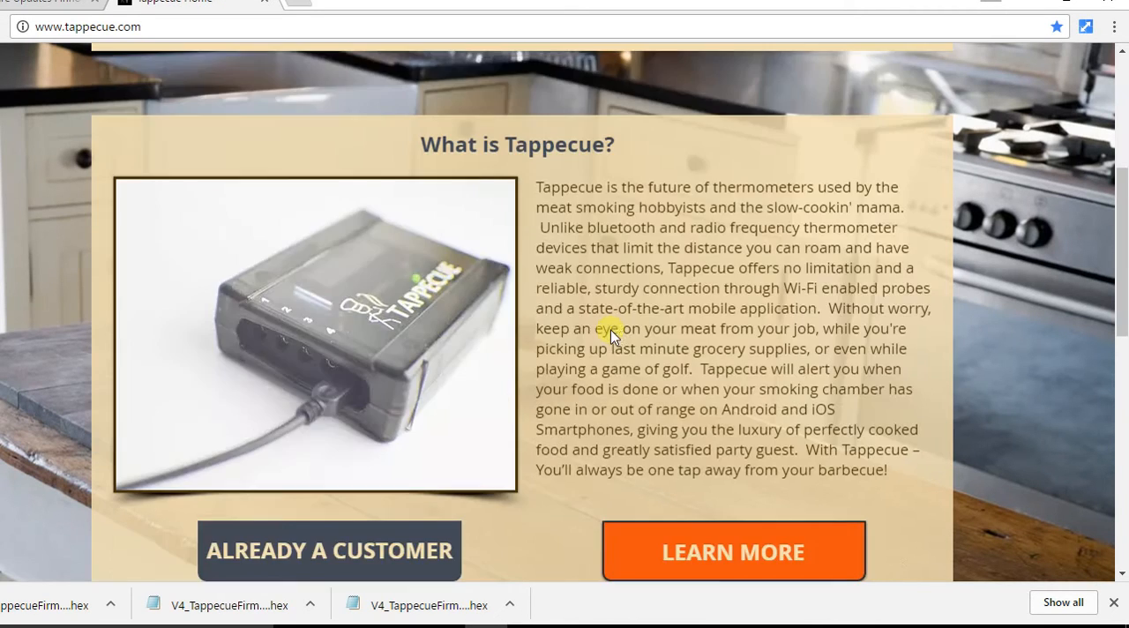
{"action": "scroll", "scroll_direction": "down", "scroll_amount": 3}
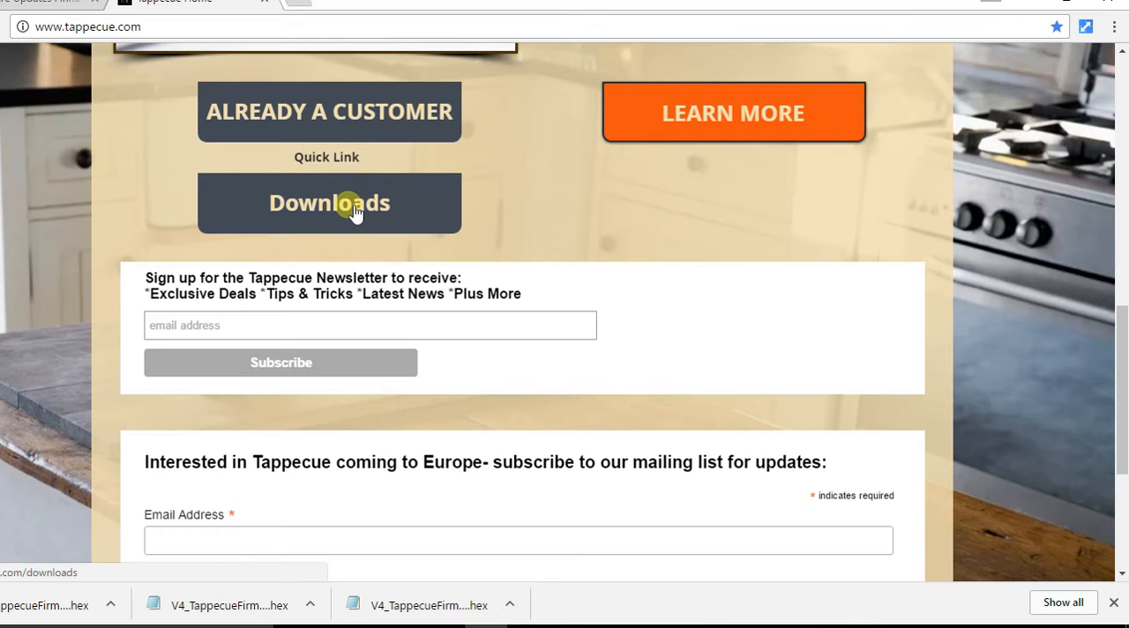
{"action": "left_click", "coordinate": [328, 202]}
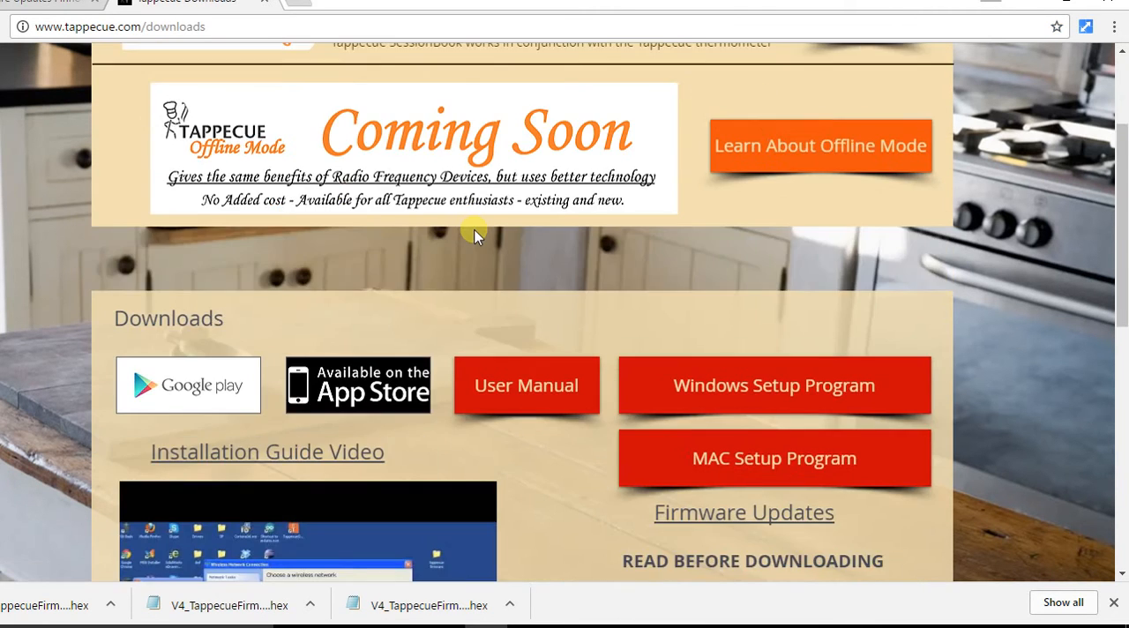
{"action": "scroll", "scroll_direction": "down", "scroll_amount": 3}
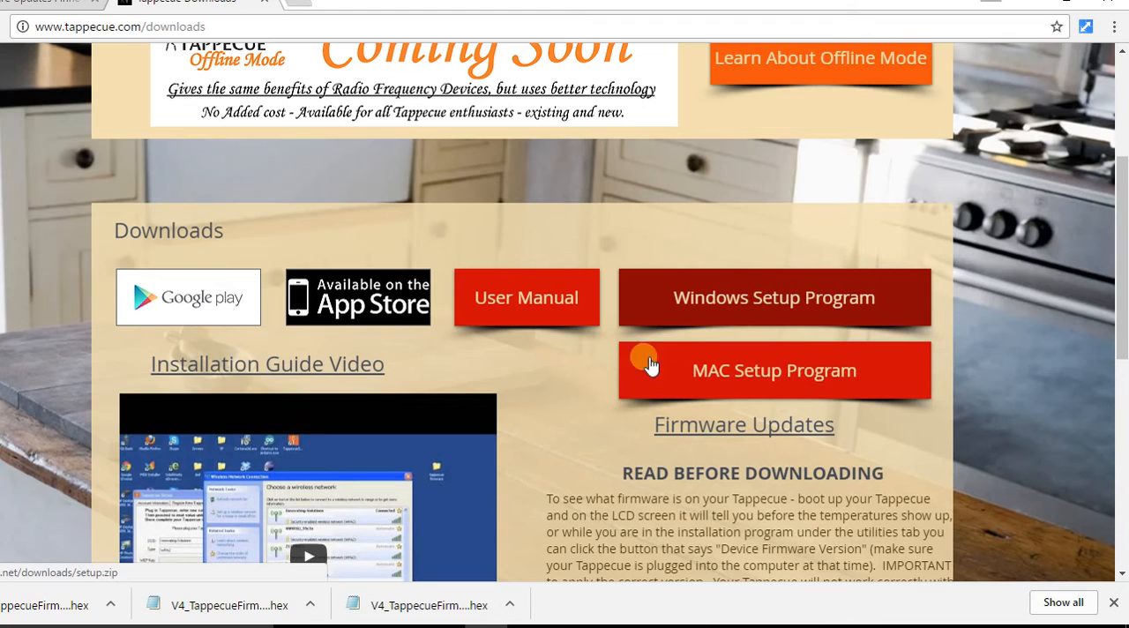
{"action": "scroll", "scroll_direction": "down", "scroll_amount": 3}
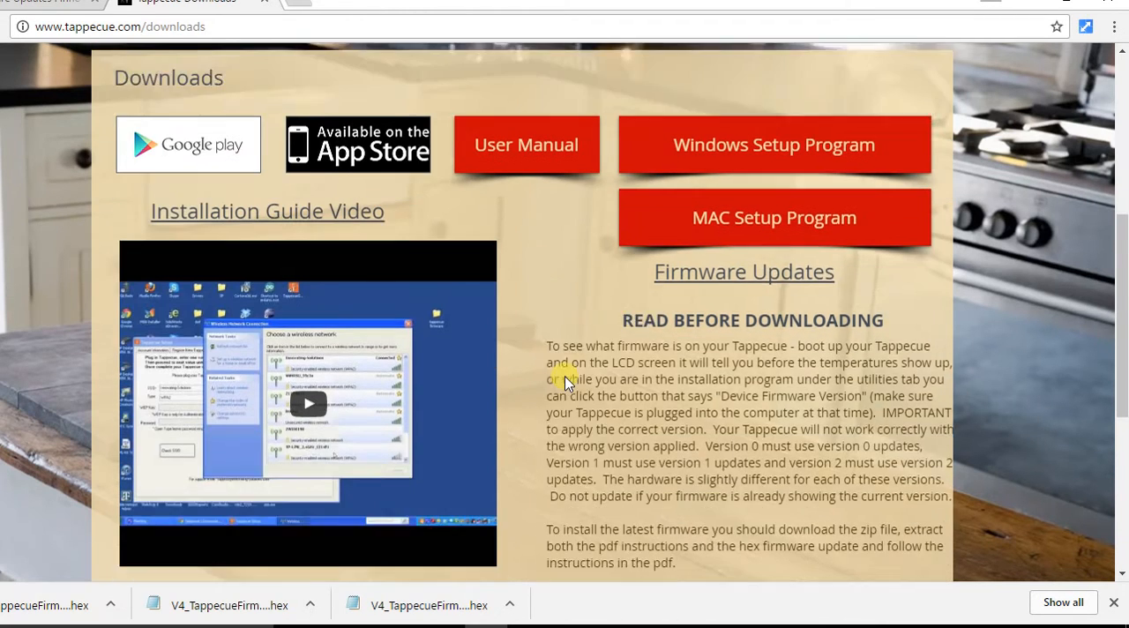
{"action": "scroll", "scroll_direction": "down", "scroll_amount": 3}
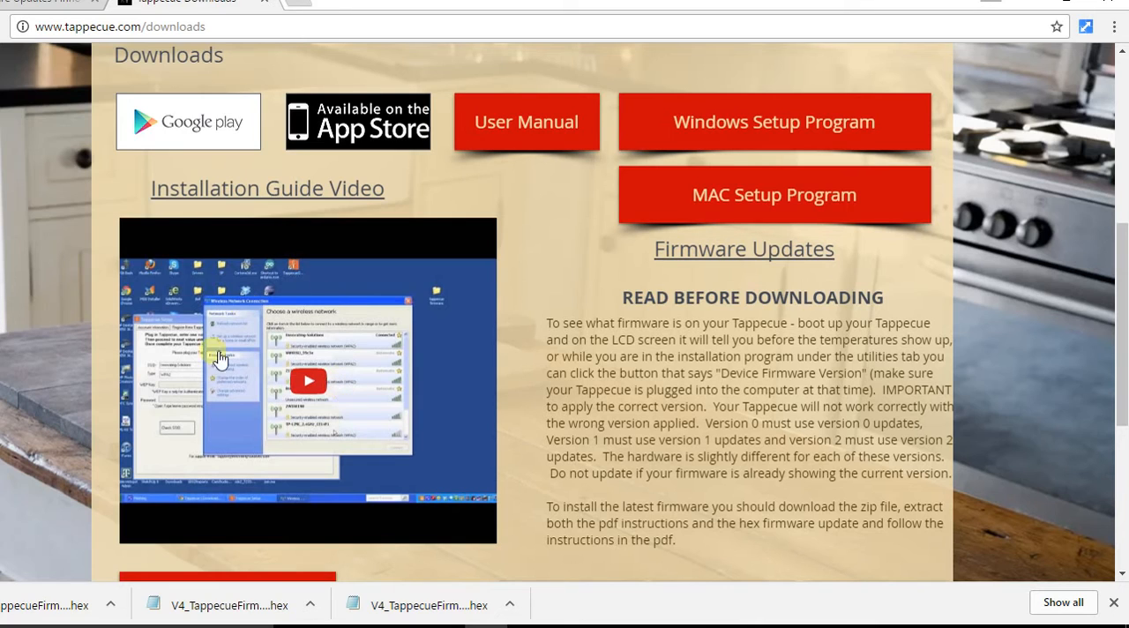
{"action": "mouse_move", "coordinate": [344, 282]}
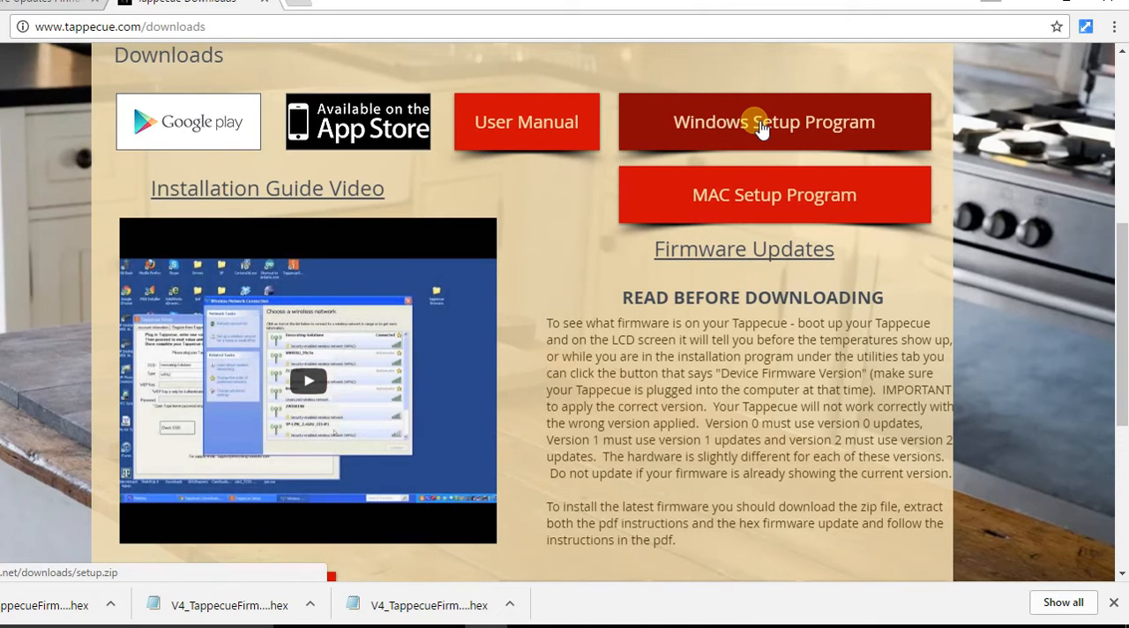
Download the Windows Setup Program zip and view its options in Chrome's download bar.
{"action": "left_click", "coordinate": [772, 121]}
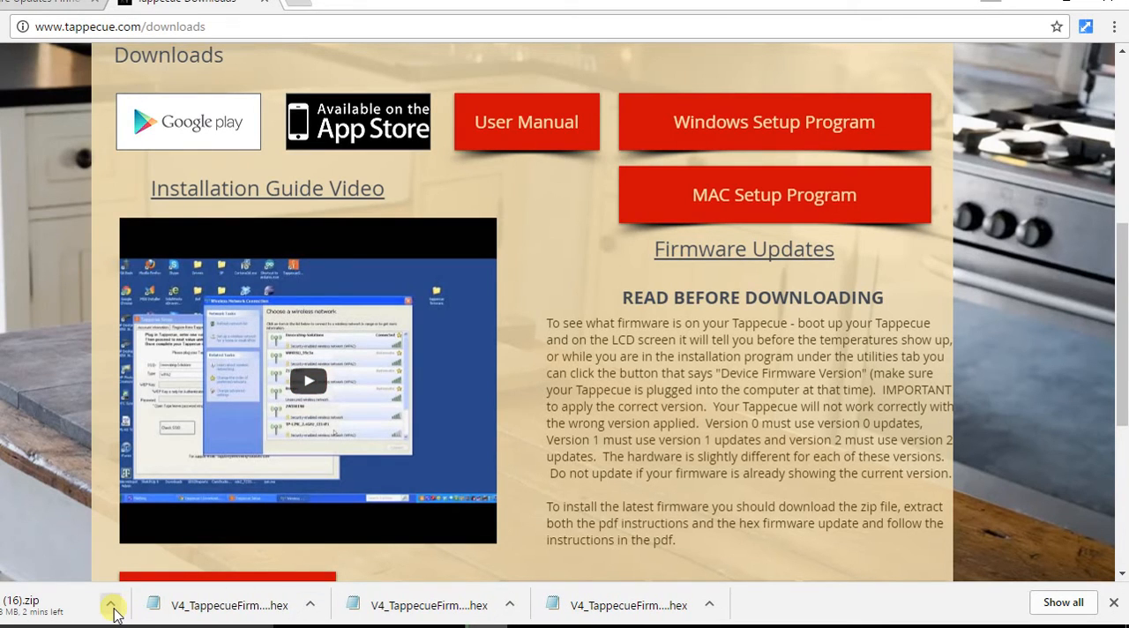
{"action": "mouse_move", "coordinate": [191, 609]}
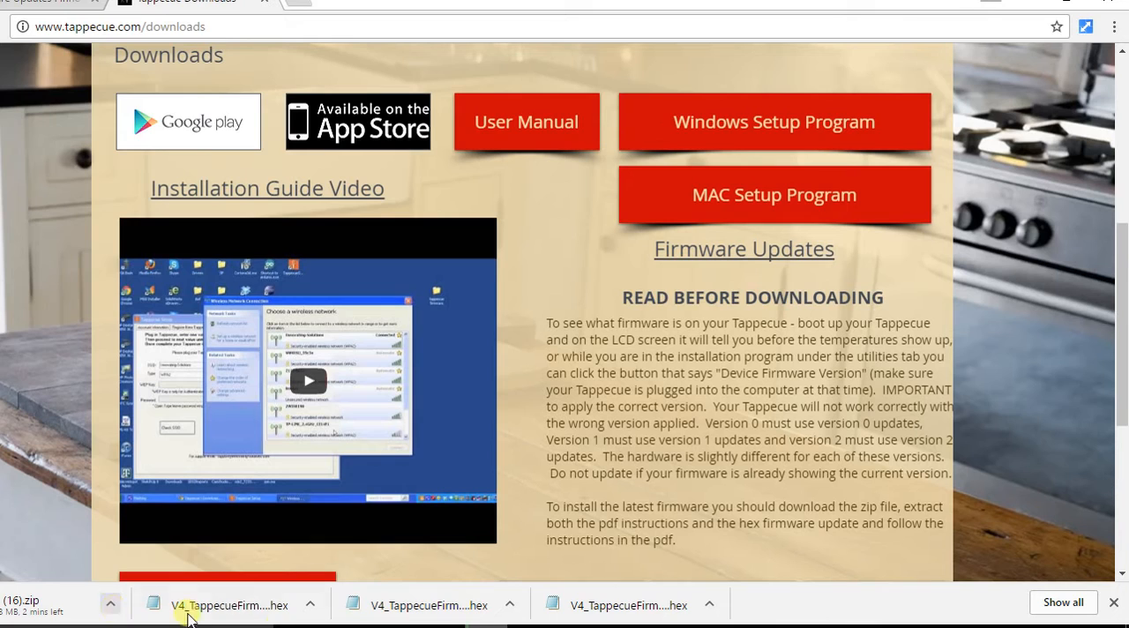
{"action": "left_click", "coordinate": [310, 603]}
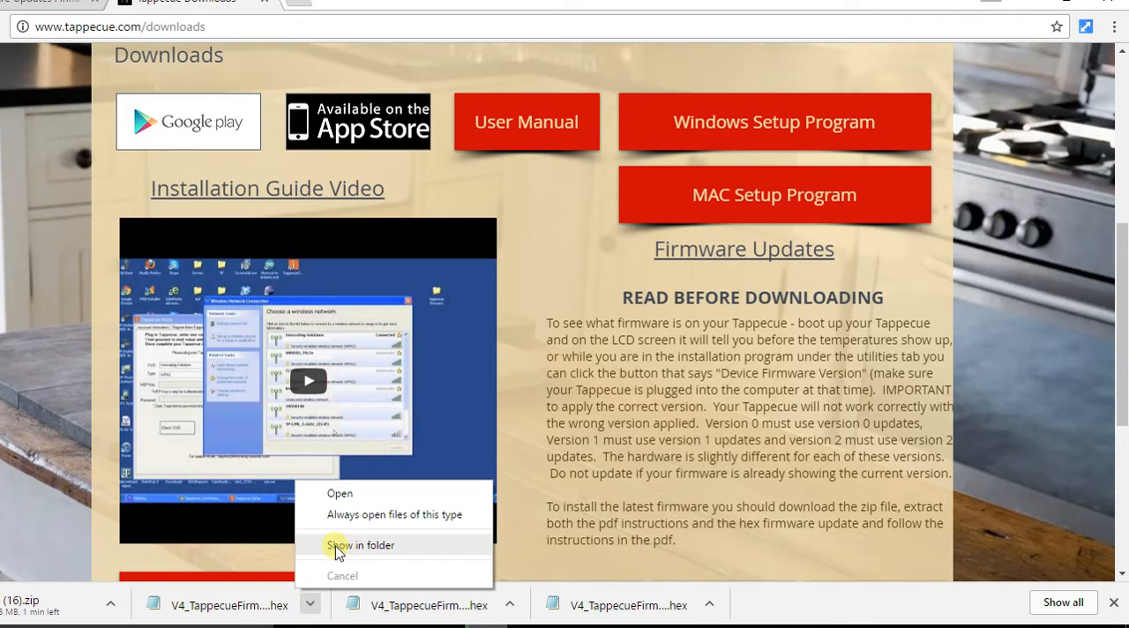
{"action": "mouse_move", "coordinate": [115, 452]}
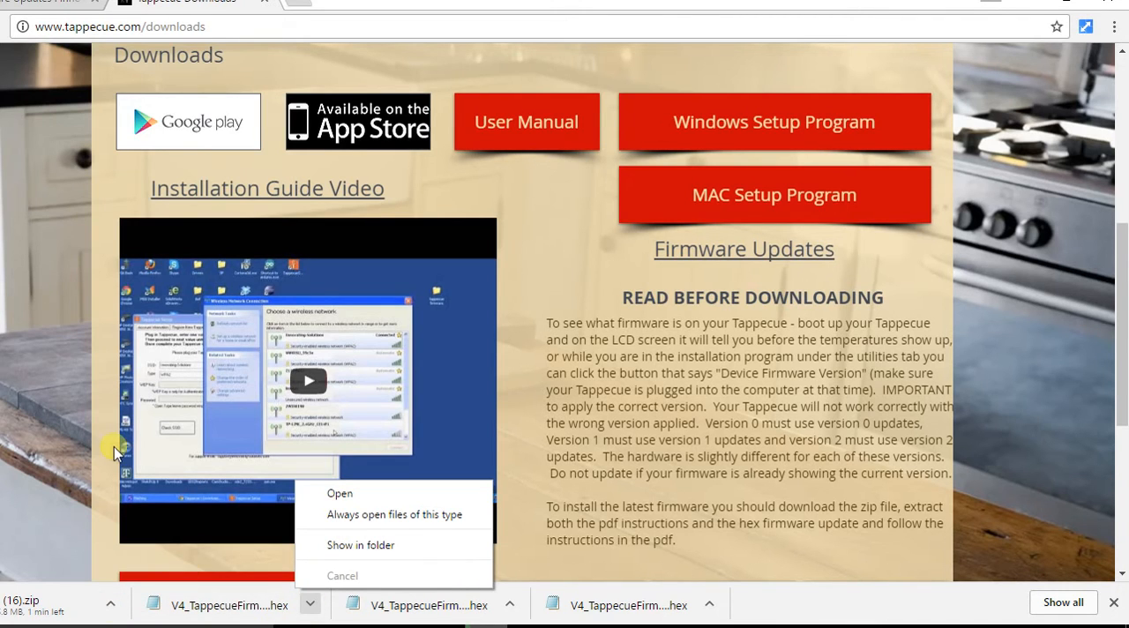
{"action": "mouse_move", "coordinate": [391, 398]}
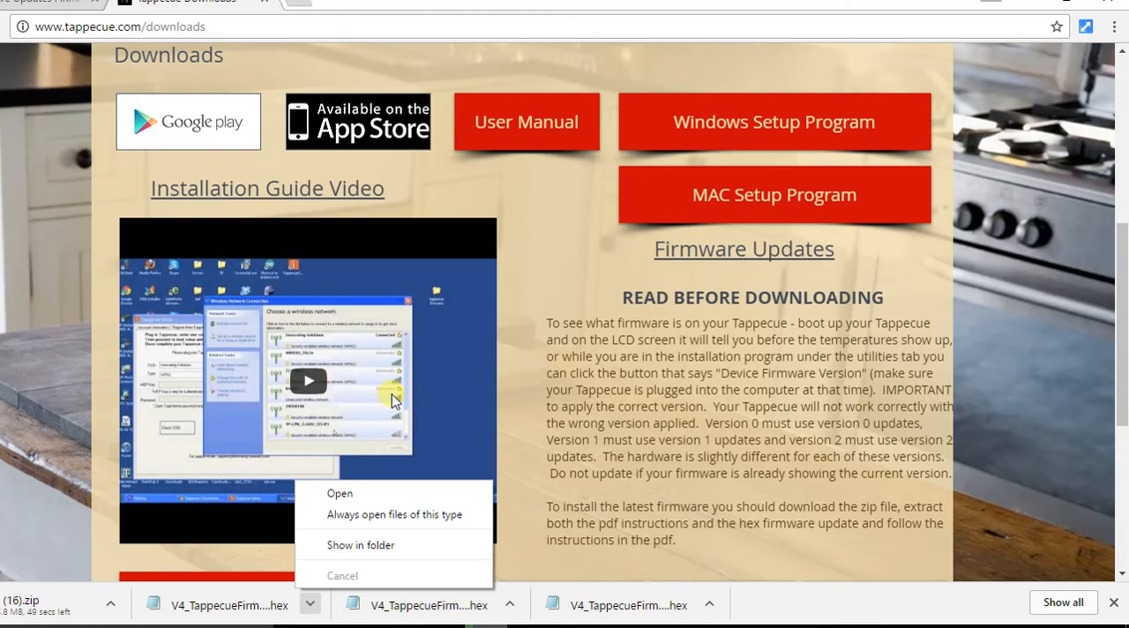
{"action": "mouse_move", "coordinate": [275, 28]}
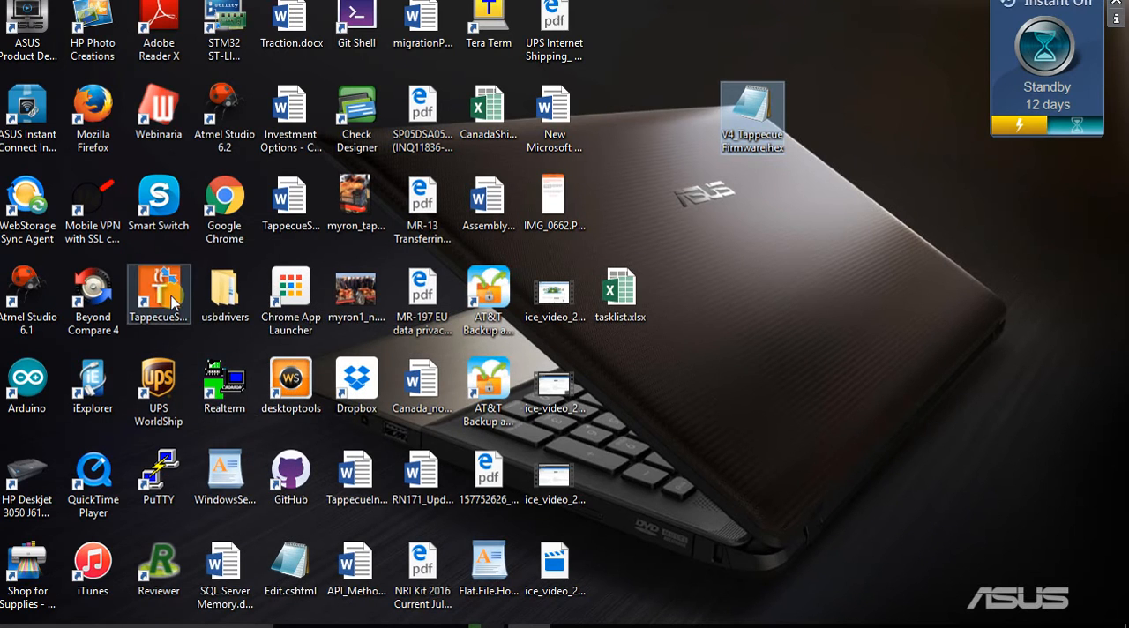
{"action": "left_click", "coordinate": [159, 300]}
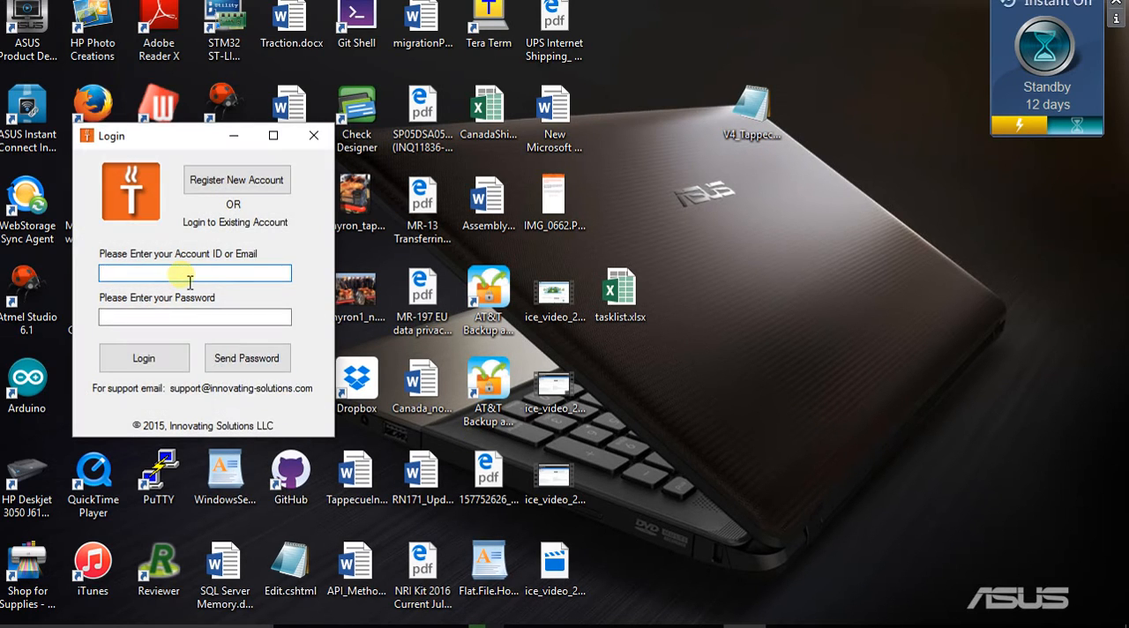
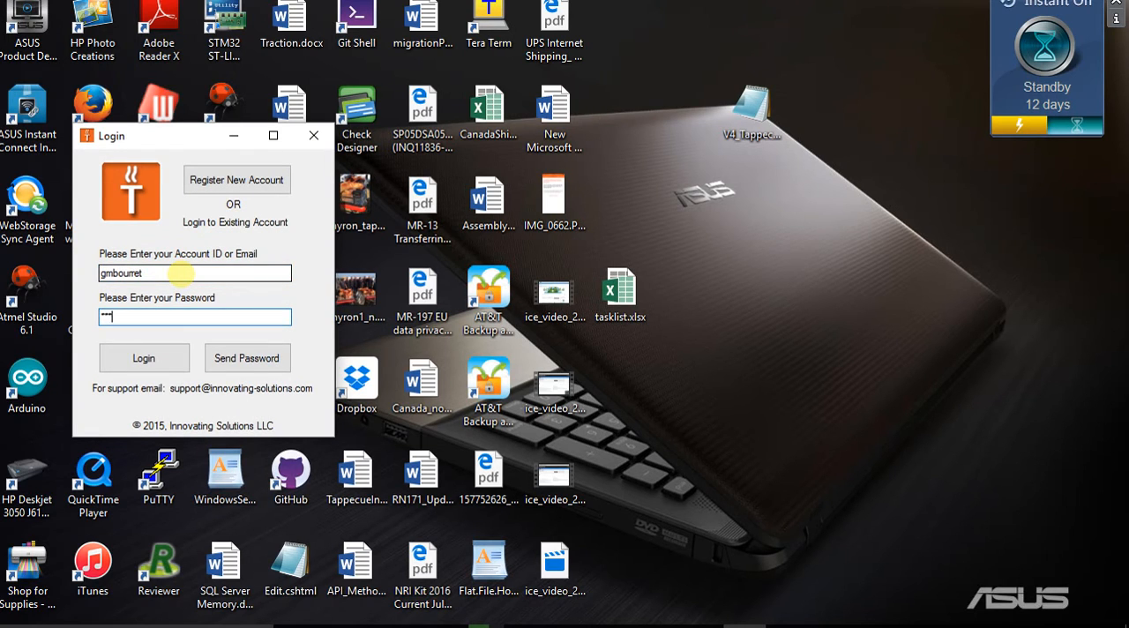
{"action": "type", "text": "password"}
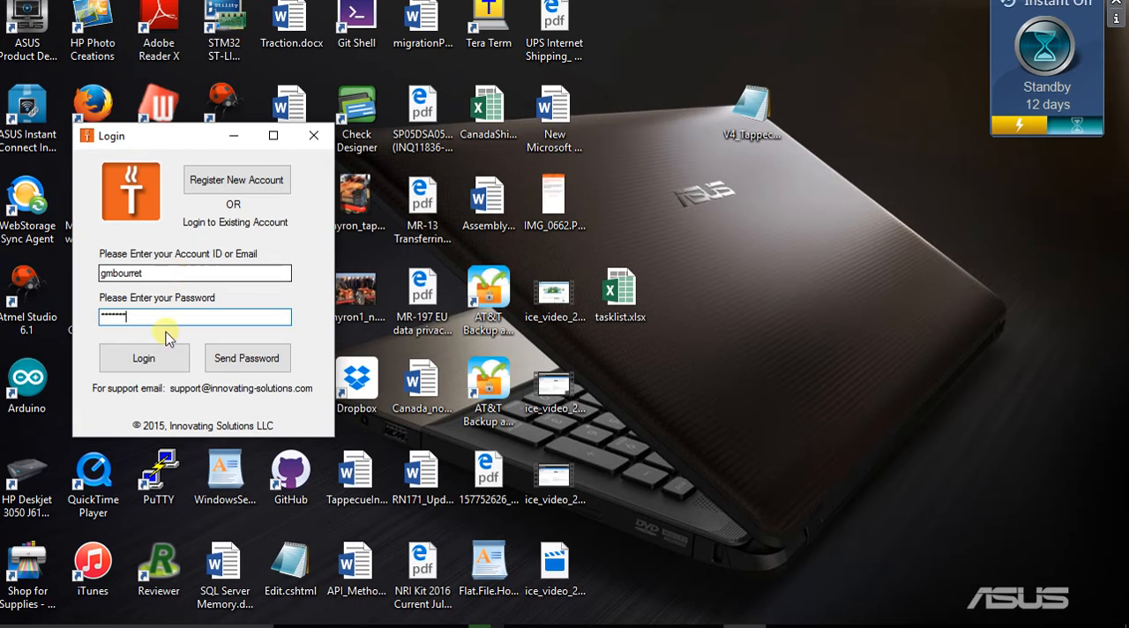
{"action": "left_click", "coordinate": [143, 356]}
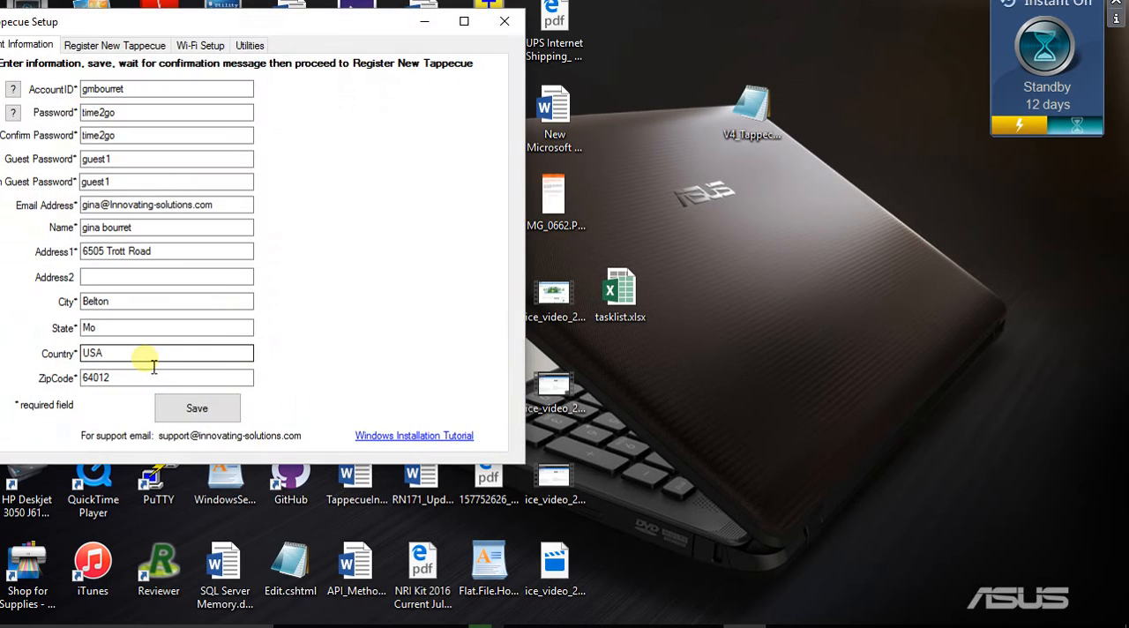
Switch Tappecue Setup to the Utilities tab with device checks and firmware update.
{"action": "left_click", "coordinate": [250, 44]}
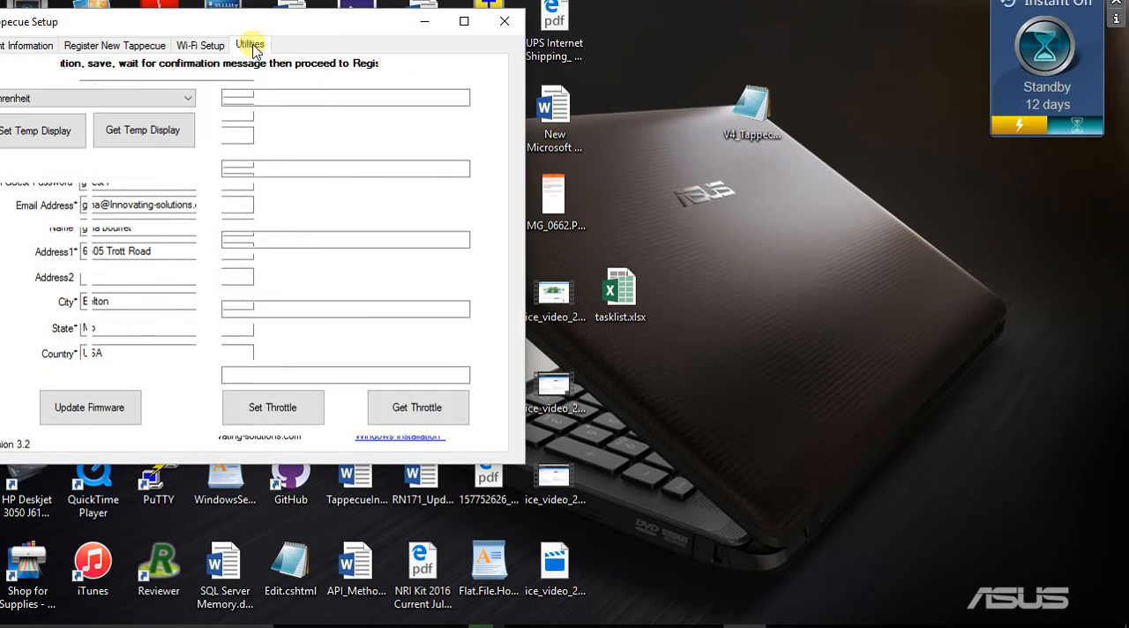
{"action": "left_click", "coordinate": [250, 44]}
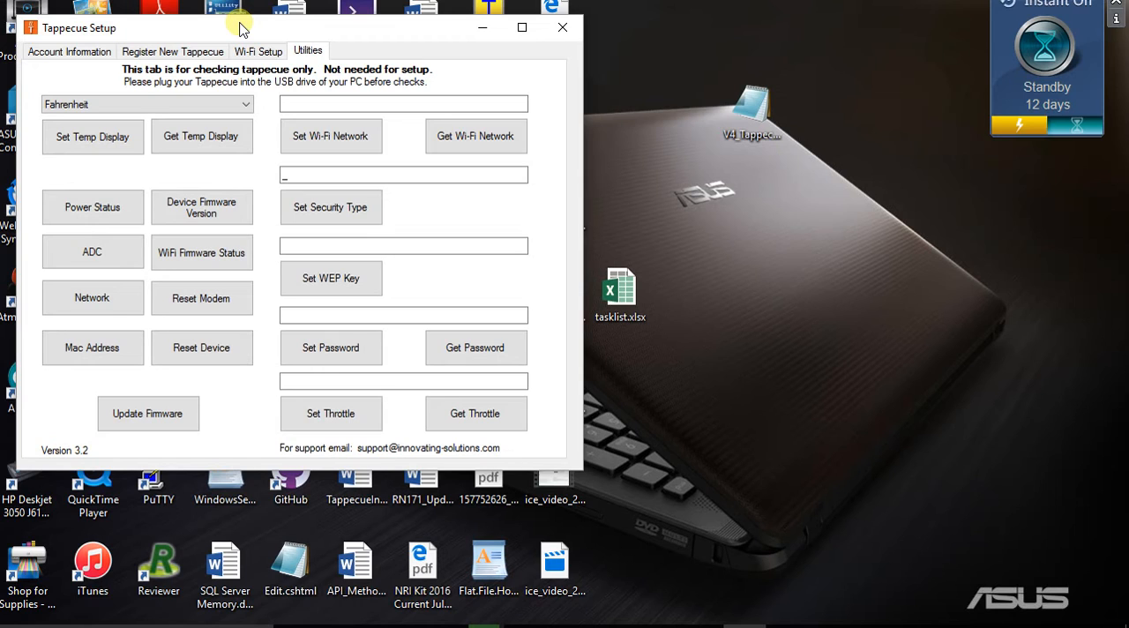
{"action": "mouse_move", "coordinate": [113, 81]}
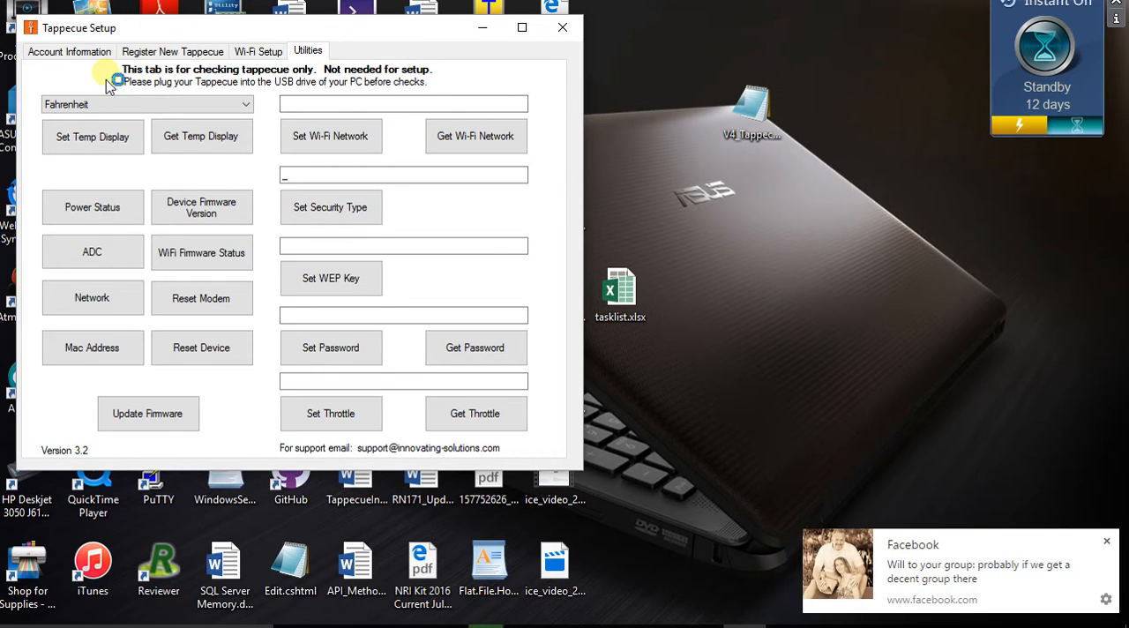
{"action": "mouse_move", "coordinate": [1041, 513]}
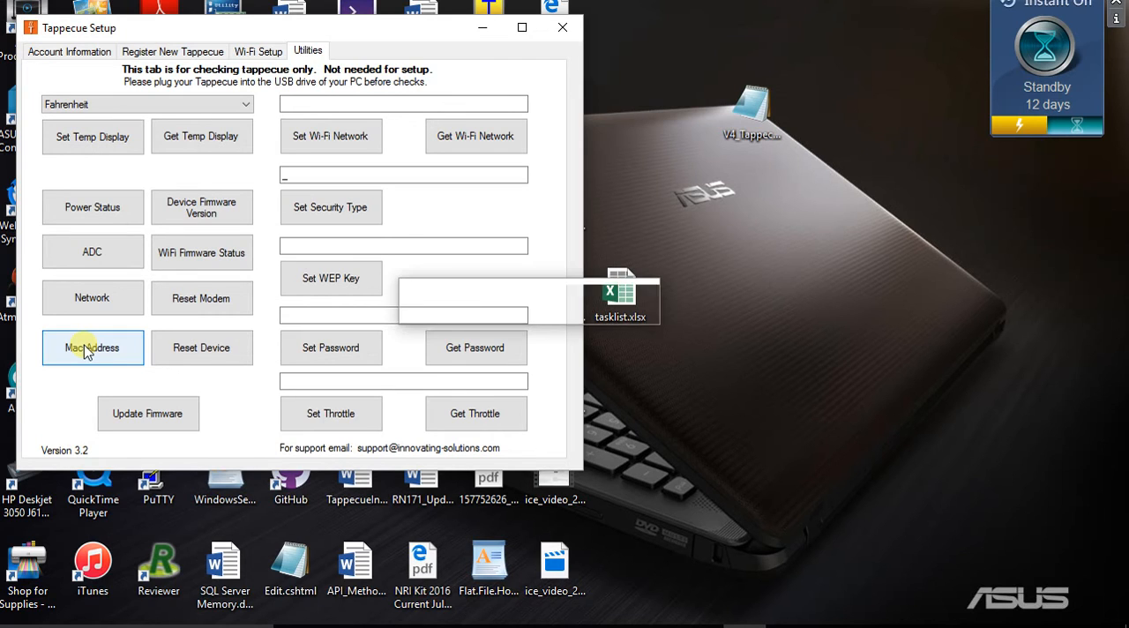
{"action": "left_click", "coordinate": [92, 347]}
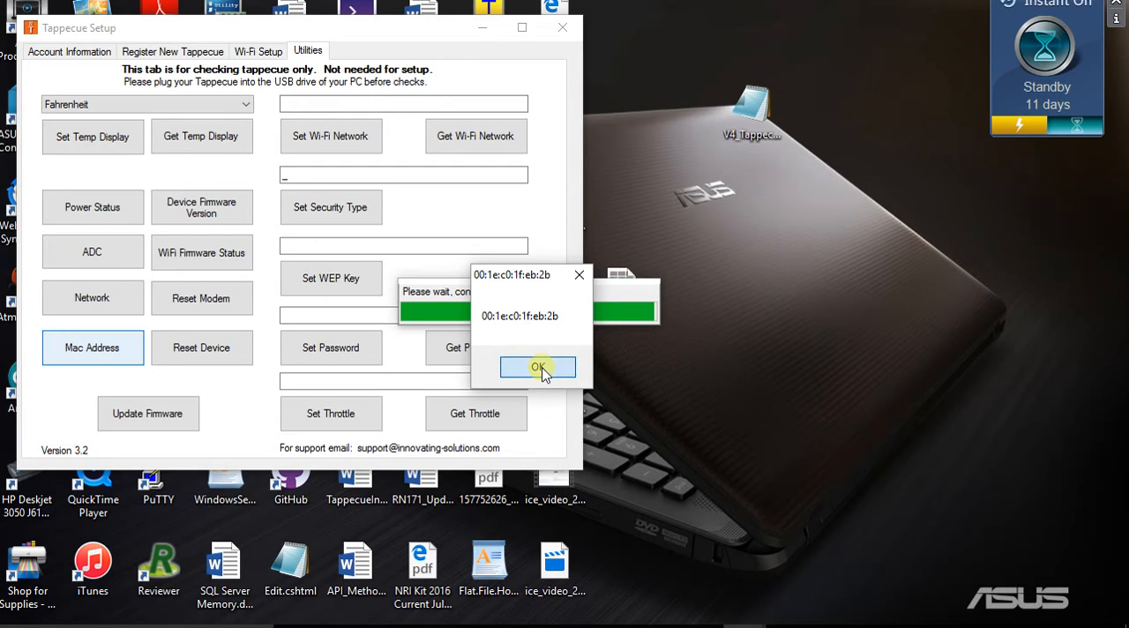
{"action": "left_click", "coordinate": [538, 367]}
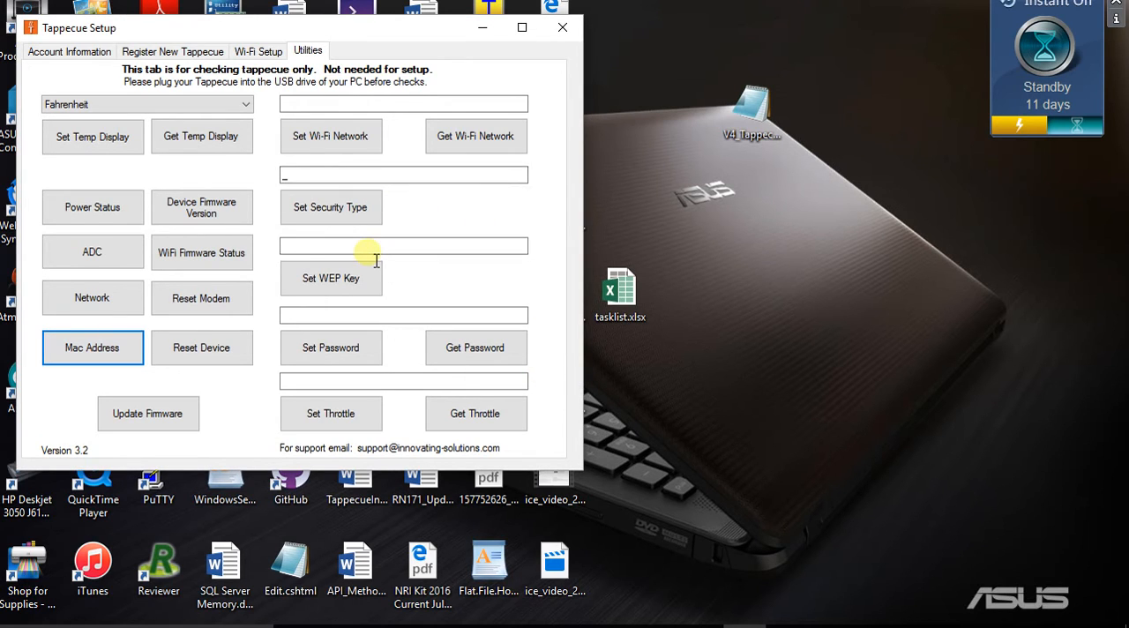
{"action": "mouse_move", "coordinate": [194, 60]}
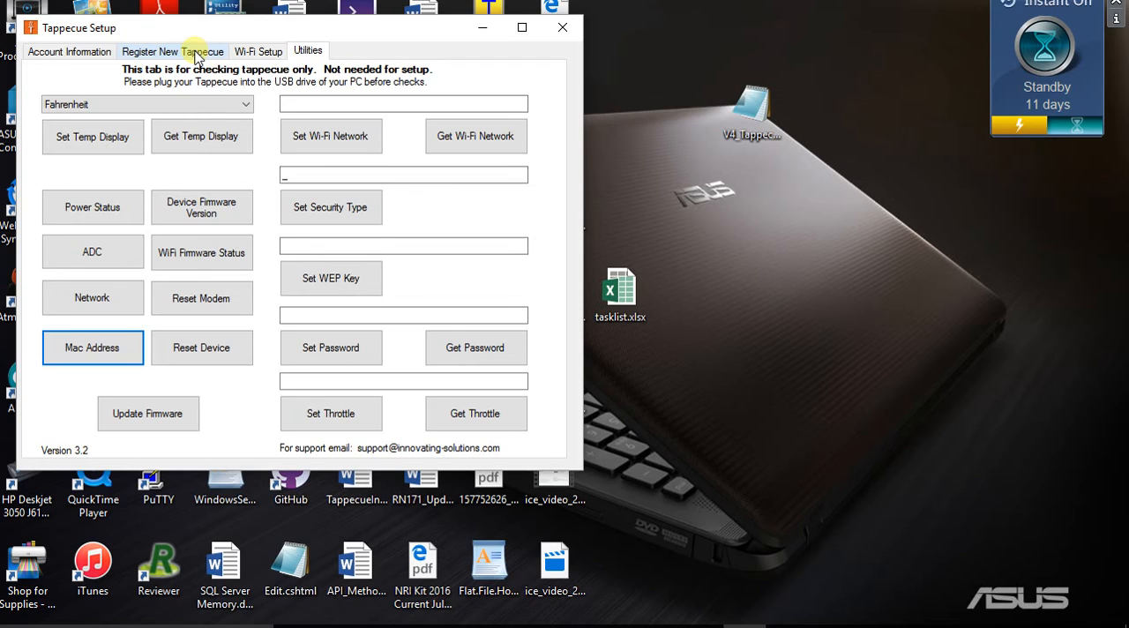
{"action": "left_click", "coordinate": [150, 49]}
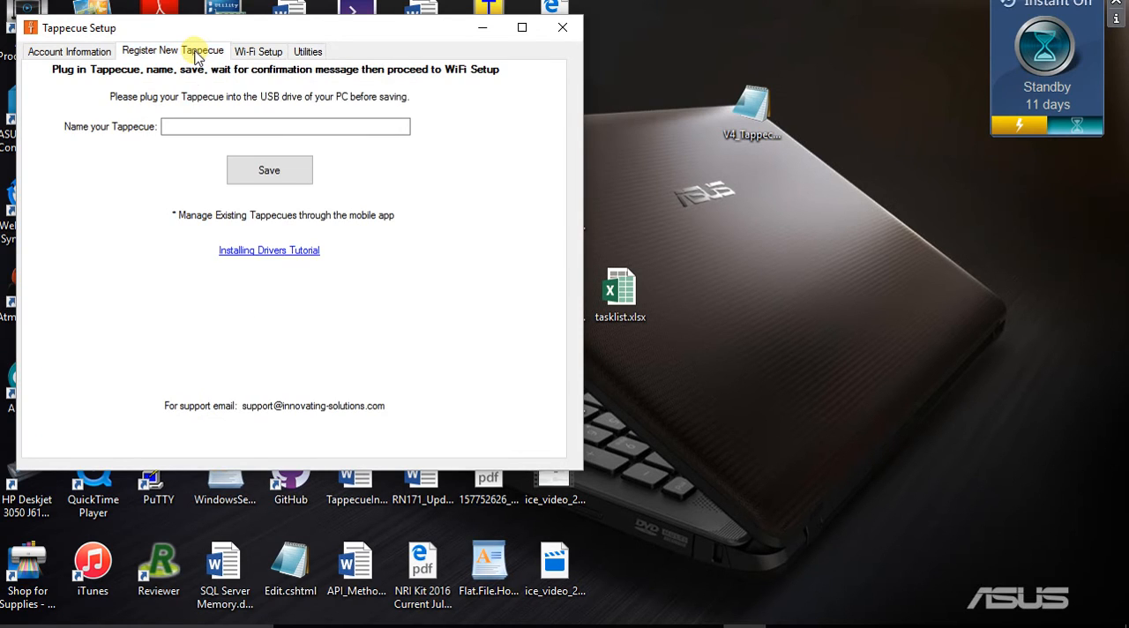
{"action": "mouse_move", "coordinate": [282, 256]}
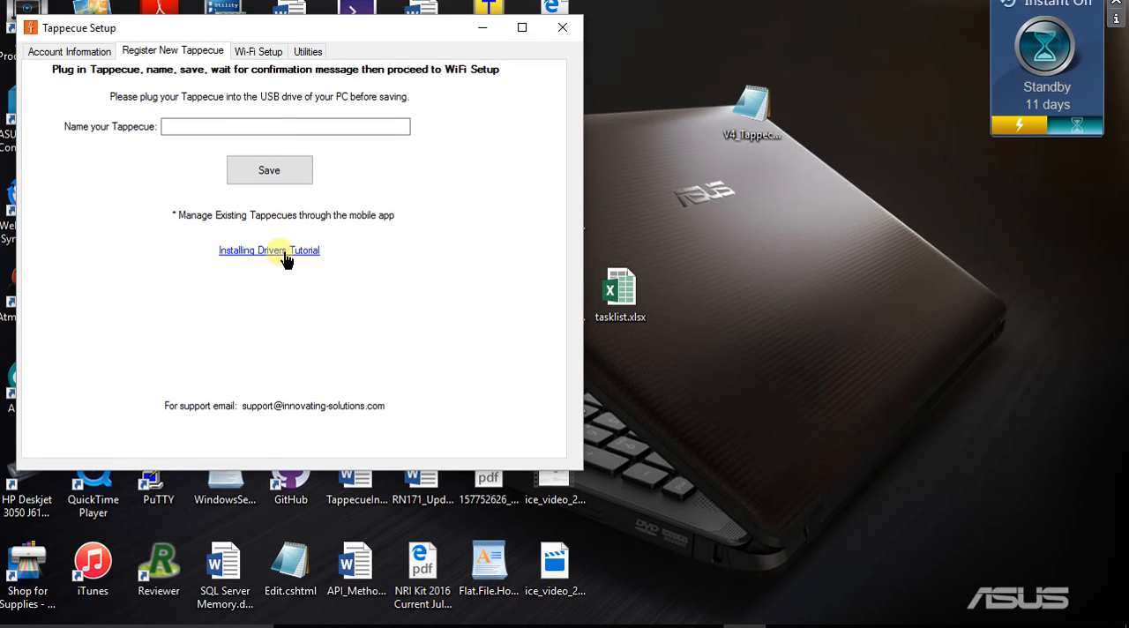
{"action": "left_click", "coordinate": [307, 49]}
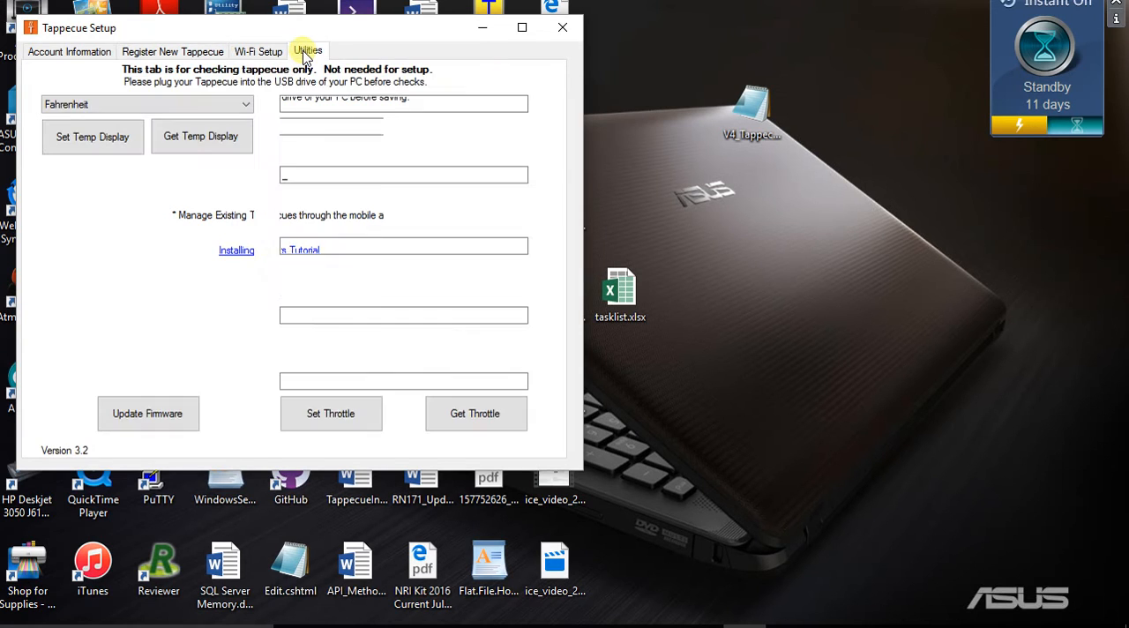
{"action": "left_click", "coordinate": [307, 49]}
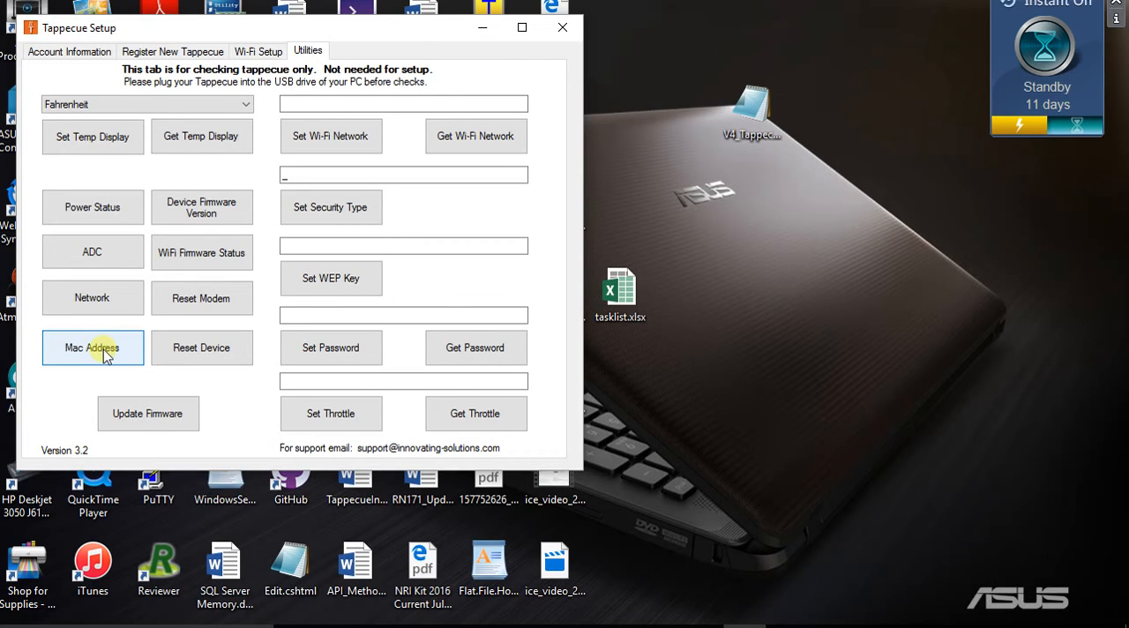
Start Update Firmware, confirming PC Connected is displayed and accepting the tappecue.hex warning.
{"action": "left_click", "coordinate": [148, 412]}
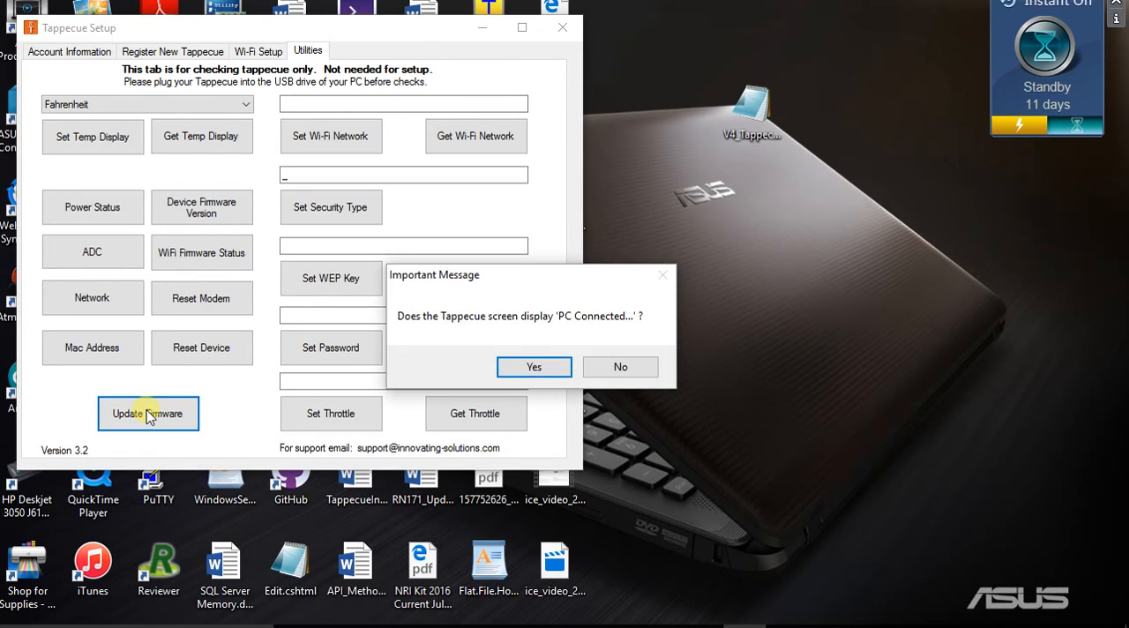
{"action": "mouse_move", "coordinate": [529, 331]}
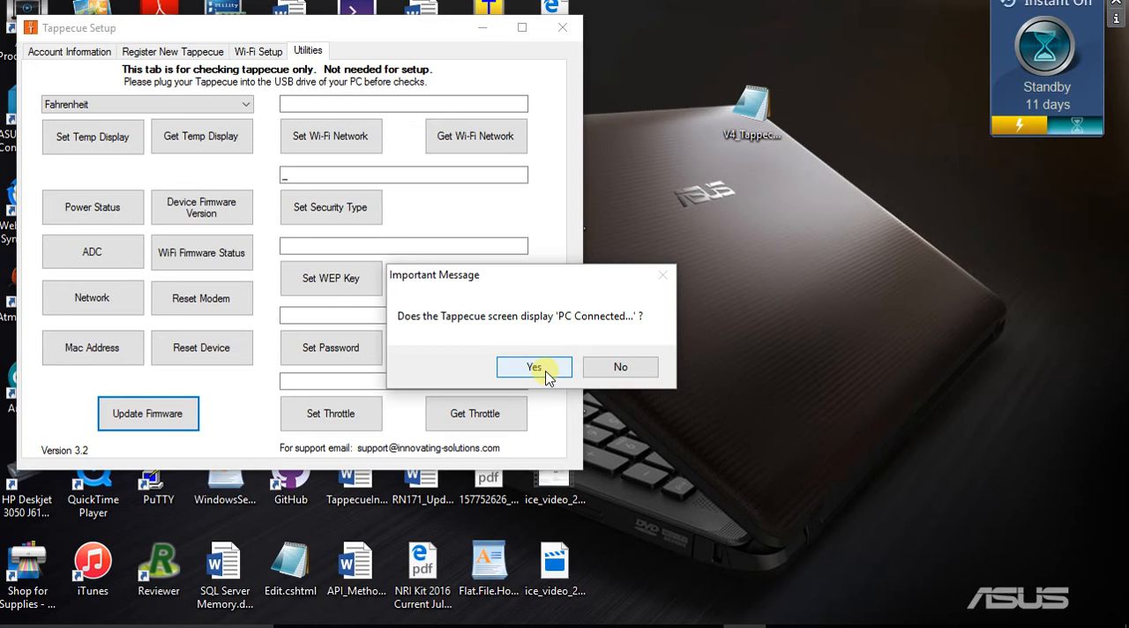
{"action": "left_click", "coordinate": [532, 366]}
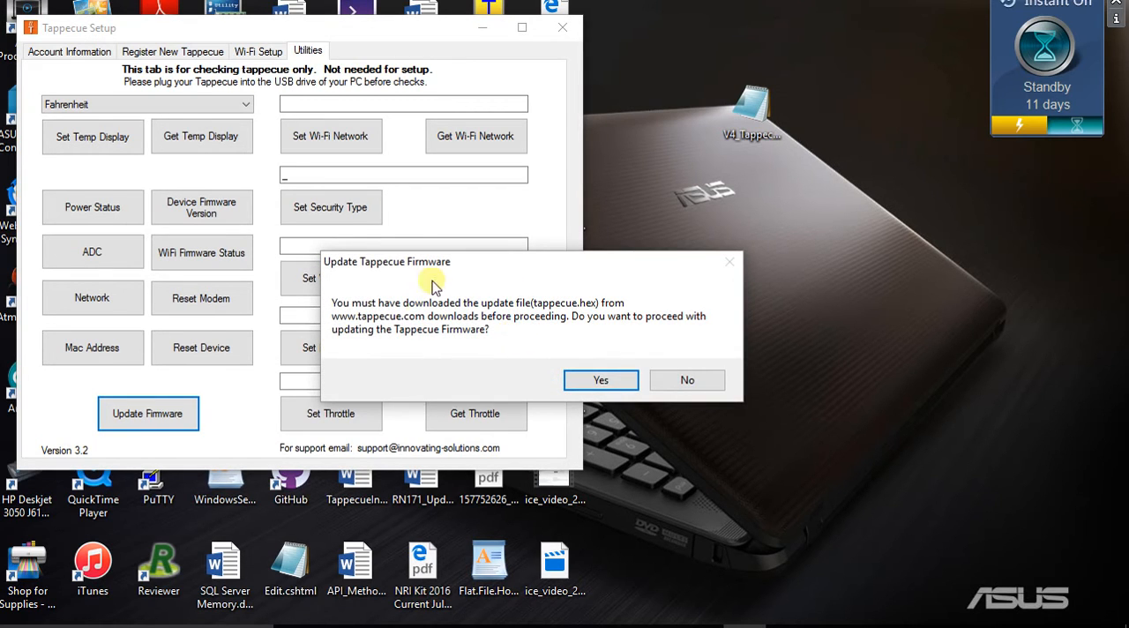
{"action": "mouse_move", "coordinate": [575, 300]}
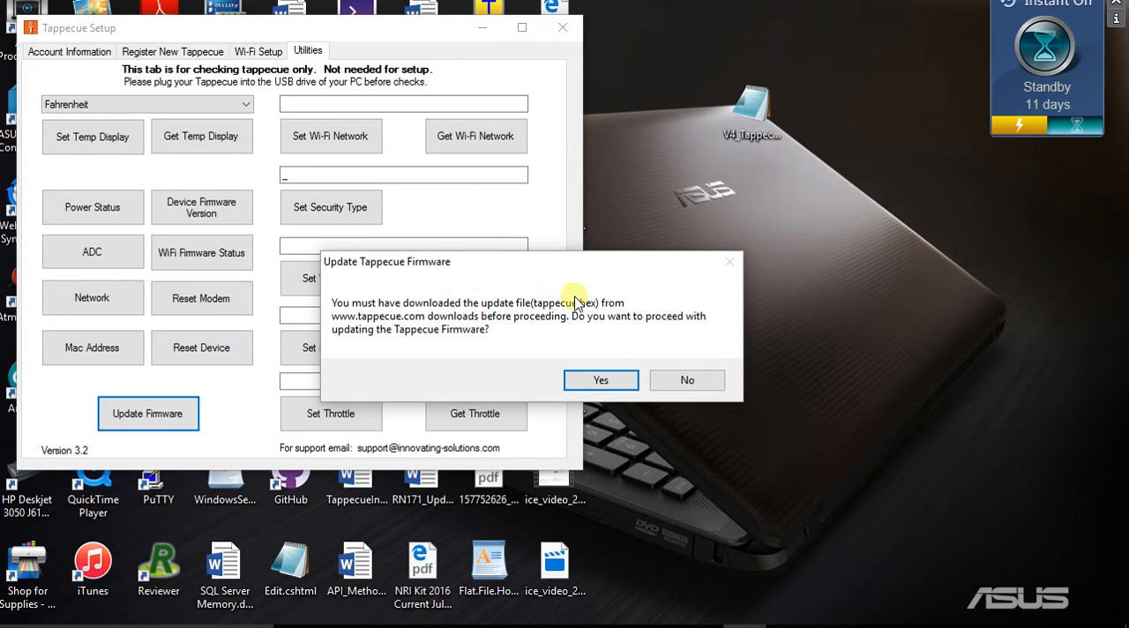
{"action": "mouse_move", "coordinate": [441, 318]}
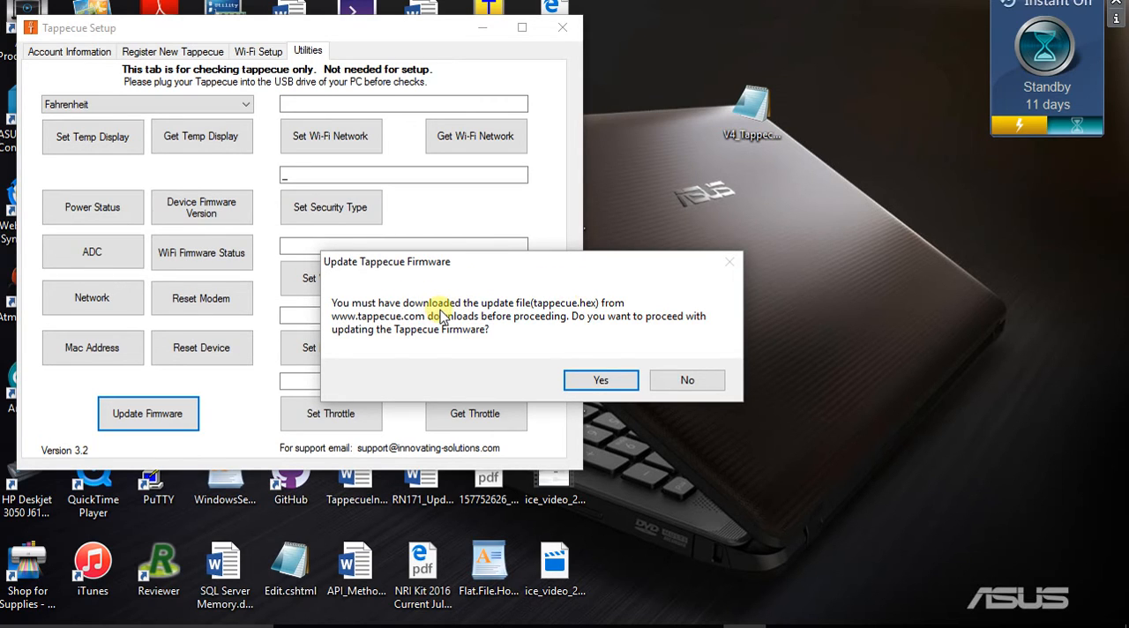
{"action": "mouse_move", "coordinate": [438, 316]}
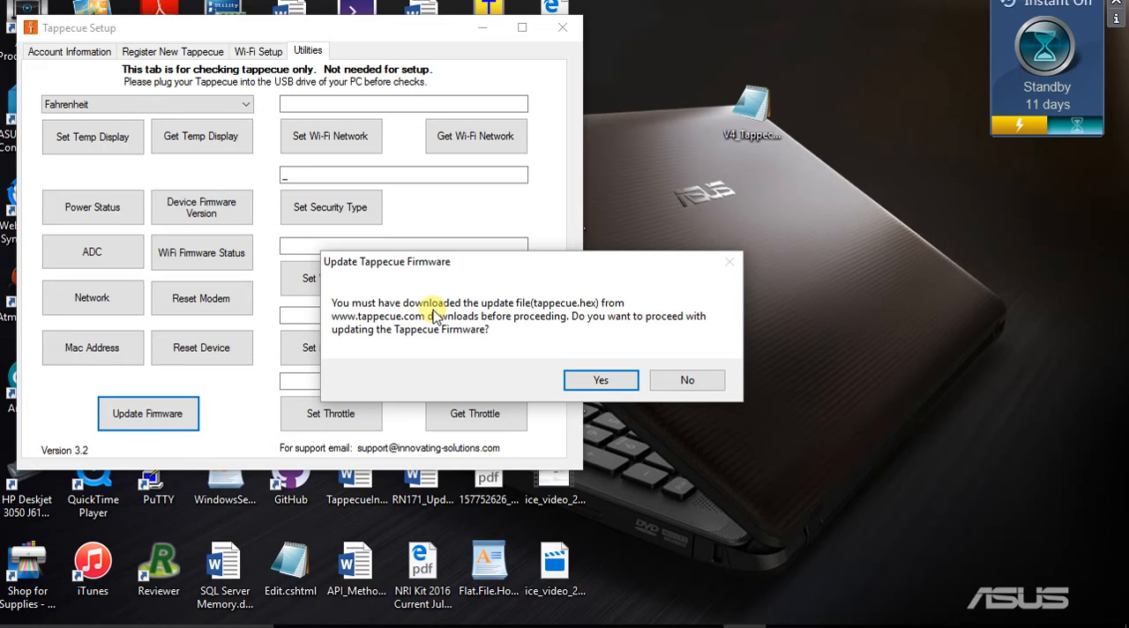
{"action": "mouse_move", "coordinate": [567, 309]}
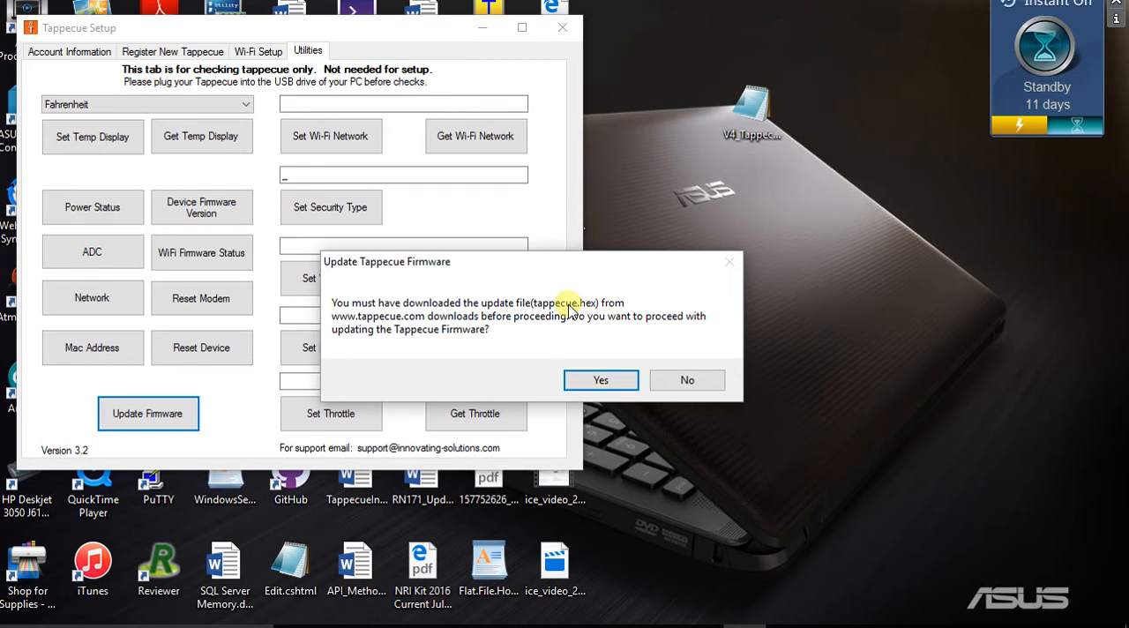
{"action": "mouse_move", "coordinate": [502, 335]}
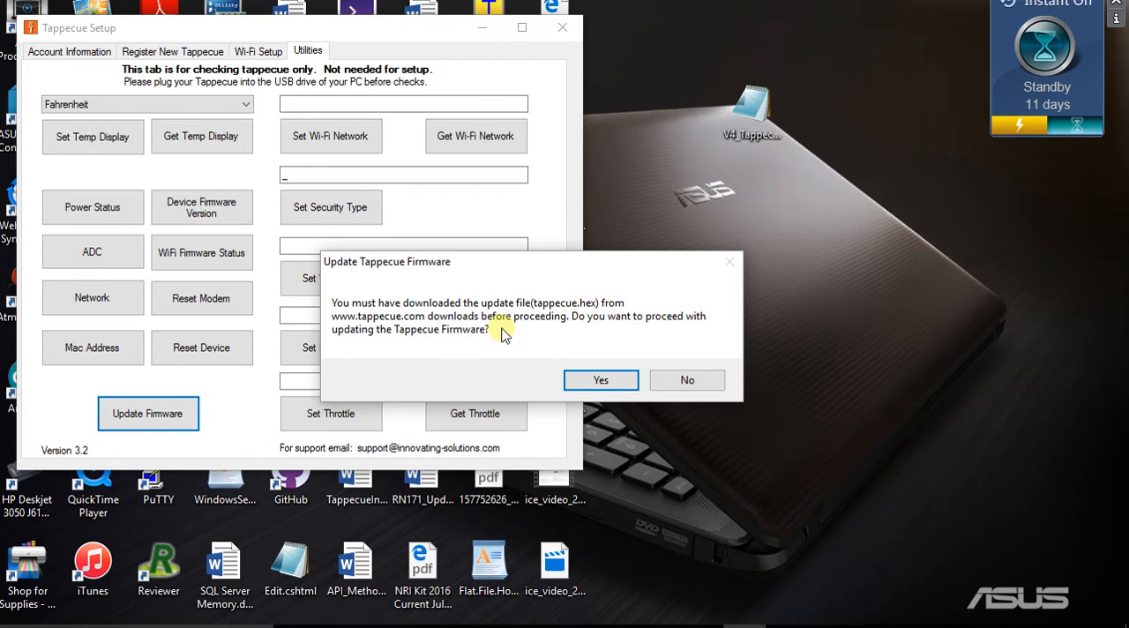
{"action": "left_click", "coordinate": [687, 381]}
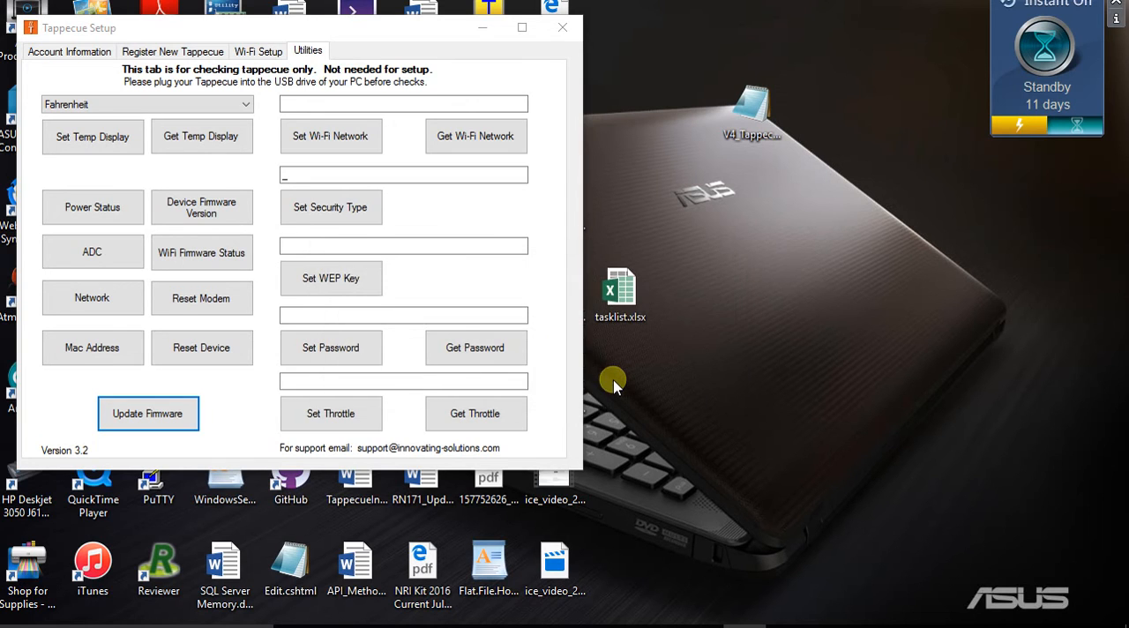
Choose the downloaded tappecue.hex from the Desktop and let the firmware update run to completion.
{"action": "left_click", "coordinate": [149, 413]}
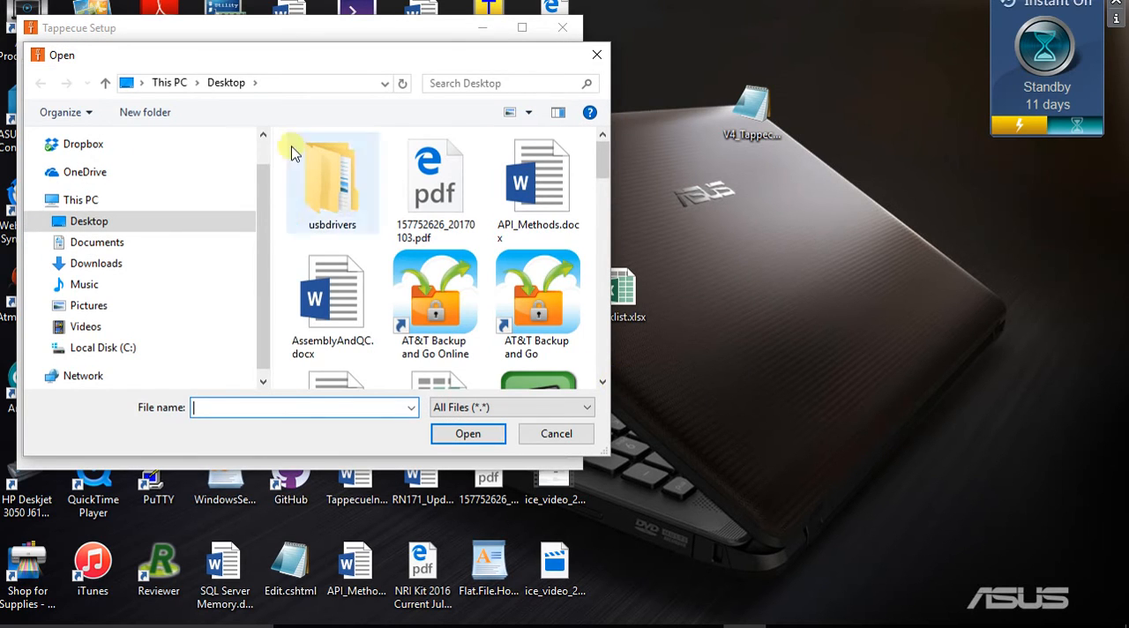
{"action": "scroll", "scroll_direction": "down", "scroll_amount": 3}
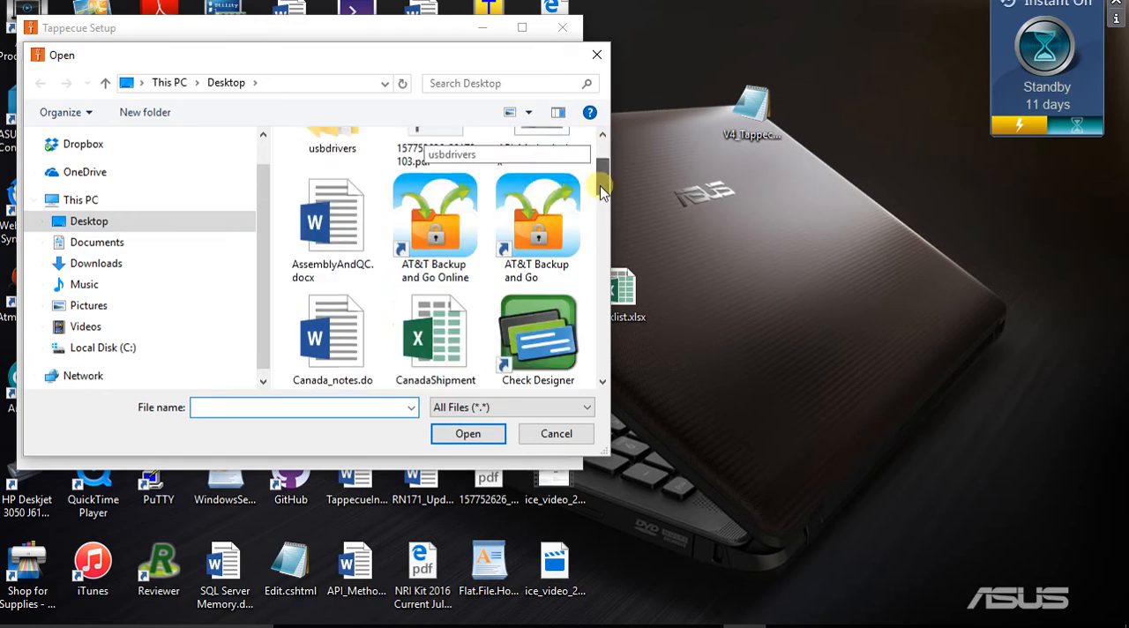
{"action": "scroll", "scroll_direction": "down", "scroll_amount": 3}
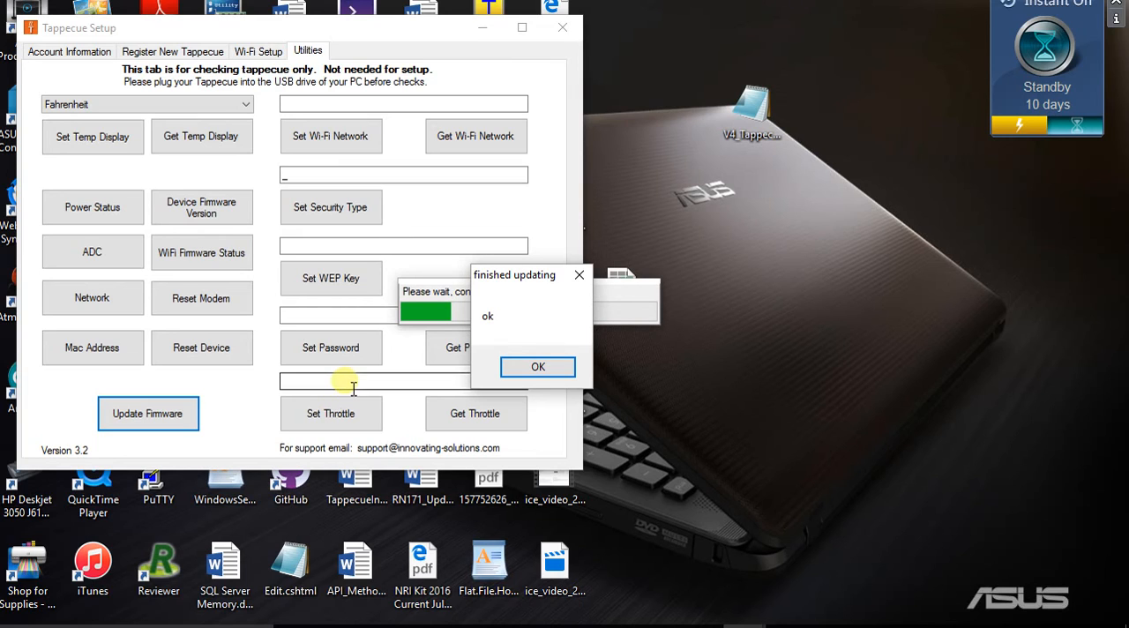
Acknowledge the finished-updating message and run Get Password from the Utilities tab.
{"action": "left_click", "coordinate": [536, 367]}
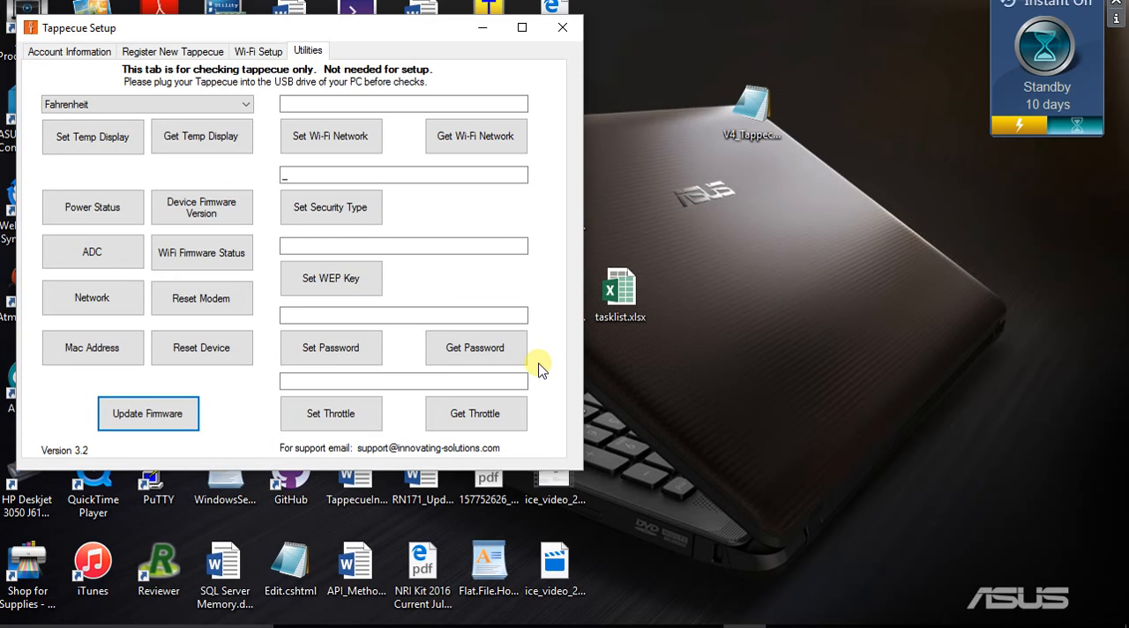
{"action": "mouse_move", "coordinate": [520, 365]}
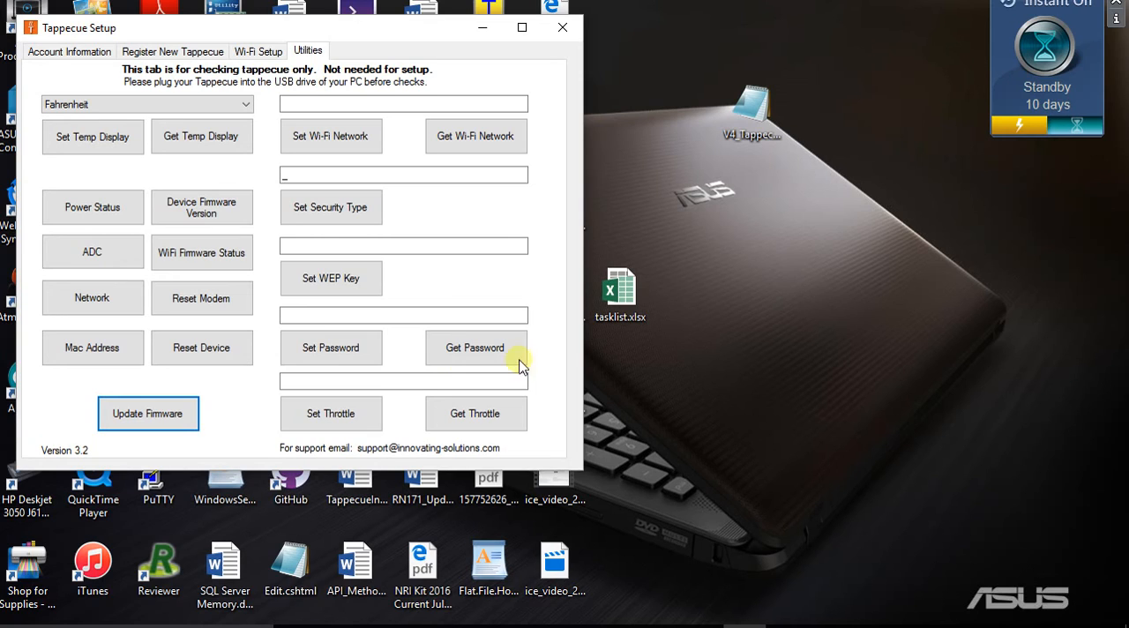
{"action": "left_click", "coordinate": [402, 381]}
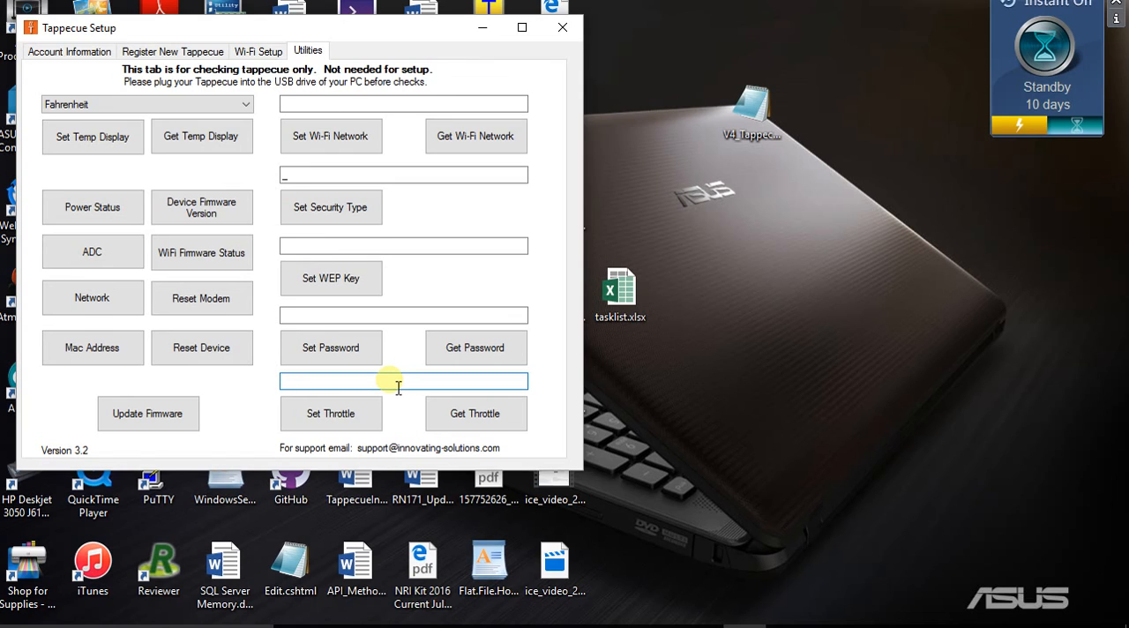
Send throttle value 30 to the device and acknowledge the confirmation.
{"action": "type", "text": "30"}
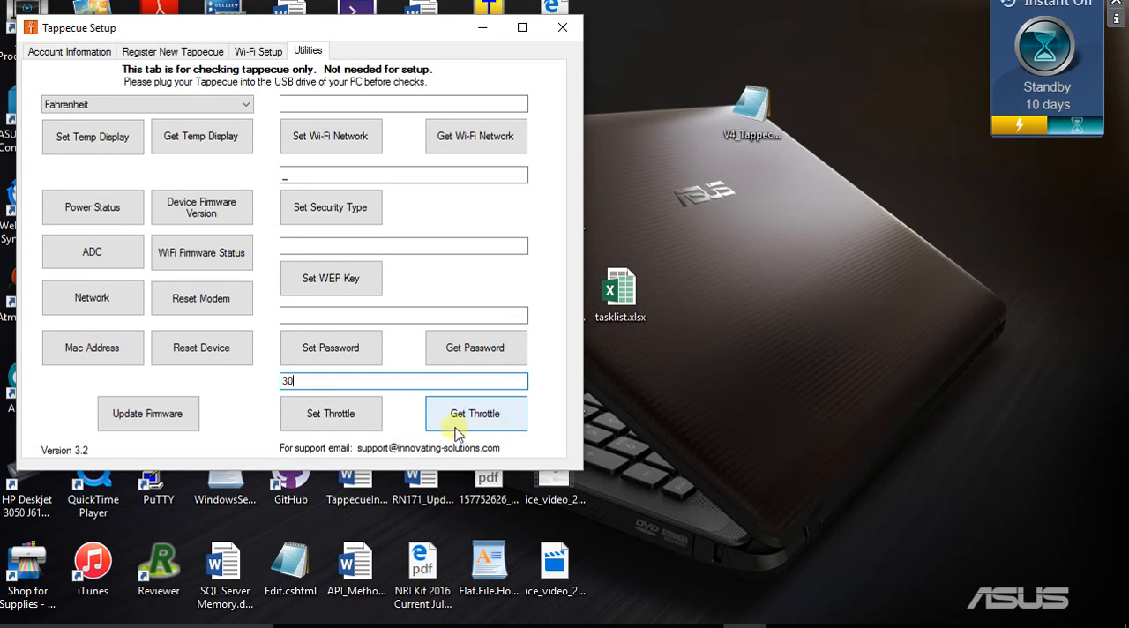
{"action": "left_click", "coordinate": [330, 413]}
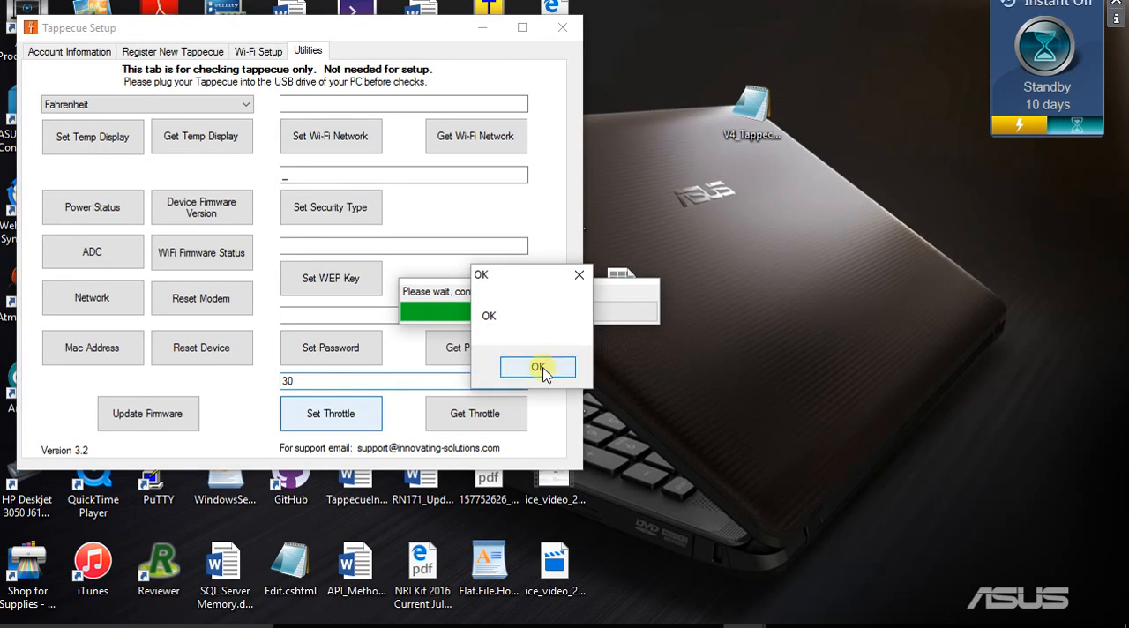
{"action": "left_click", "coordinate": [536, 367]}
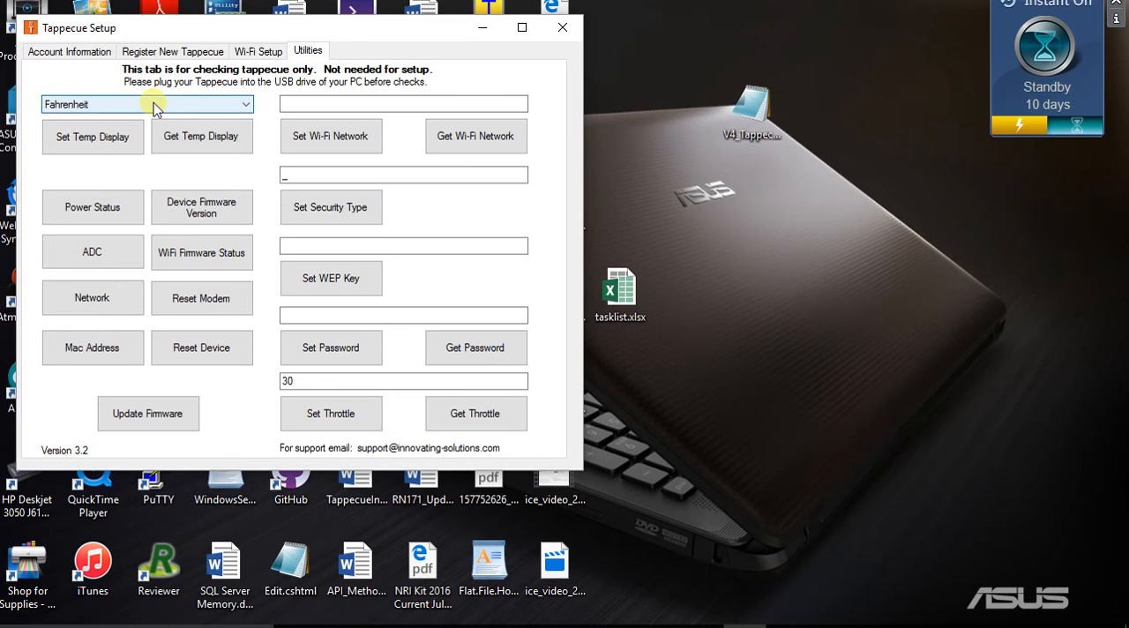
{"action": "mouse_move", "coordinate": [117, 106]}
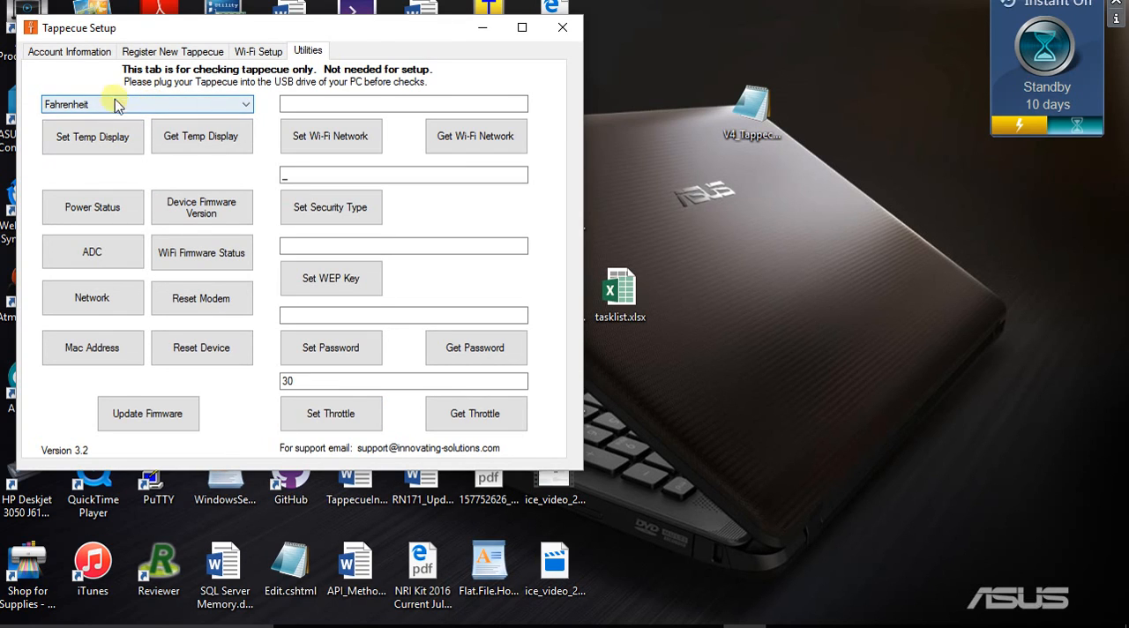
Apply the Fahrenheit temperature display to the device and acknowledge the confirmation.
{"action": "left_click", "coordinate": [92, 138]}
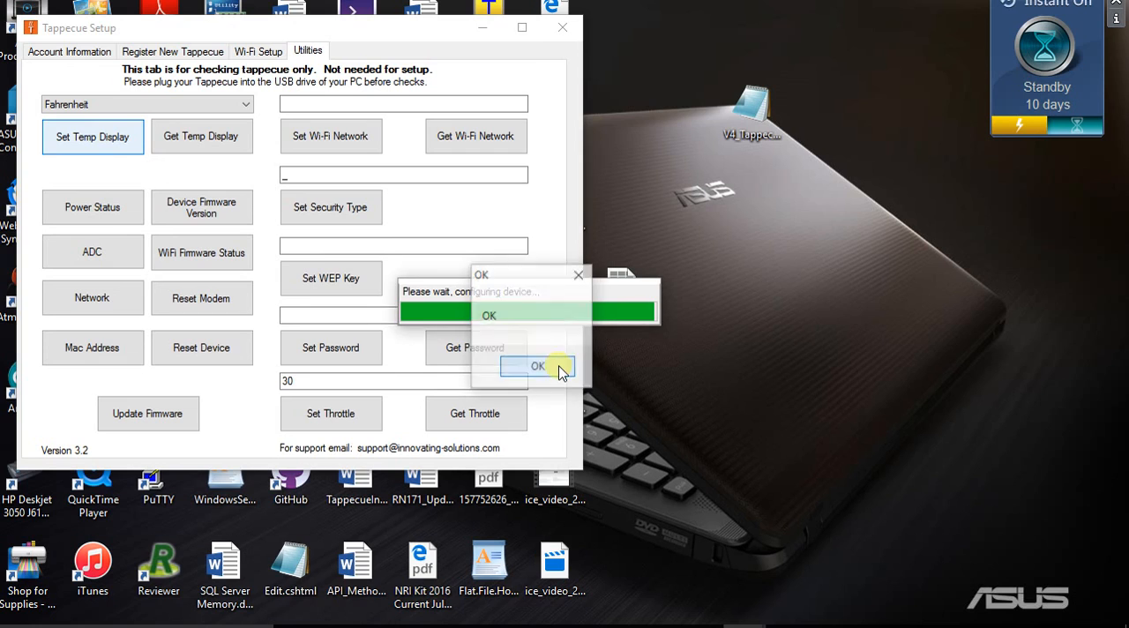
{"action": "left_click", "coordinate": [538, 365]}
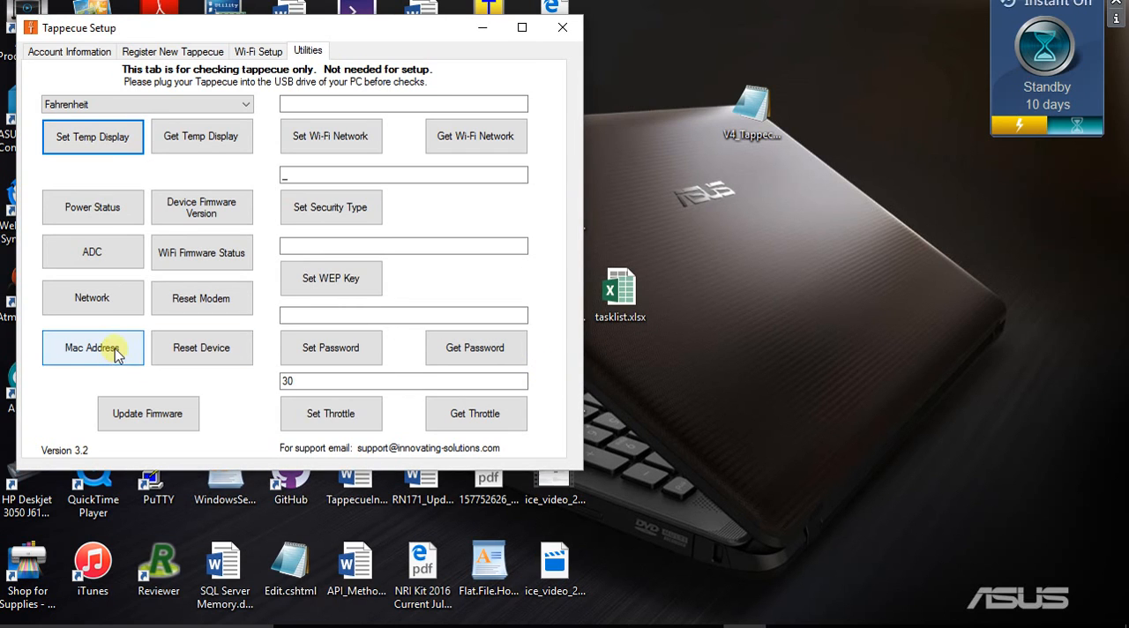
Request the device's MAC address and acknowledge the dialog showing it.
{"action": "left_click", "coordinate": [92, 347]}
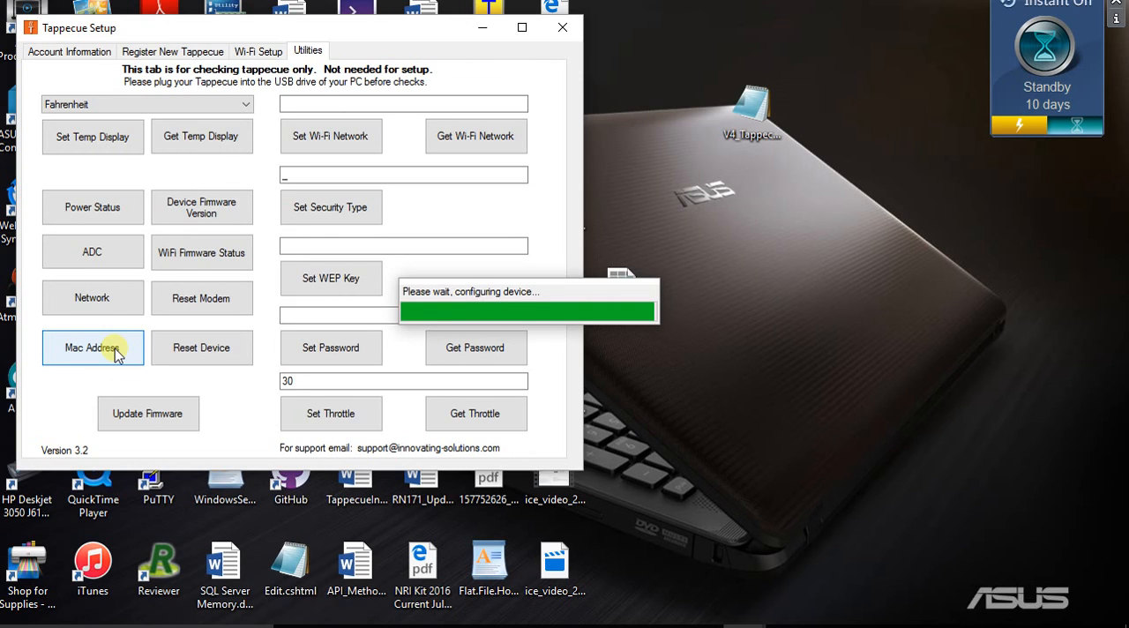
{"action": "left_click", "coordinate": [92, 347]}
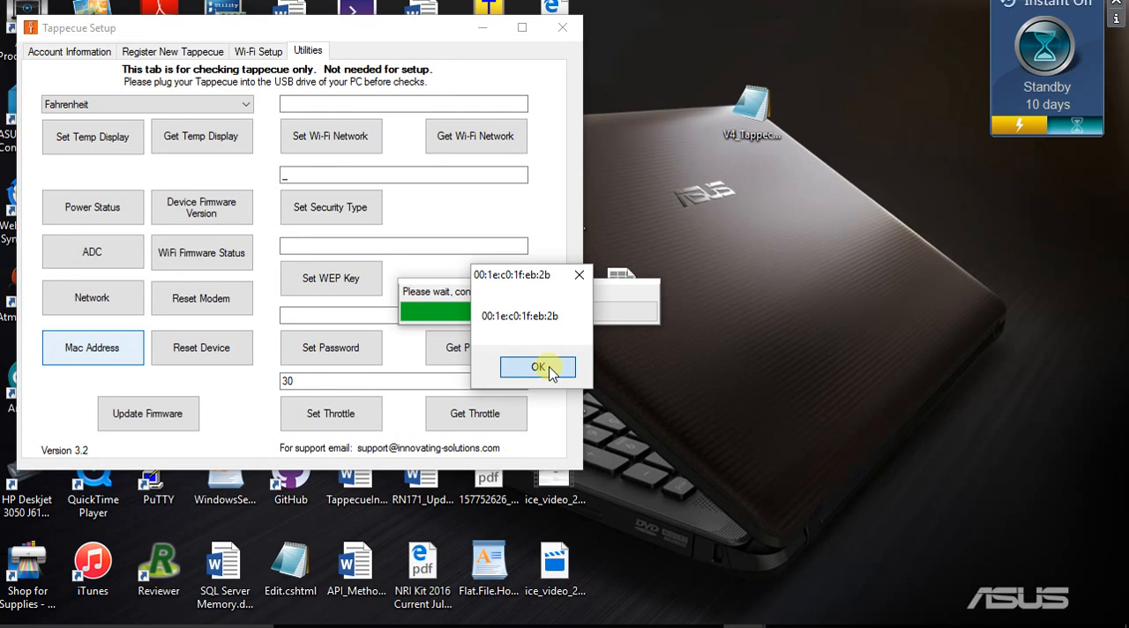
{"action": "left_click", "coordinate": [538, 366]}
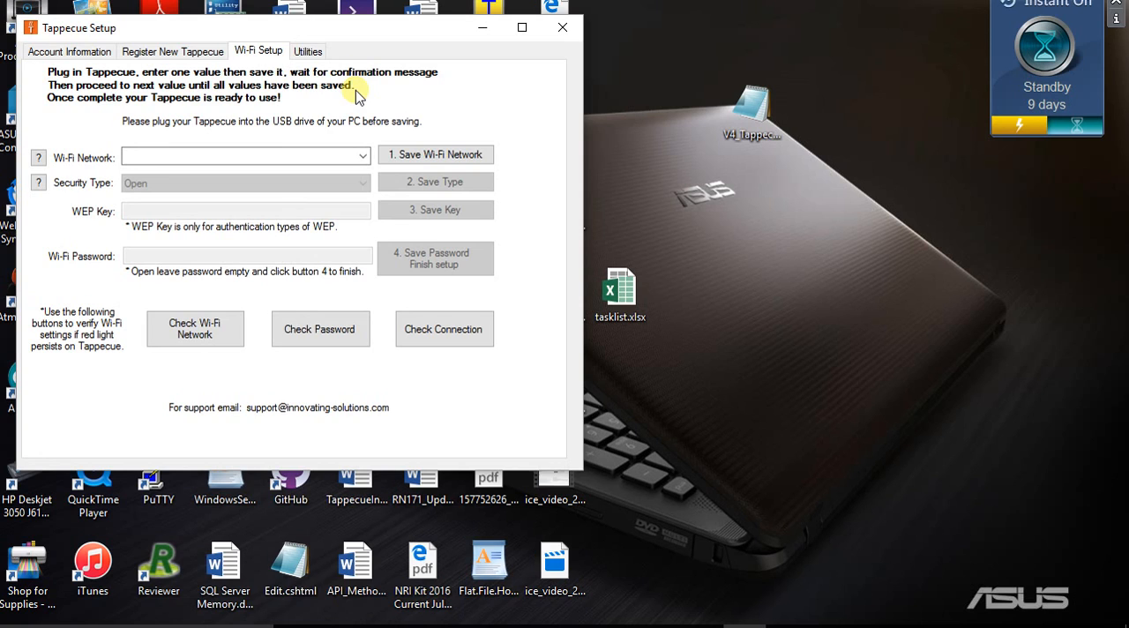
{"action": "mouse_move", "coordinate": [215, 134]}
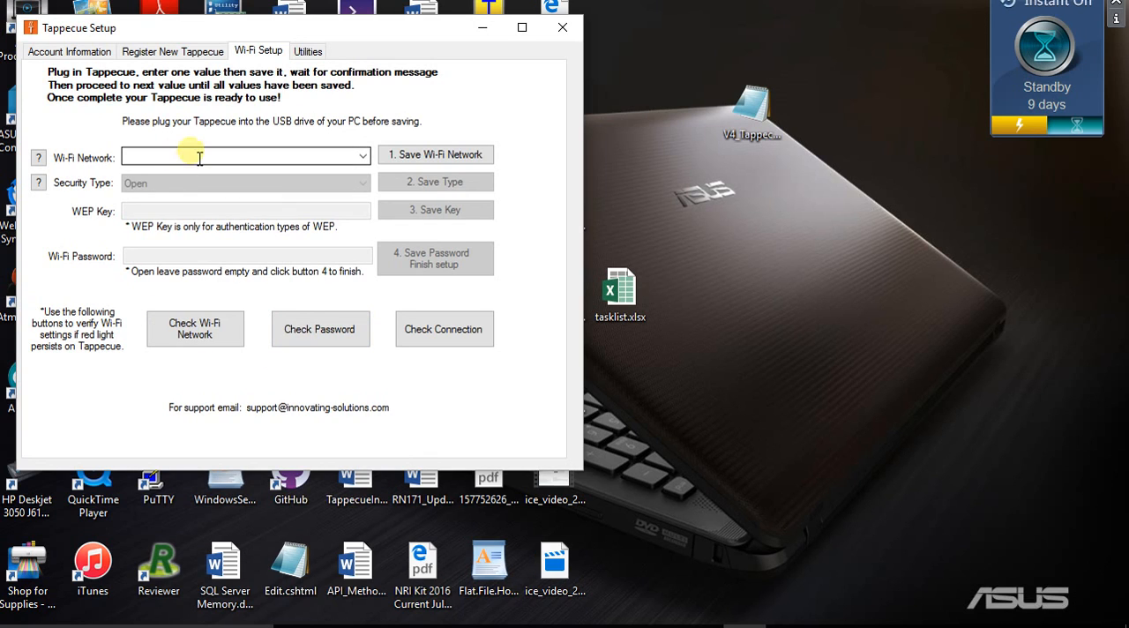
Run Check Connection on the Wi-Fi Setup page and acknowledge the Connected message.
{"action": "left_click", "coordinate": [444, 328]}
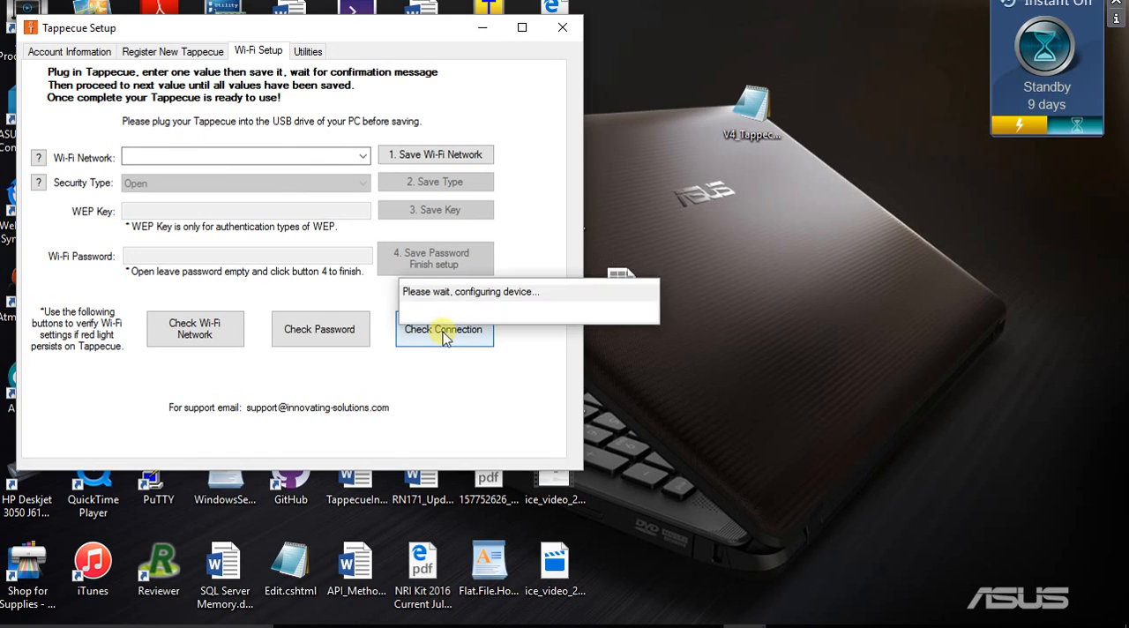
{"action": "left_click", "coordinate": [445, 328]}
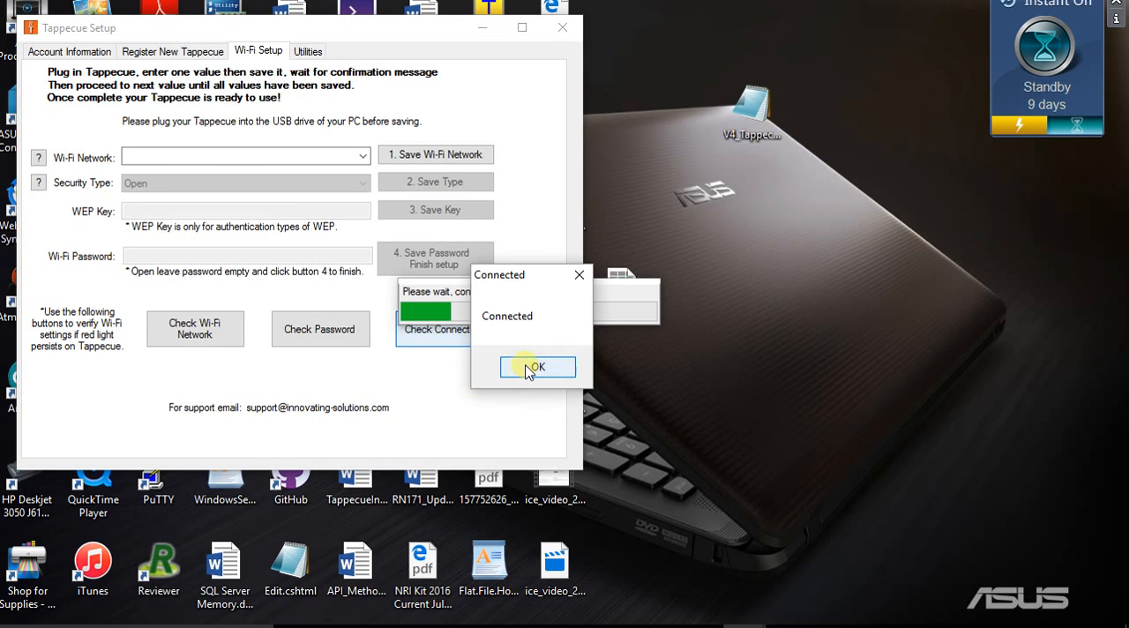
{"action": "left_click", "coordinate": [536, 367]}
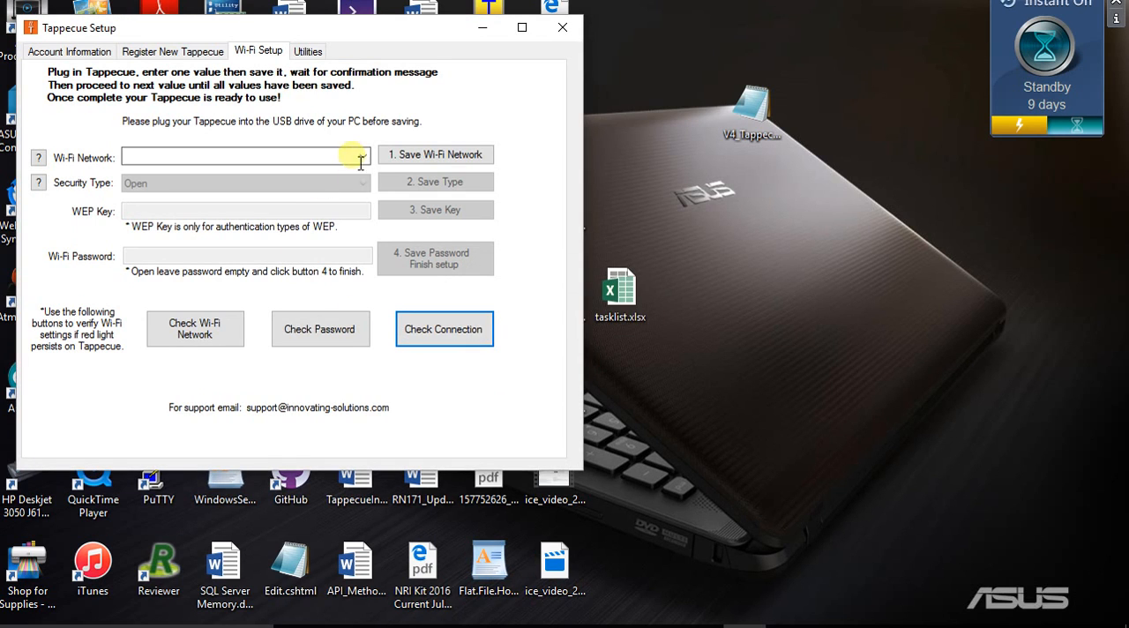
{"action": "left_click", "coordinate": [363, 155]}
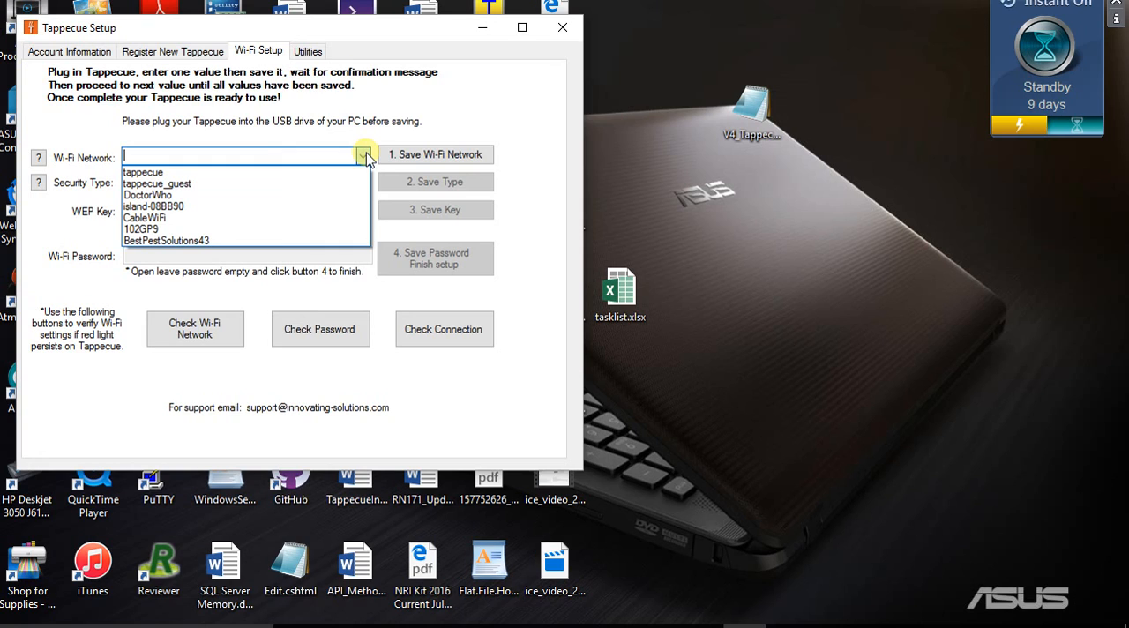
{"action": "left_click", "coordinate": [361, 155]}
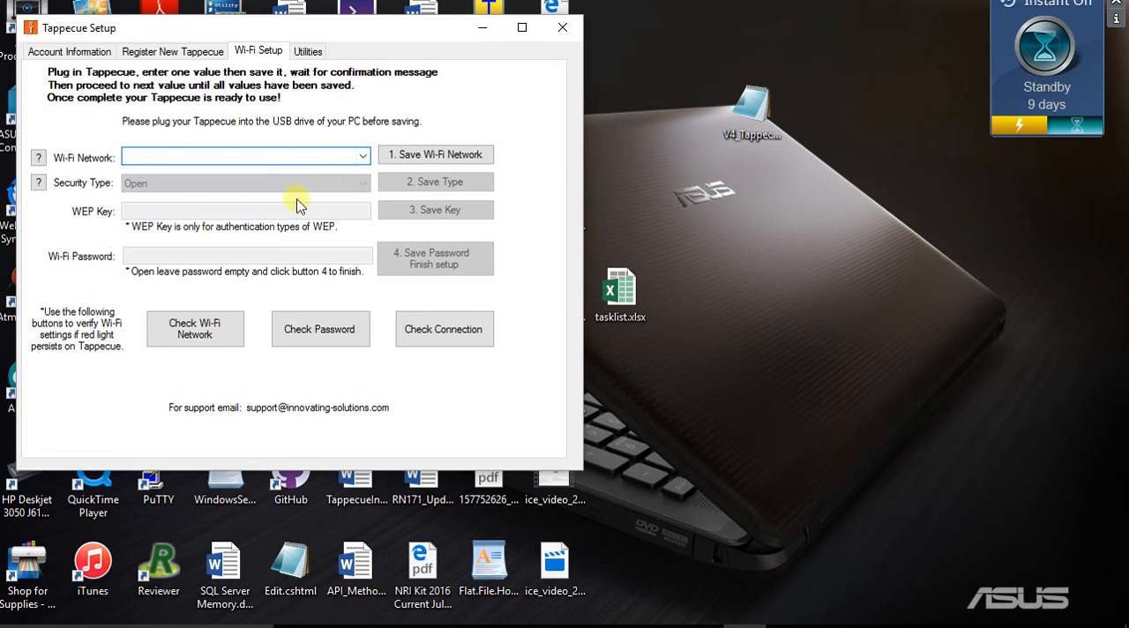
{"action": "mouse_move", "coordinate": [208, 280]}
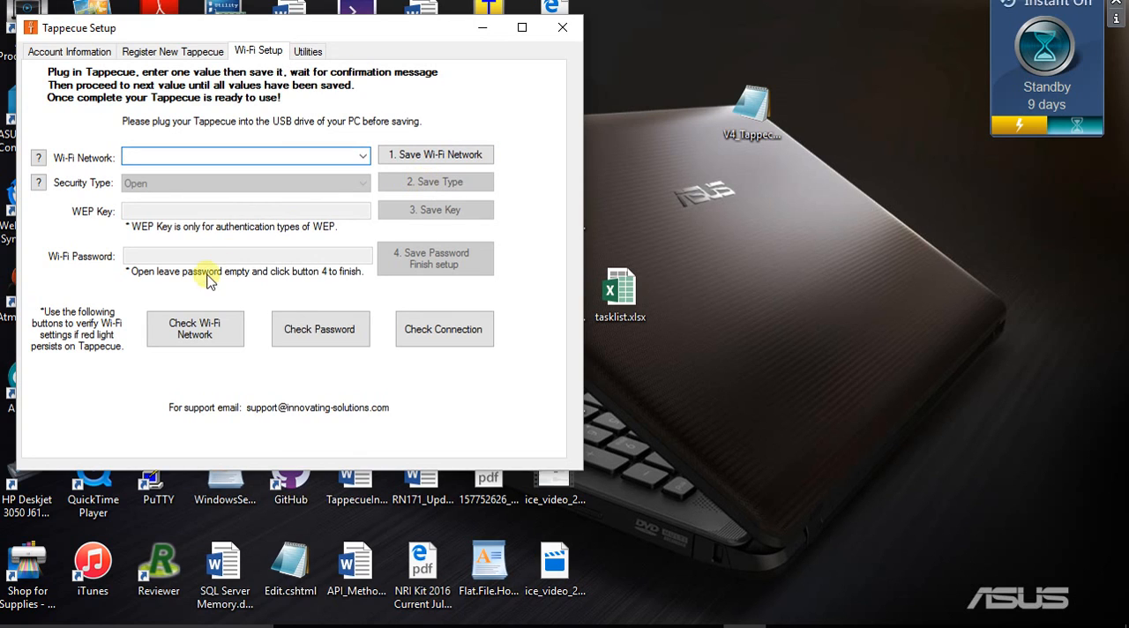
{"action": "mouse_move", "coordinate": [458, 392]}
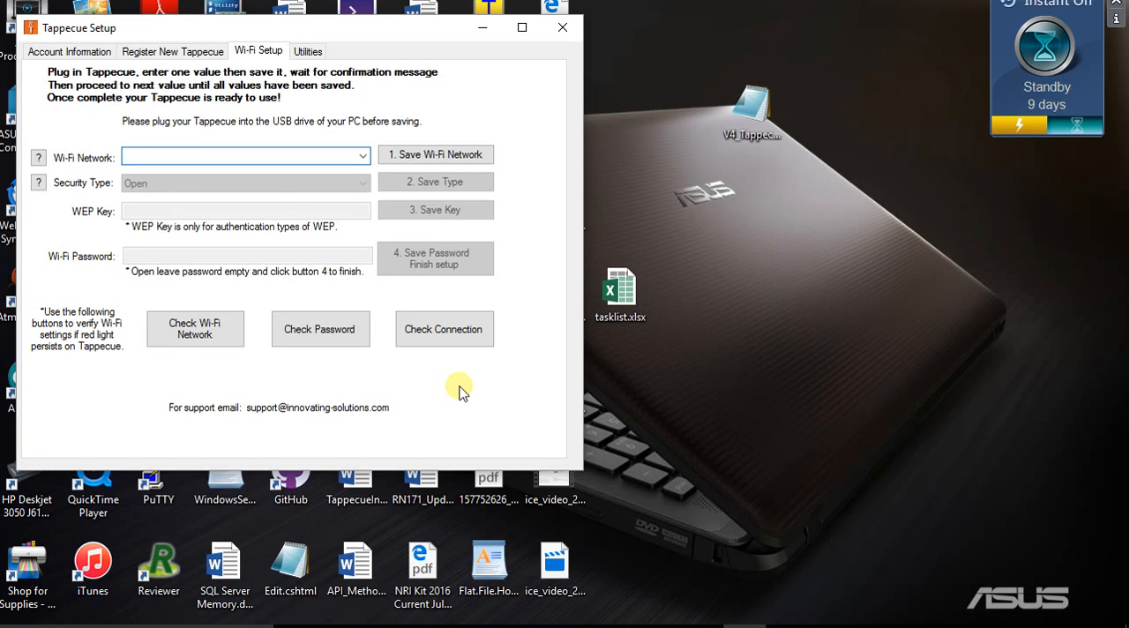
{"action": "left_click", "coordinate": [245, 155]}
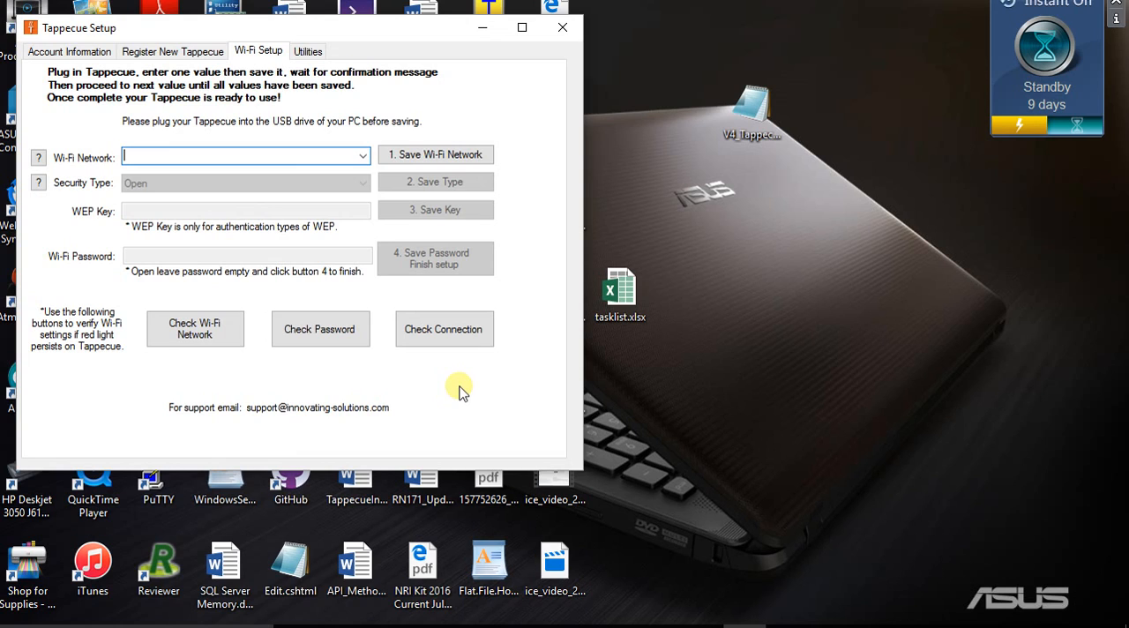
{"action": "mouse_move", "coordinate": [291, 420]}
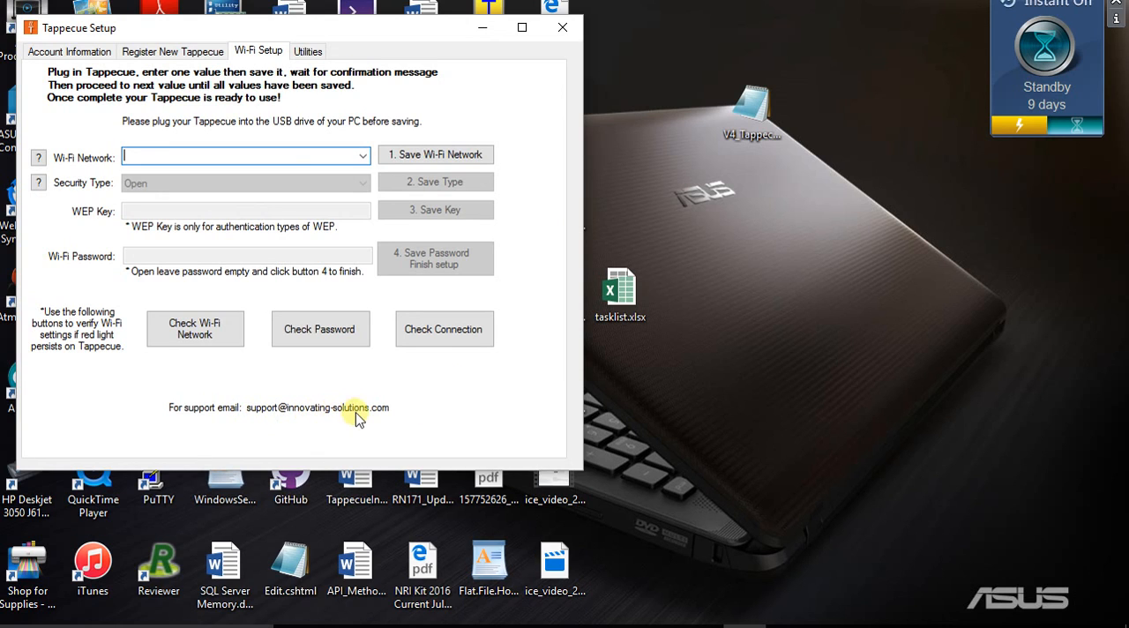
{"action": "mouse_move", "coordinate": [386, 416]}
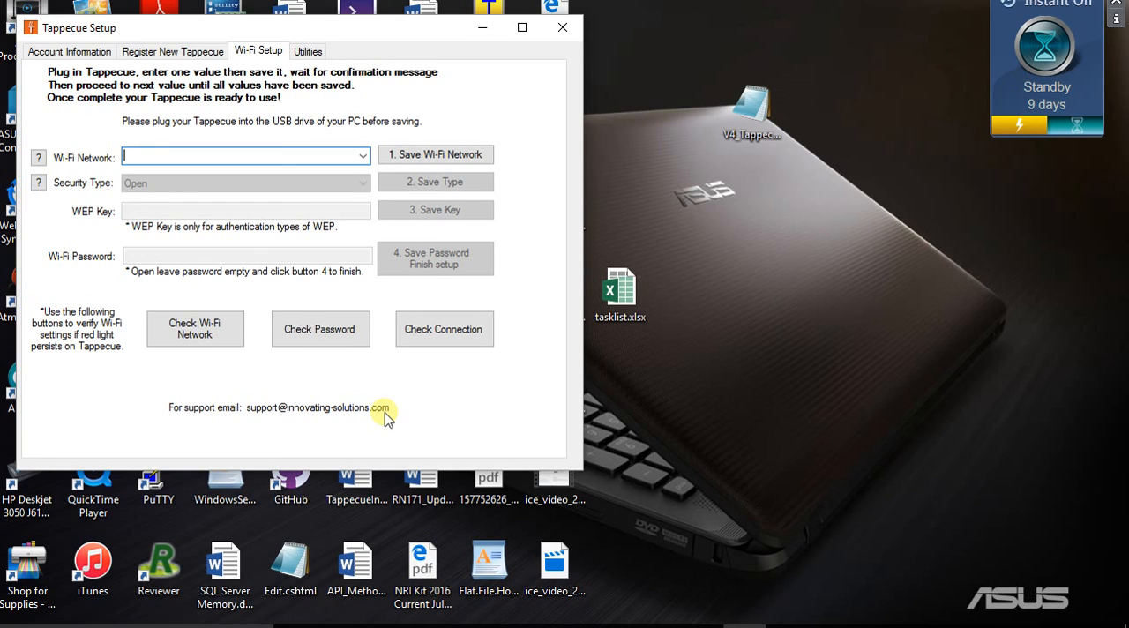
{"action": "mouse_move", "coordinate": [656, 501]}
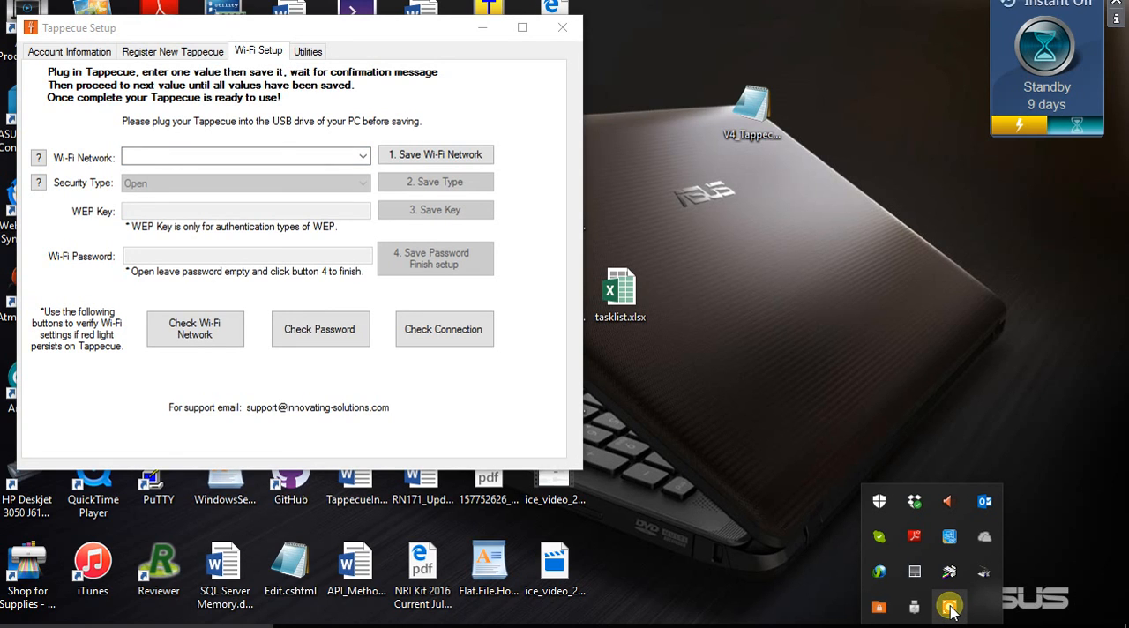
{"action": "left_click", "coordinate": [949, 607]}
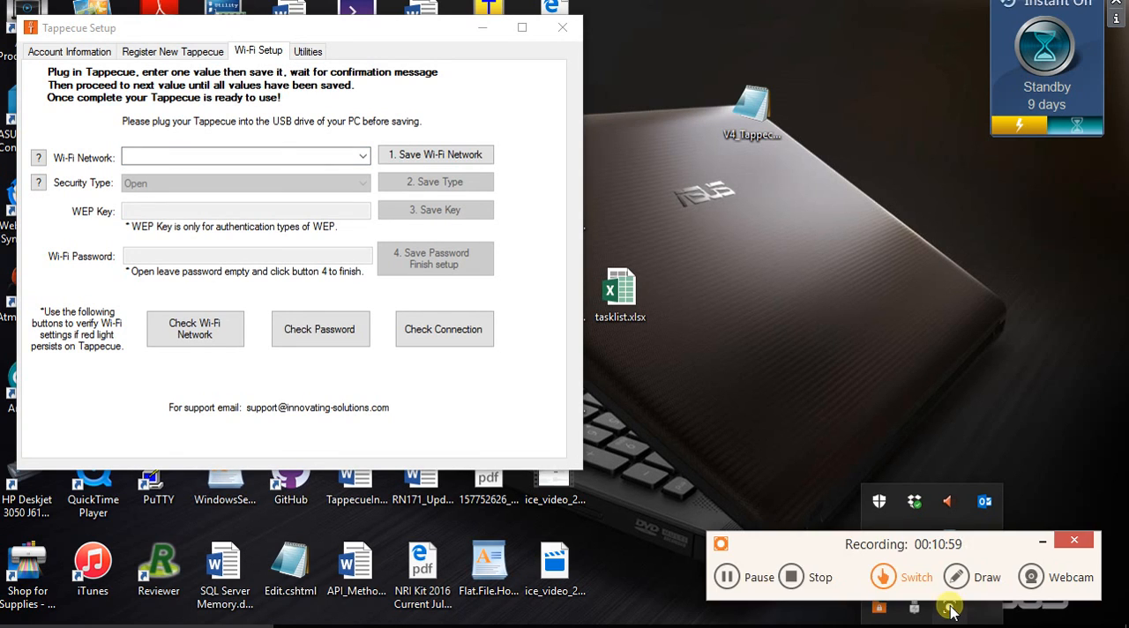